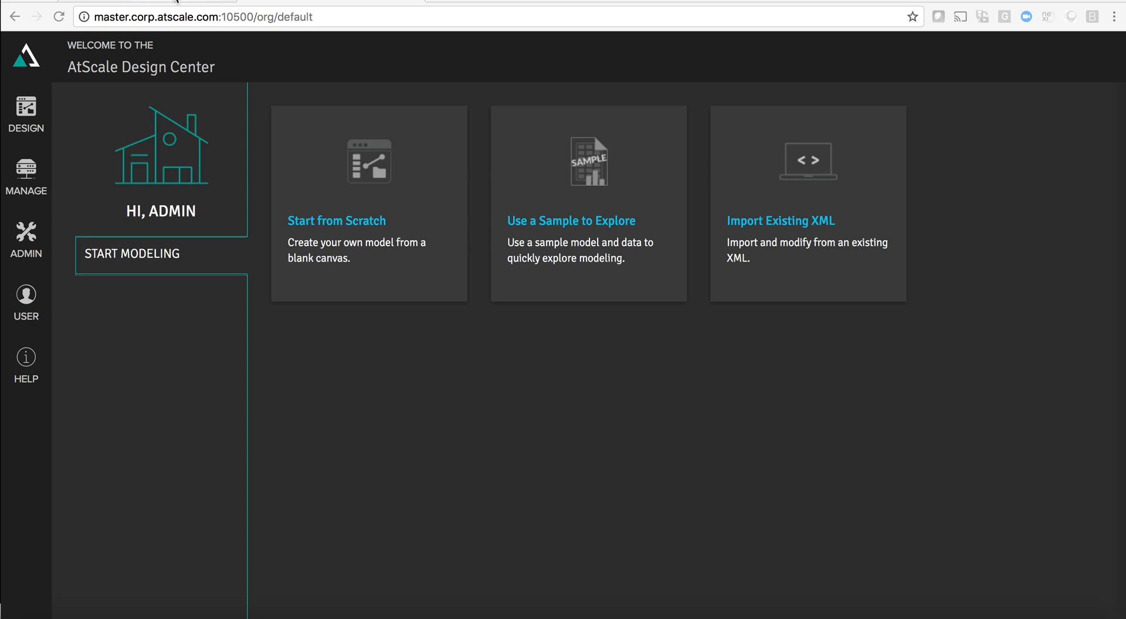
Navigate the browser to the Impala daemon web UI at master.corp.atscale.com:25000
{"action": "type", "text": "master.corp.atscale.com:25000"}
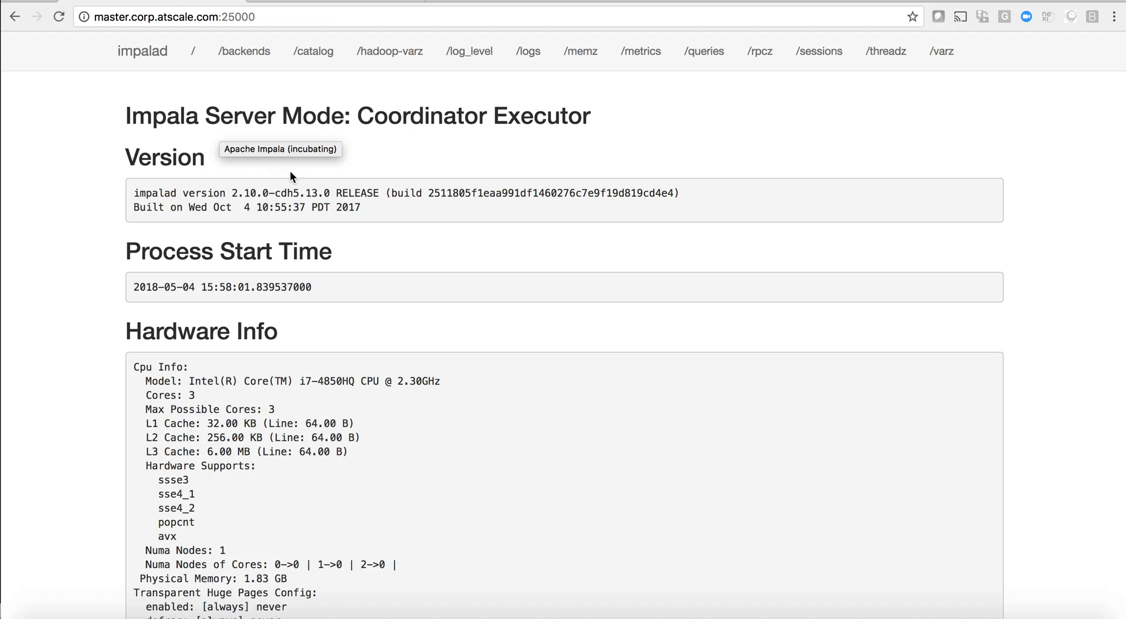
{"action": "mouse_move", "coordinate": [375, 110]}
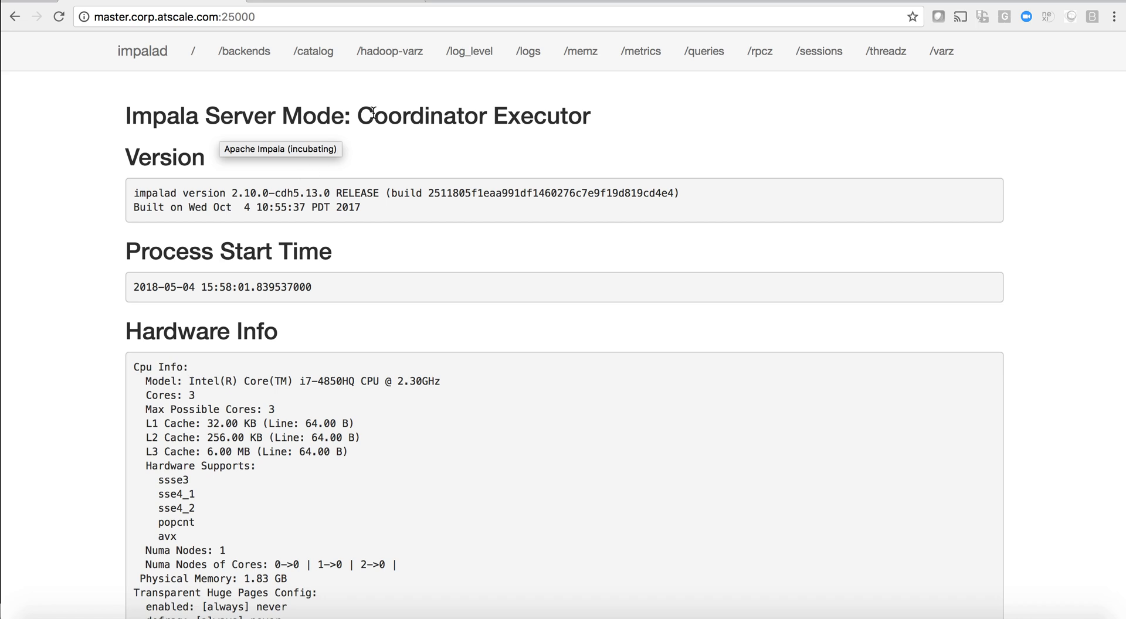
{"action": "mouse_move", "coordinate": [324, 68]}
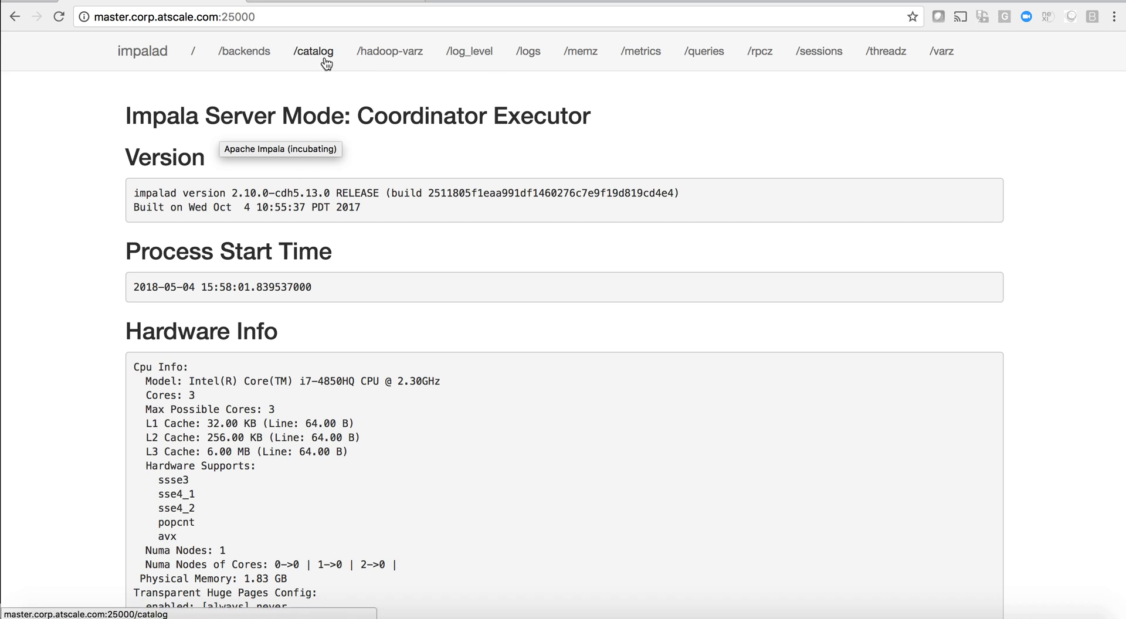
Browse the Impala catalog's list of as_adventure tables
{"action": "left_click", "coordinate": [314, 52]}
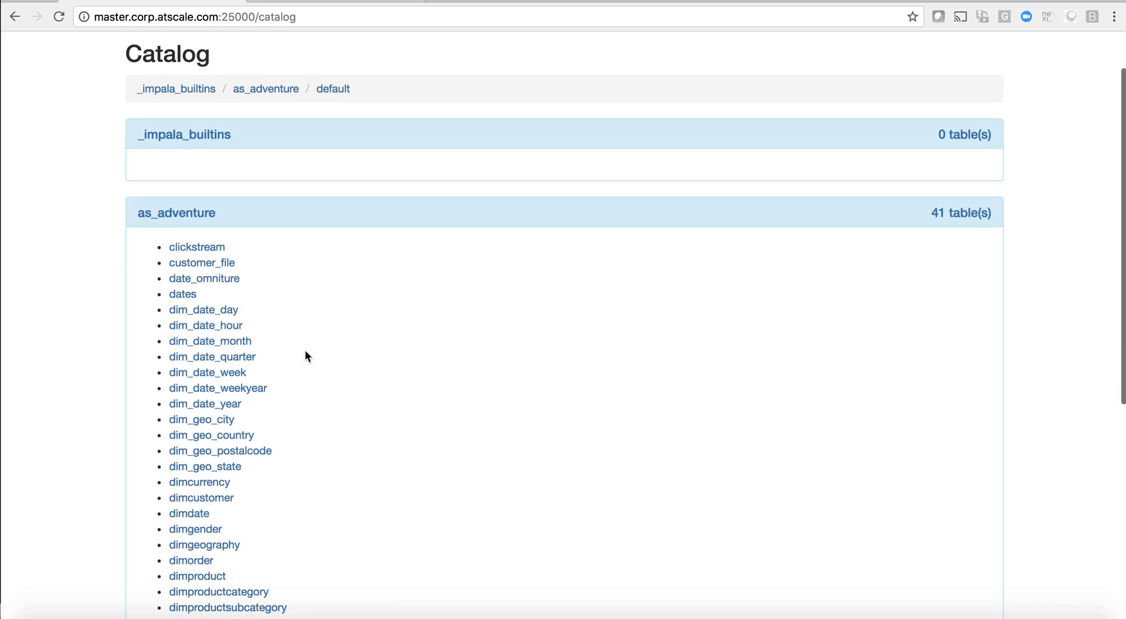
{"action": "scroll", "scroll_direction": "down", "scroll_amount": 3}
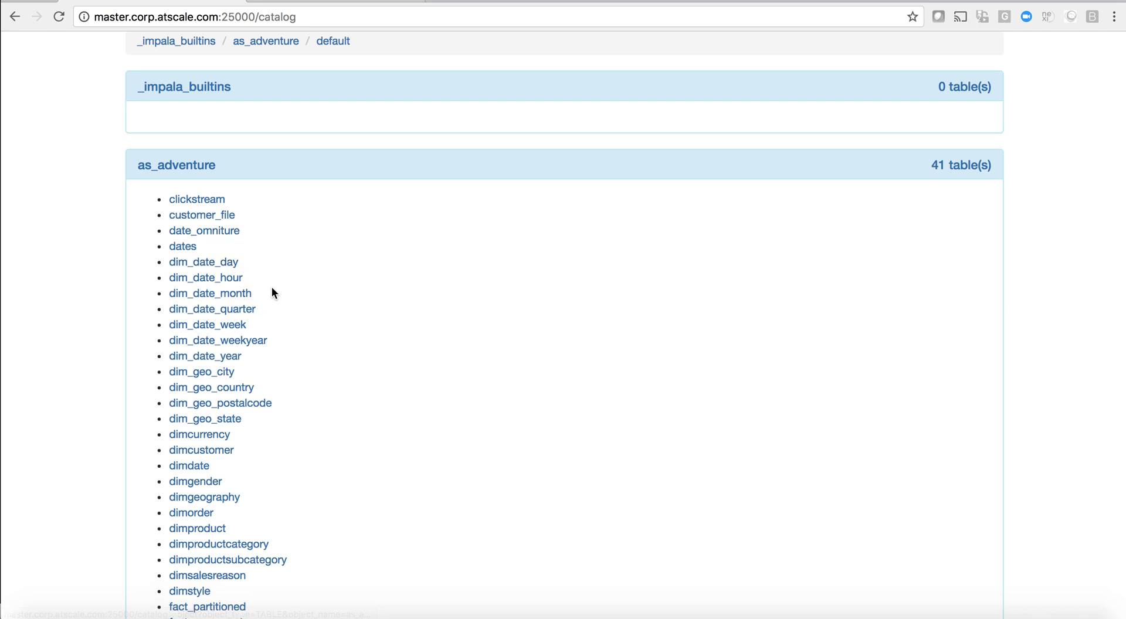
{"action": "scroll", "scroll_direction": "down", "scroll_amount": 3}
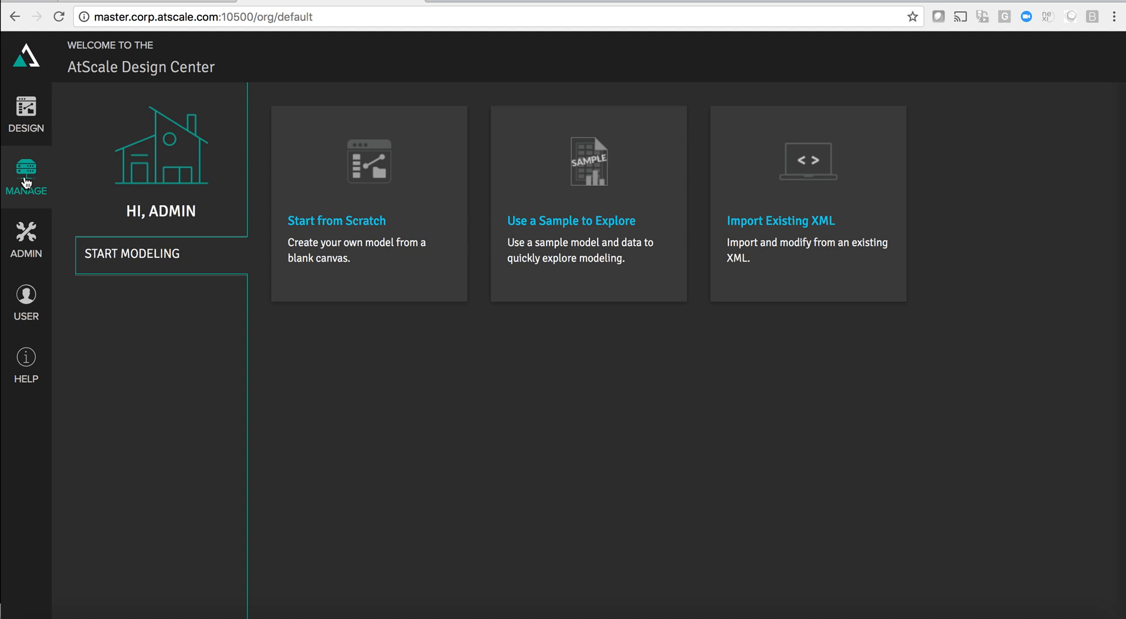
Show the Manage menu's pages for the Cloudera Cluster environment
{"action": "left_click", "coordinate": [25, 176]}
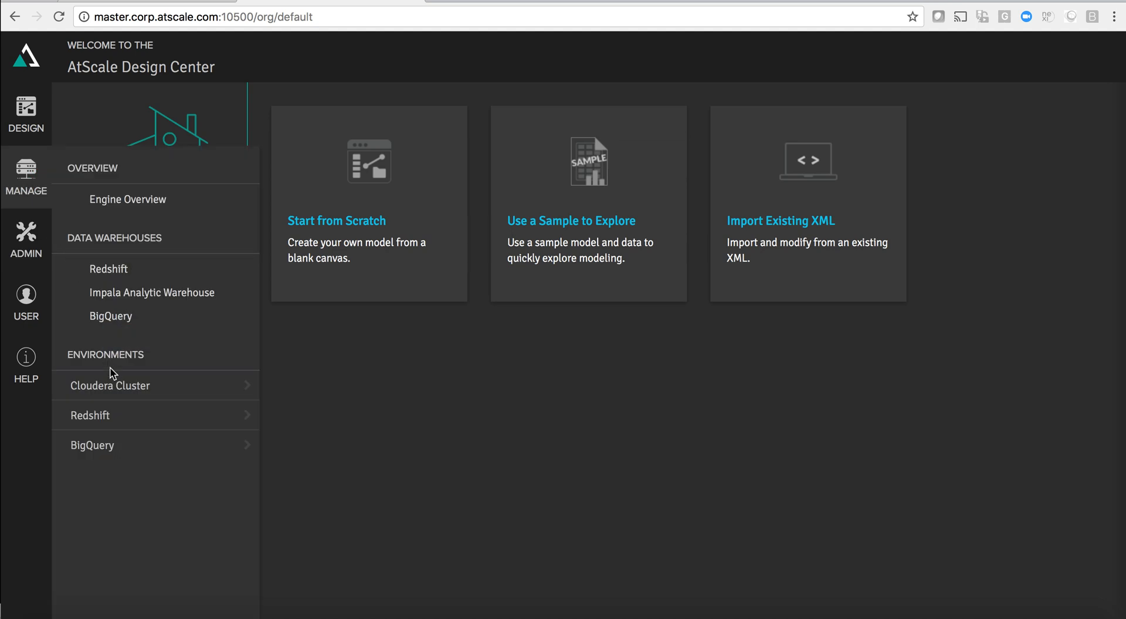
{"action": "left_click", "coordinate": [110, 385]}
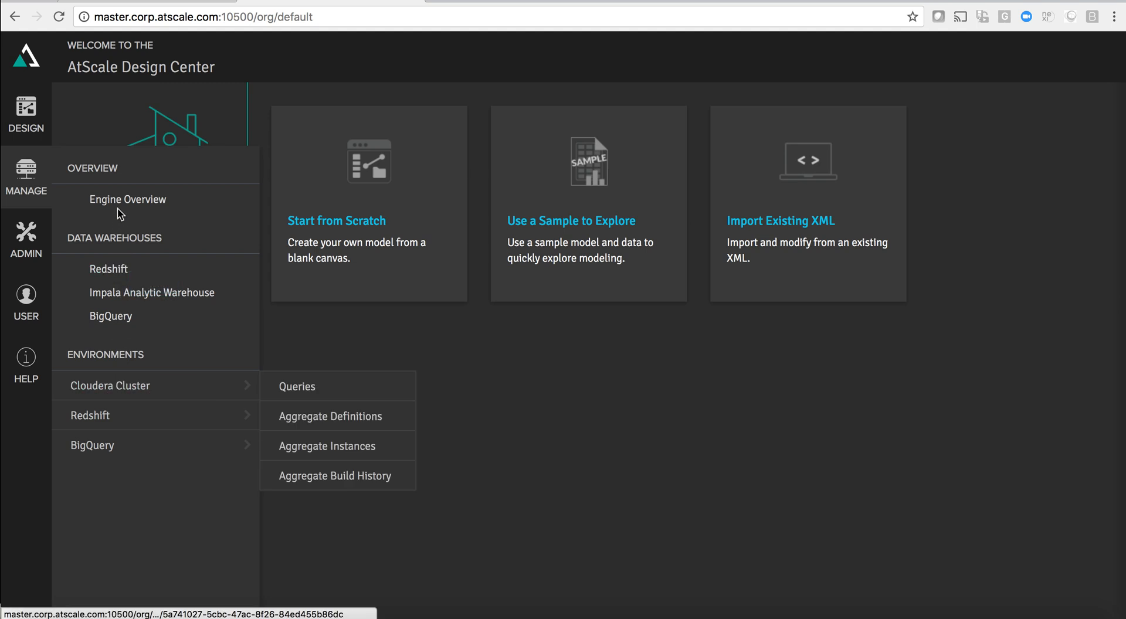
{"action": "mouse_move", "coordinate": [110, 300]}
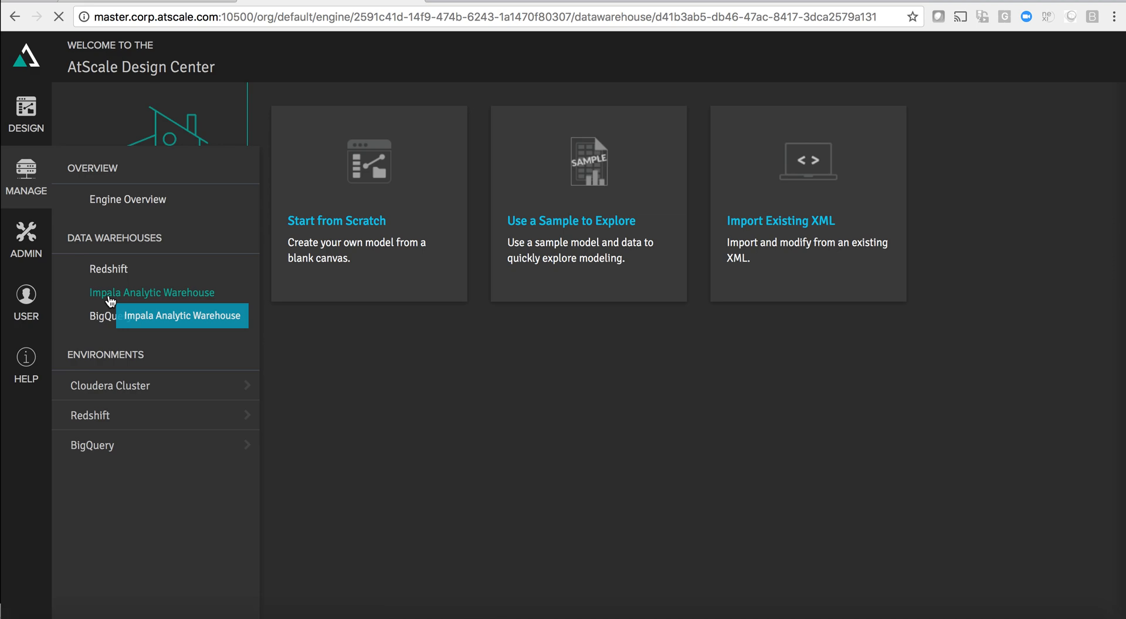
Review the Impala Analytic Warehouse overview and its Impala SQL engine details
{"action": "left_click", "coordinate": [153, 294]}
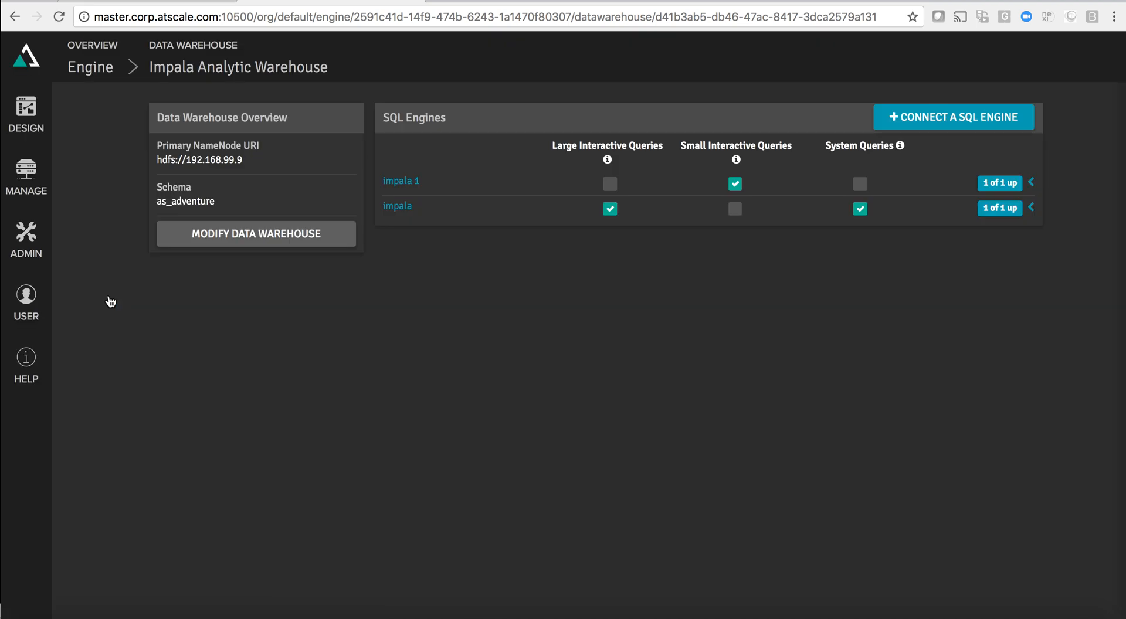
{"action": "mouse_move", "coordinate": [258, 248]}
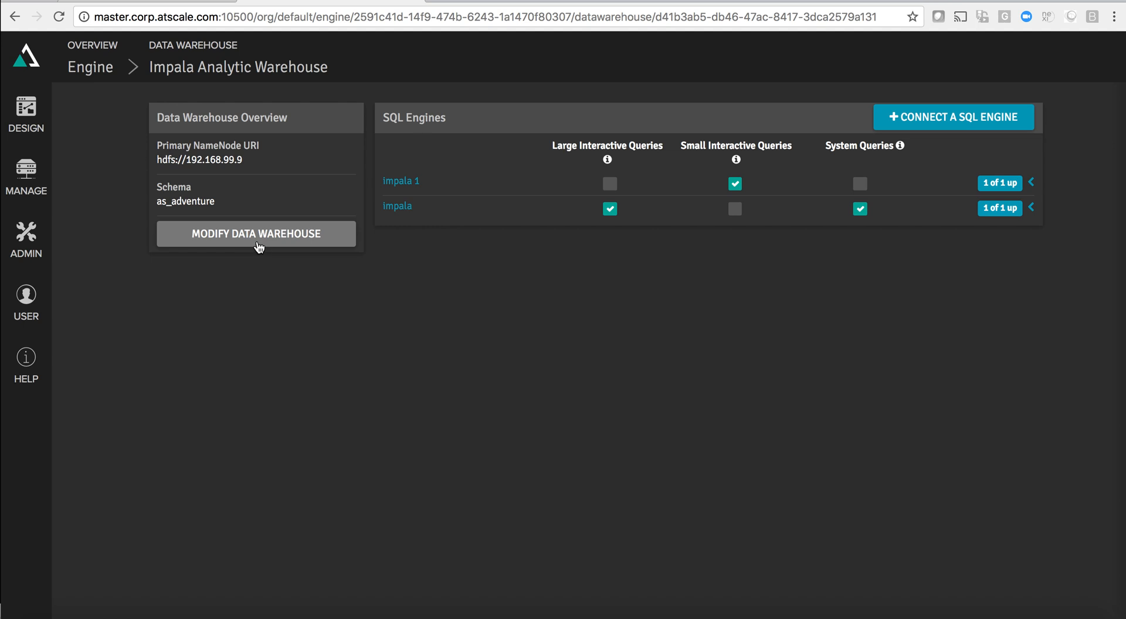
{"action": "left_click", "coordinate": [396, 206]}
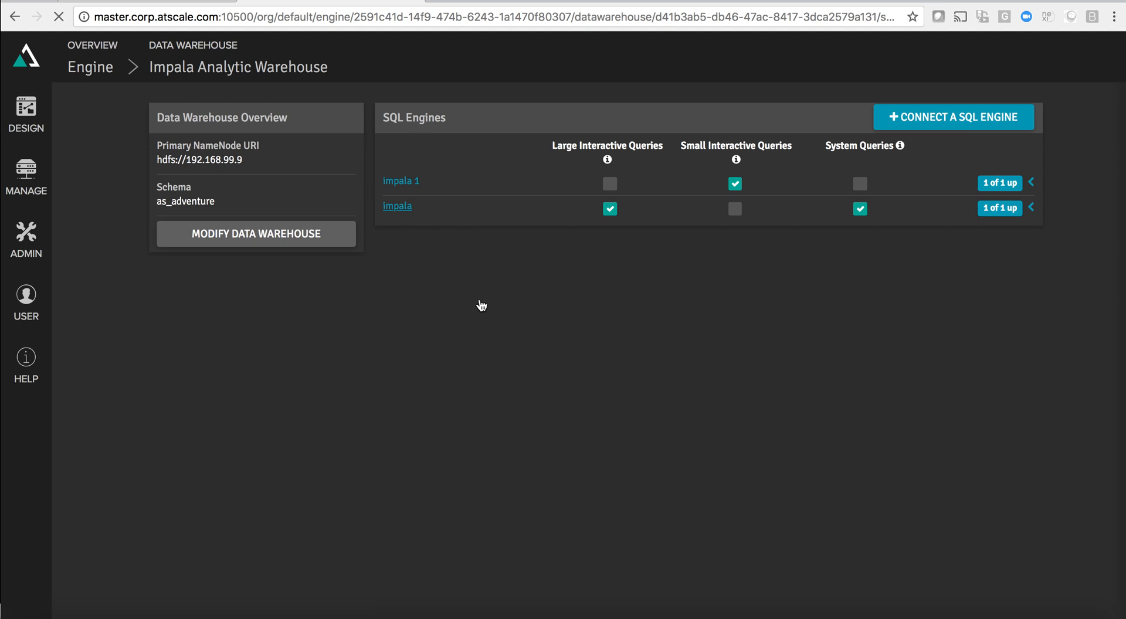
{"action": "left_click", "coordinate": [397, 206]}
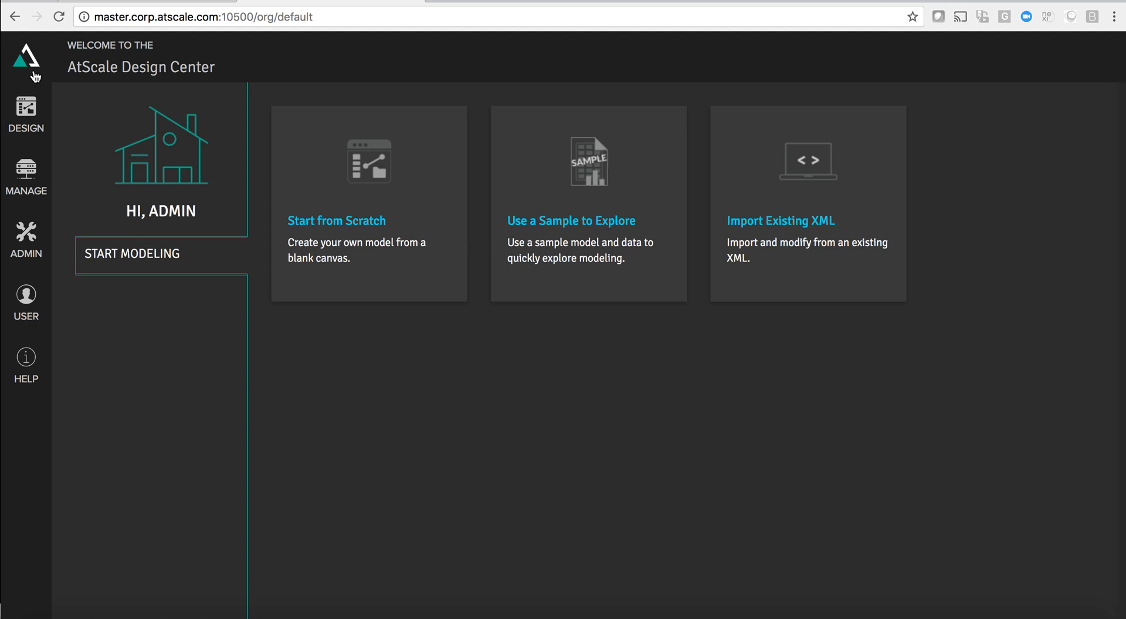
{"action": "mouse_move", "coordinate": [746, 225]}
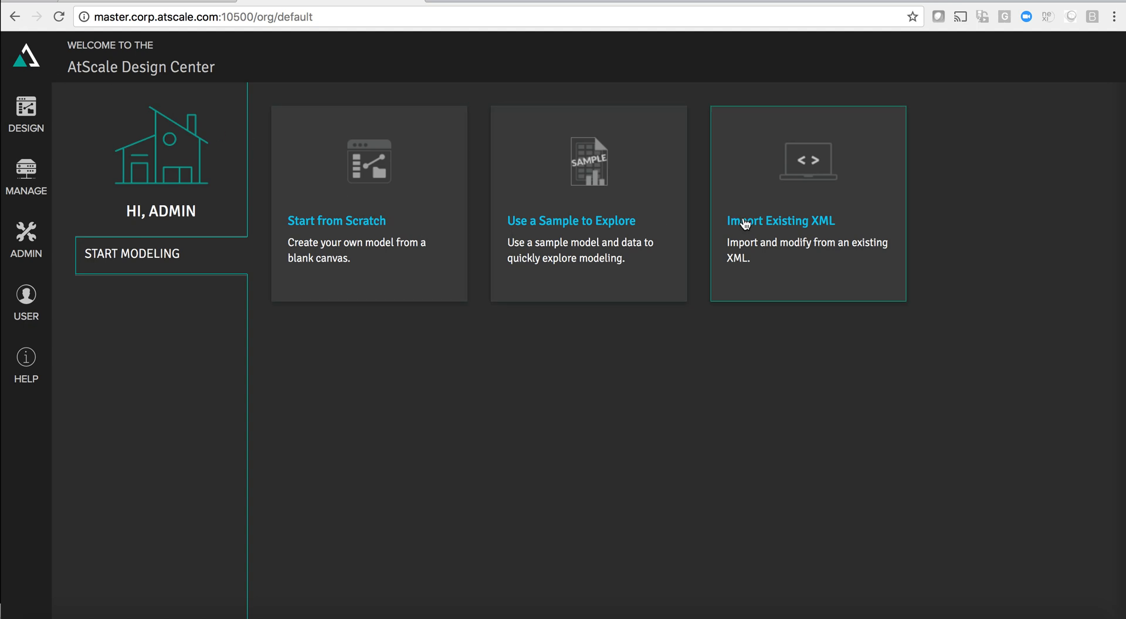
{"action": "mouse_move", "coordinate": [521, 204]}
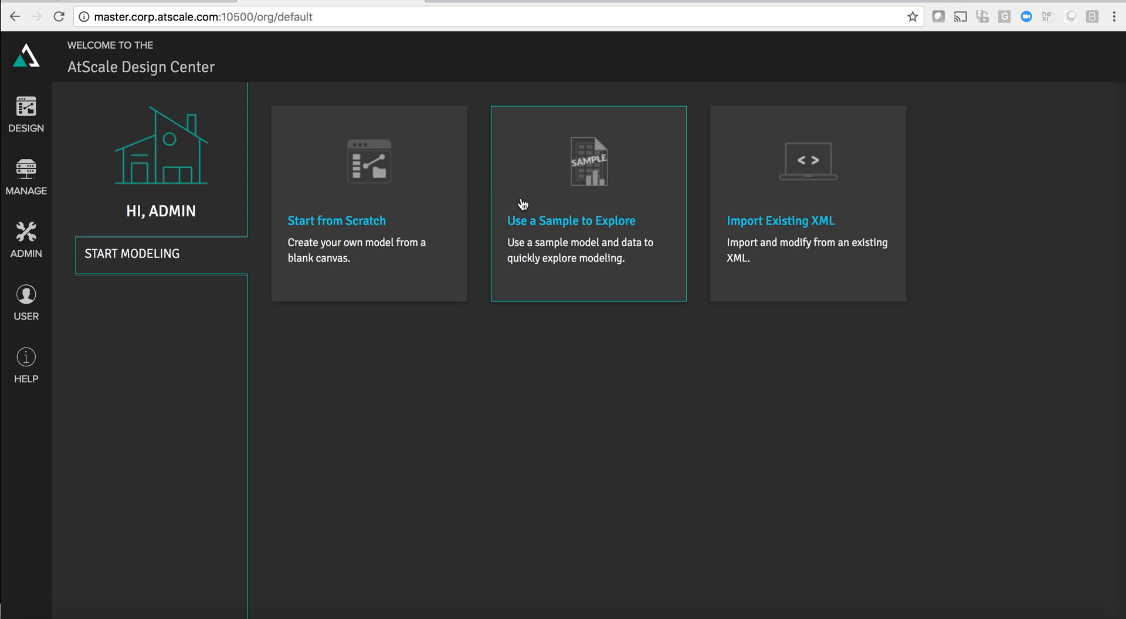
{"action": "mouse_move", "coordinate": [550, 216]}
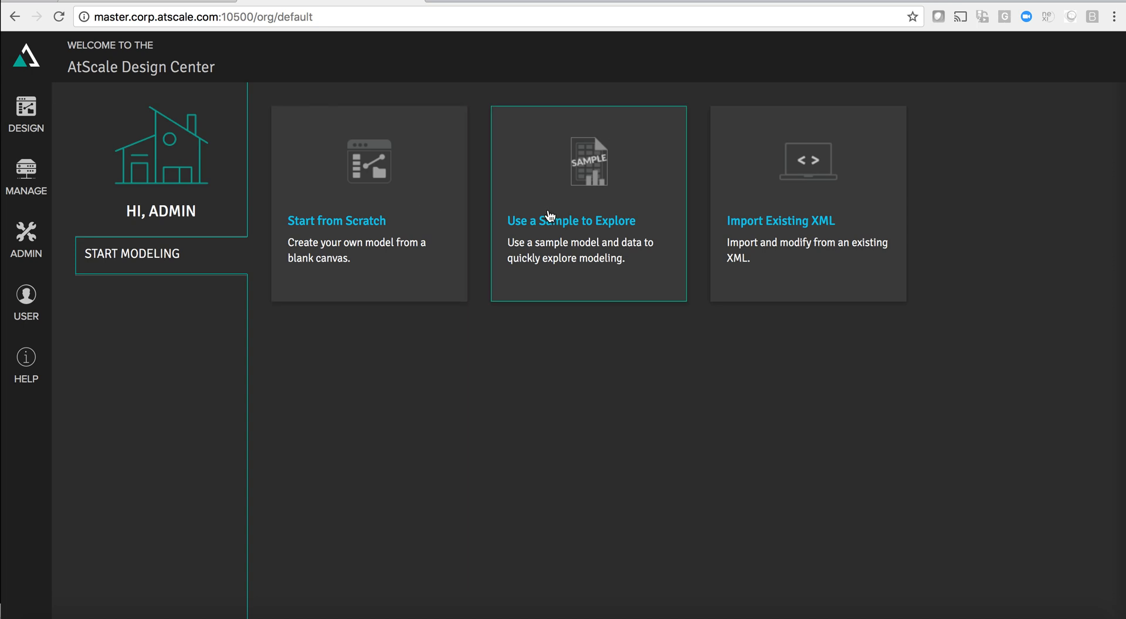
Start the sample-model wizard with Cloudera Cluster as environment and list the available schemas
{"action": "left_click", "coordinate": [571, 220]}
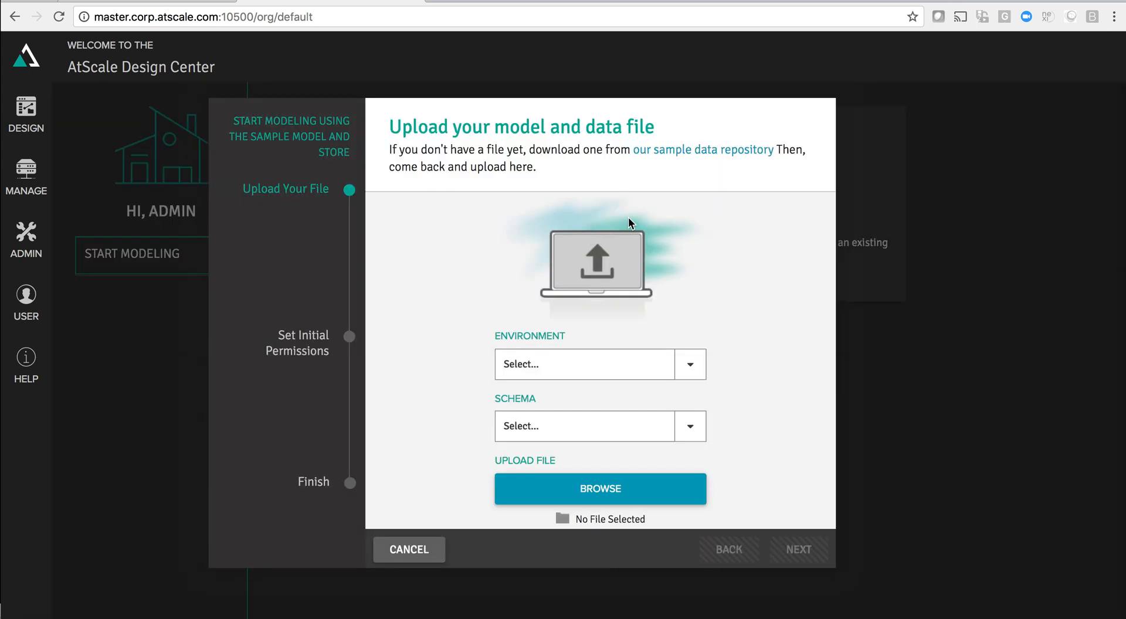
{"action": "mouse_move", "coordinate": [646, 210]}
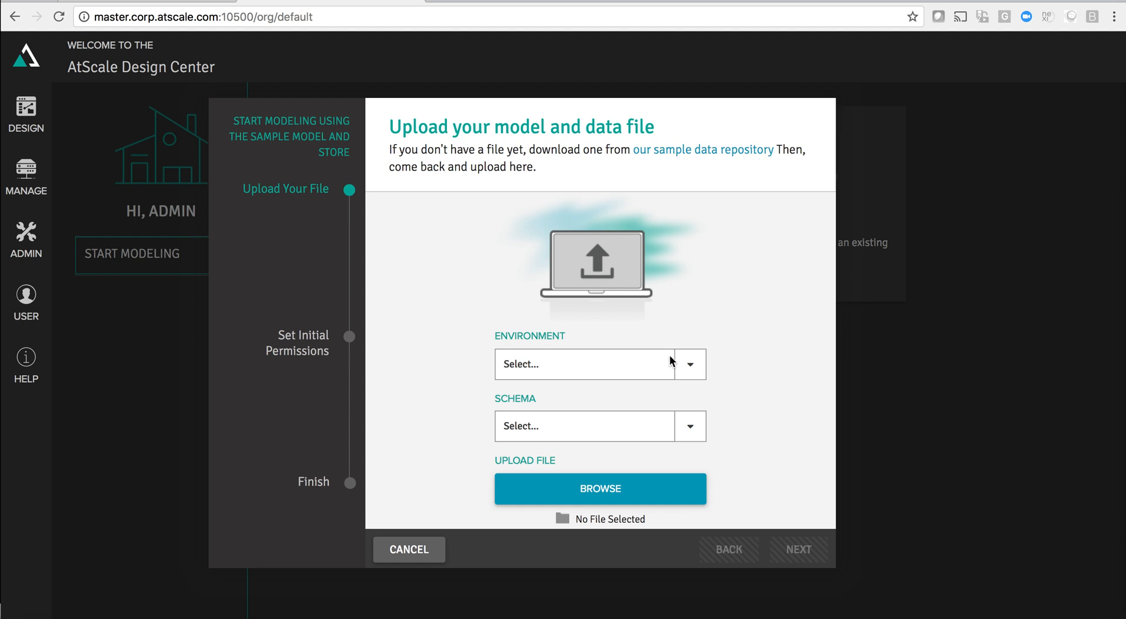
{"action": "left_click", "coordinate": [584, 364]}
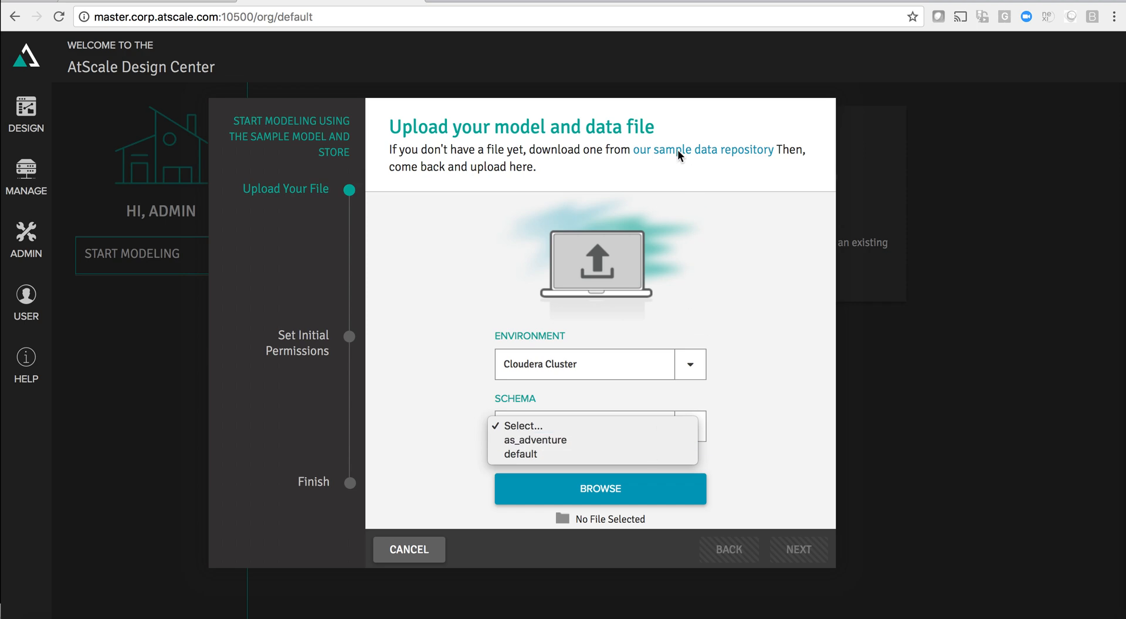
{"action": "left_click", "coordinate": [701, 150]}
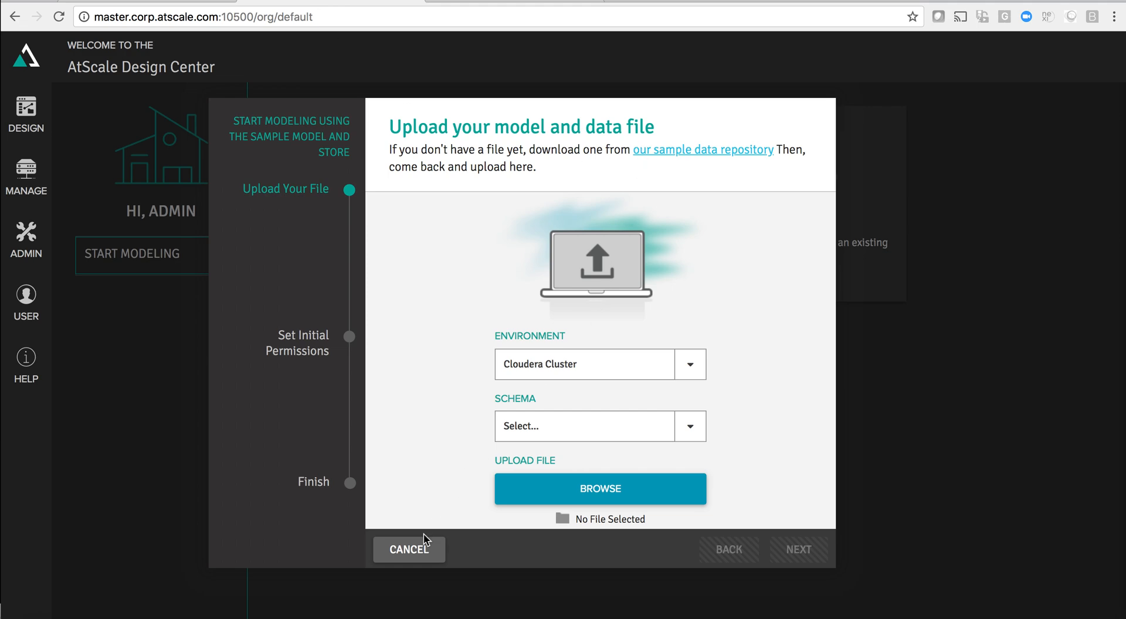
Cancel the sample model setup to return to the welcome page
{"action": "left_click", "coordinate": [408, 550]}
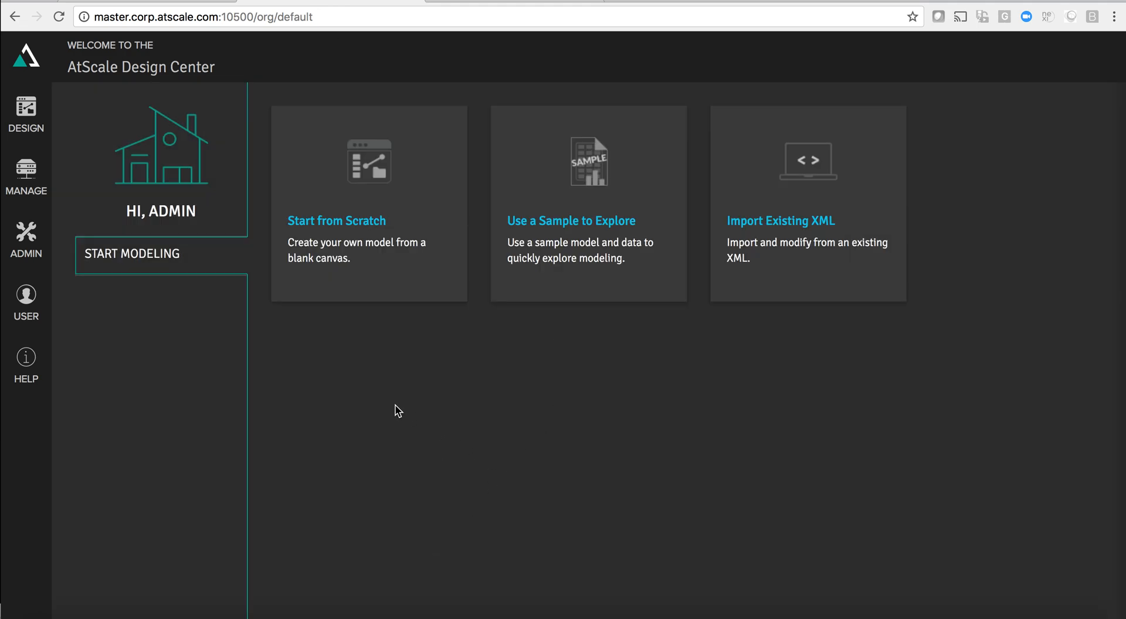
{"action": "mouse_move", "coordinate": [467, 488]}
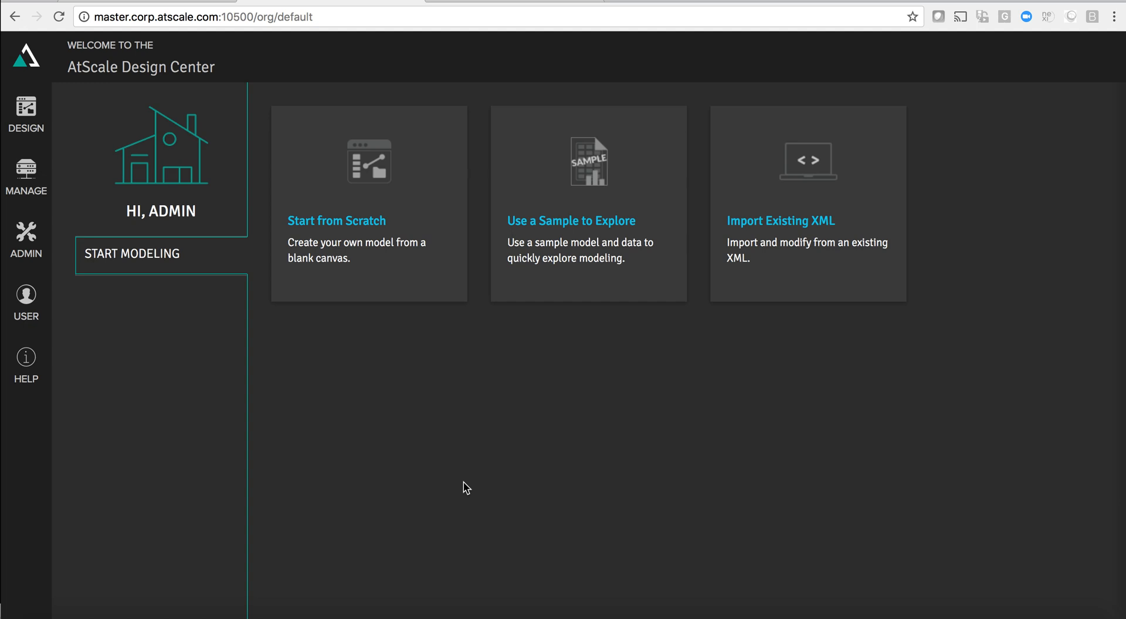
{"action": "mouse_move", "coordinate": [527, 468]}
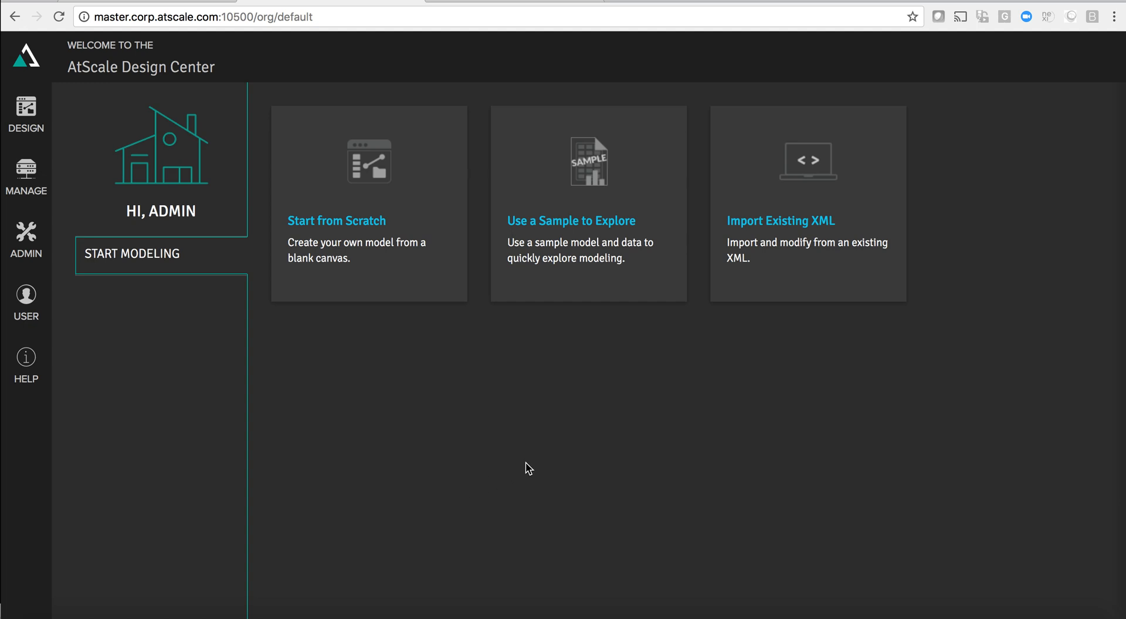
{"action": "mouse_move", "coordinate": [596, 467]}
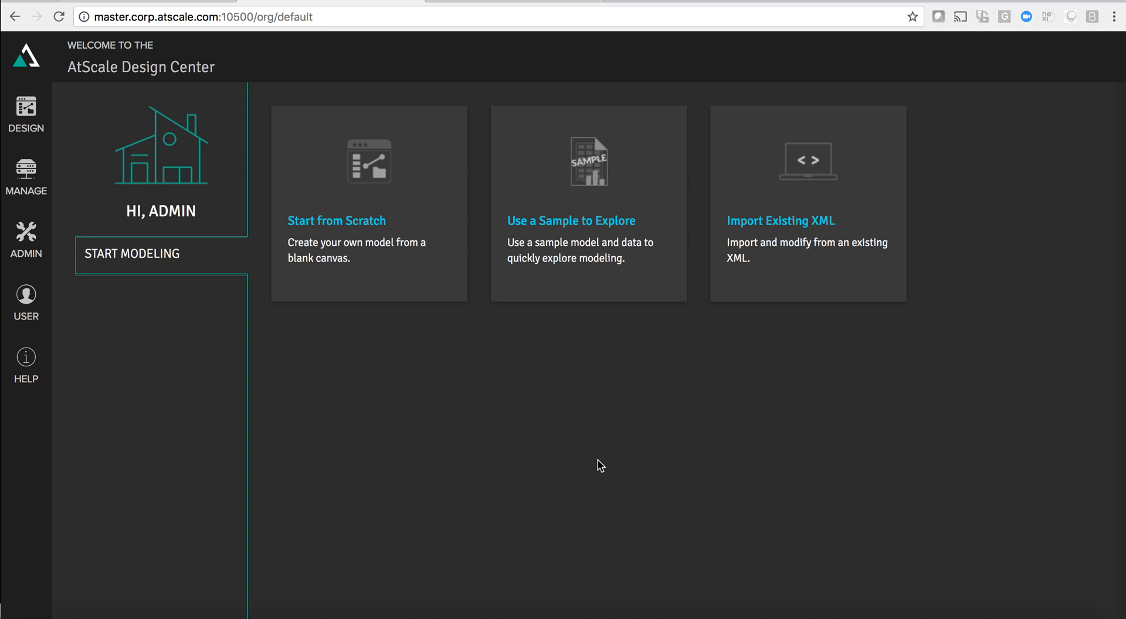
{"action": "mouse_move", "coordinate": [579, 453]}
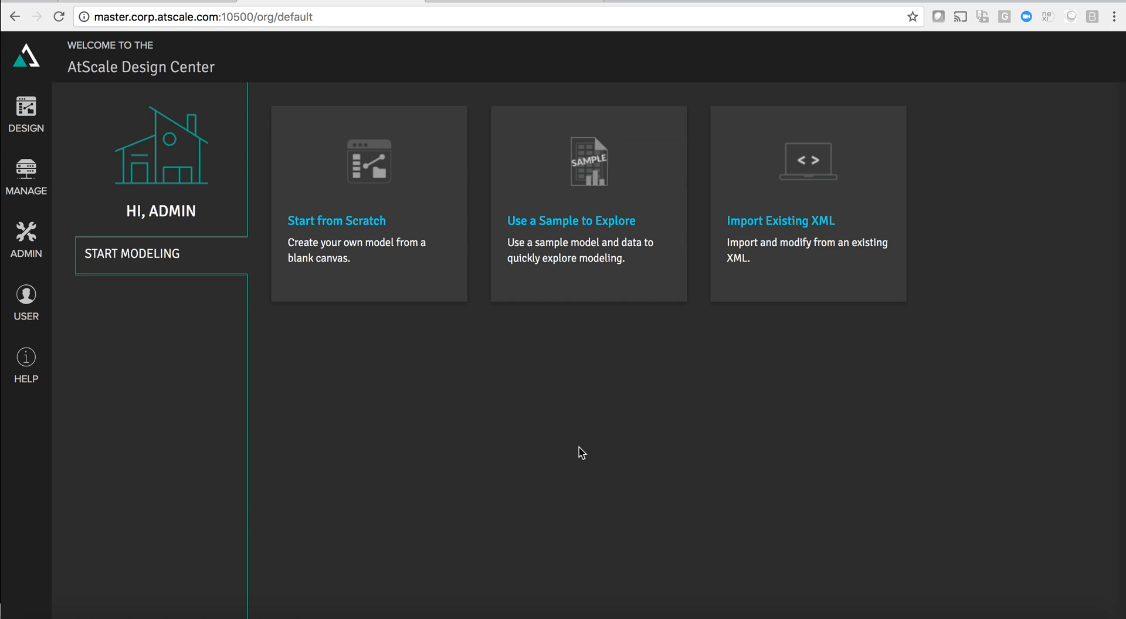
{"action": "mouse_move", "coordinate": [342, 329]}
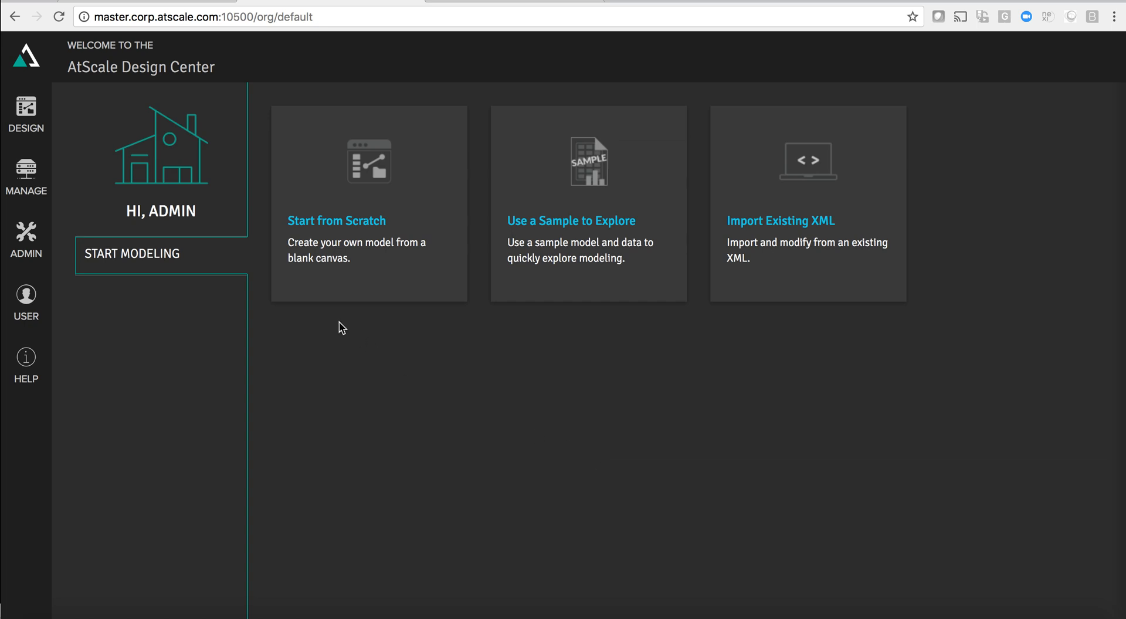
Open the Internet Sales Cube from the Sales Insights design project
{"action": "left_click", "coordinate": [26, 115]}
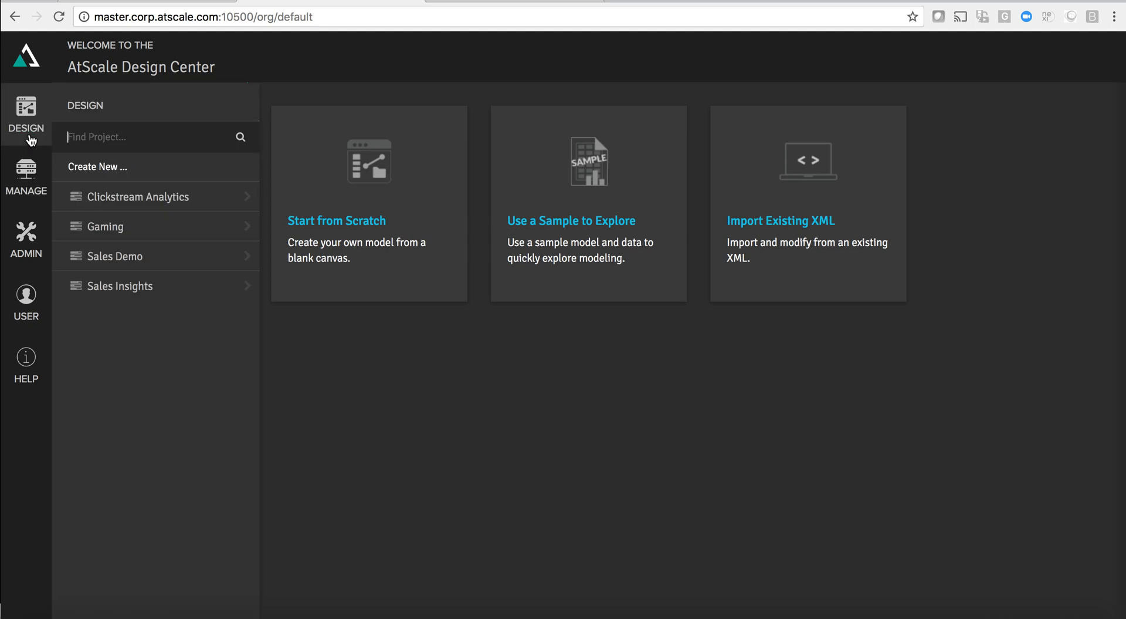
{"action": "left_click", "coordinate": [115, 257]}
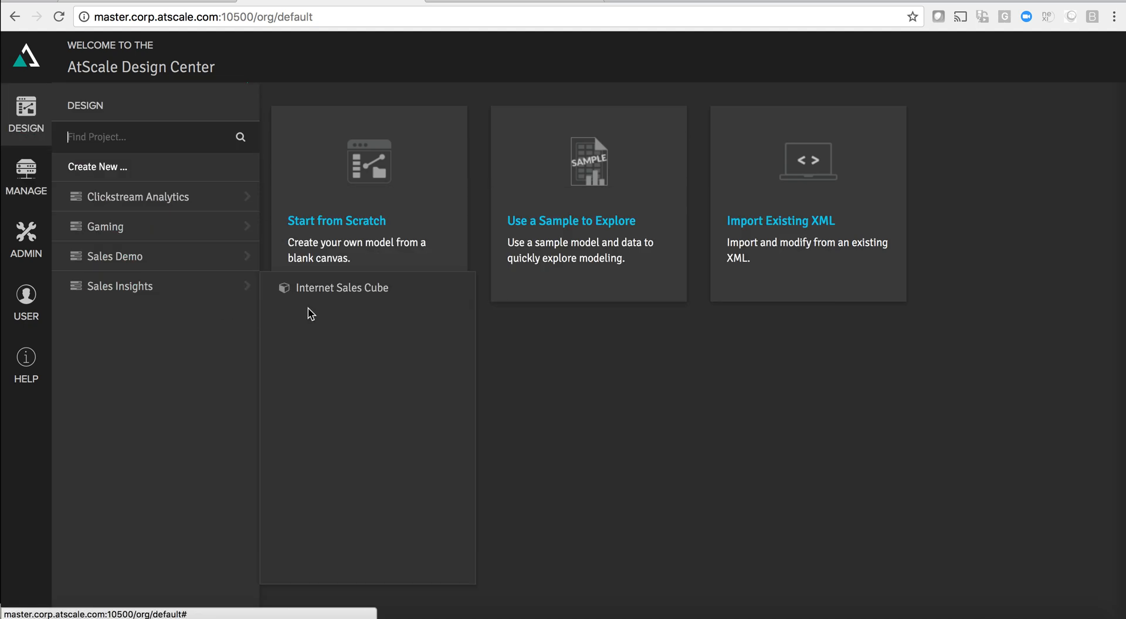
{"action": "left_click", "coordinate": [342, 289]}
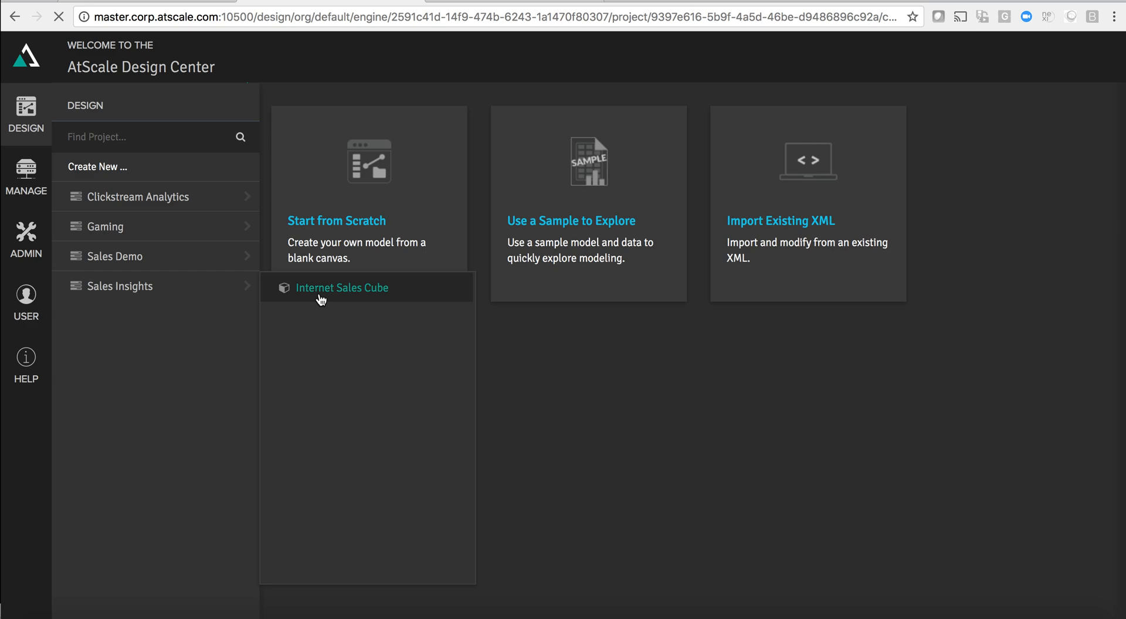
{"action": "left_click", "coordinate": [342, 287]}
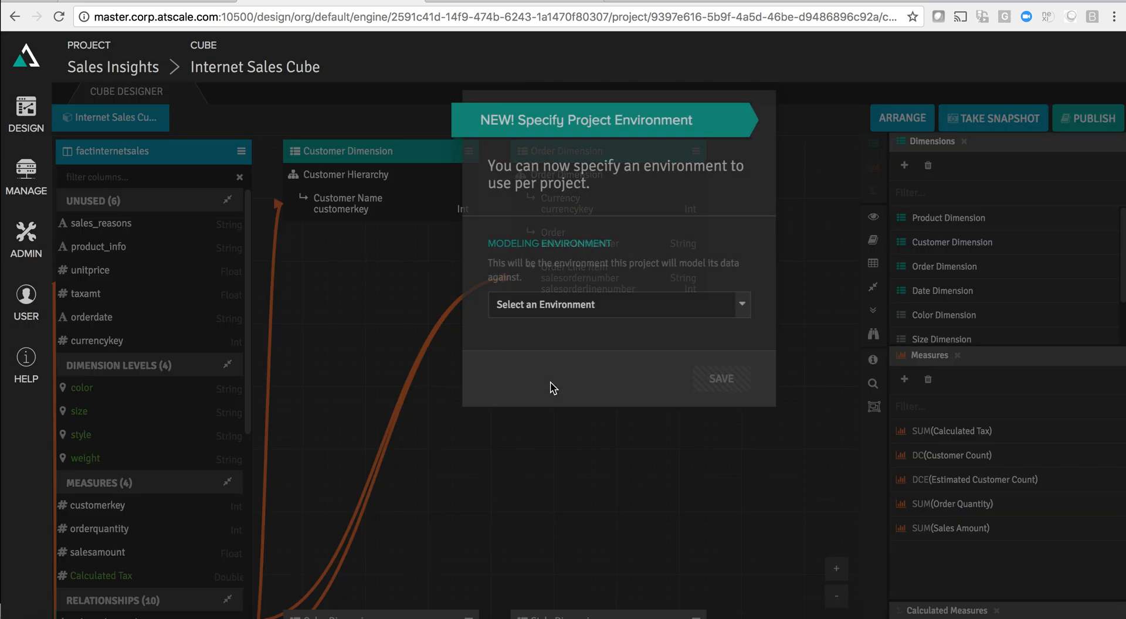
Choose Cloudera Cluster as the project's modeling environment
{"action": "left_click", "coordinate": [620, 305]}
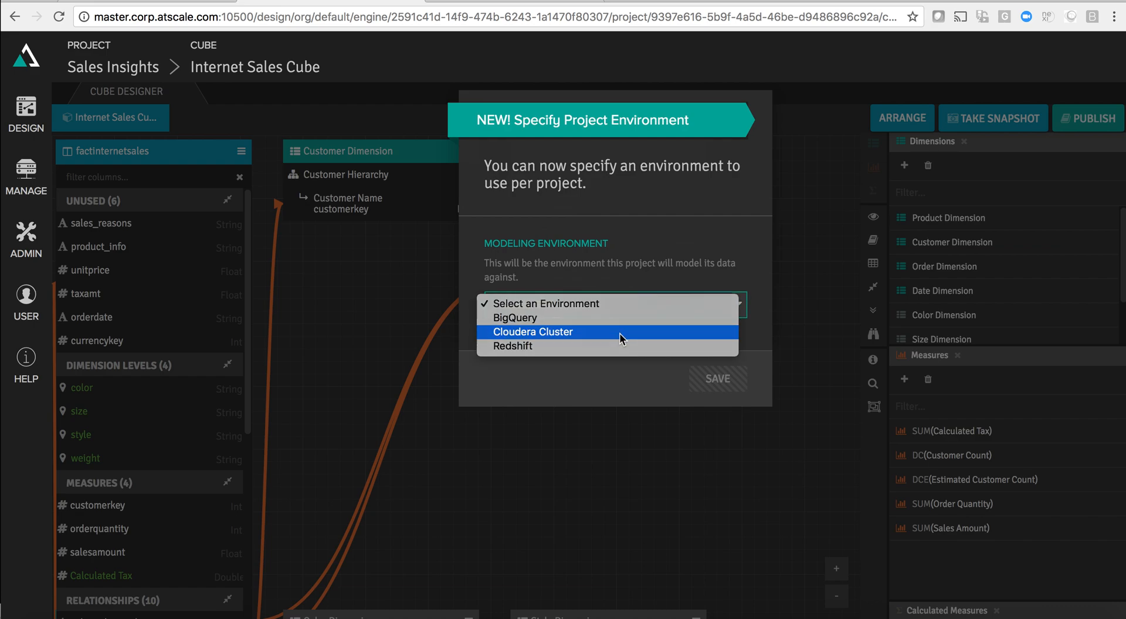
{"action": "left_click", "coordinate": [717, 379]}
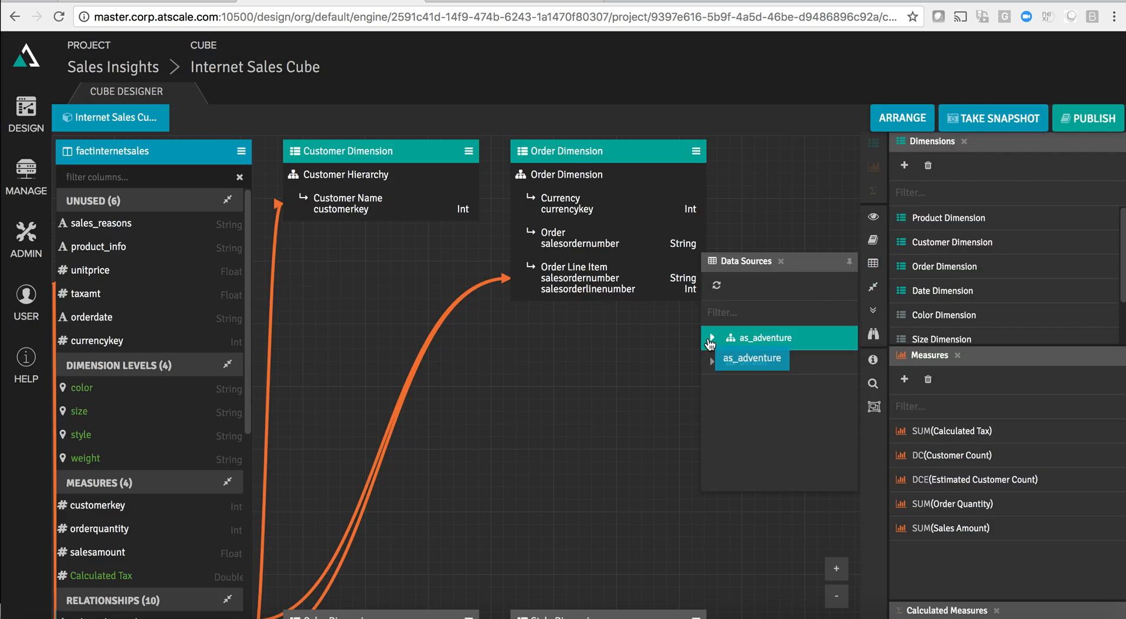
List and browse the tables in the as_adventure data source
{"action": "left_click", "coordinate": [710, 338]}
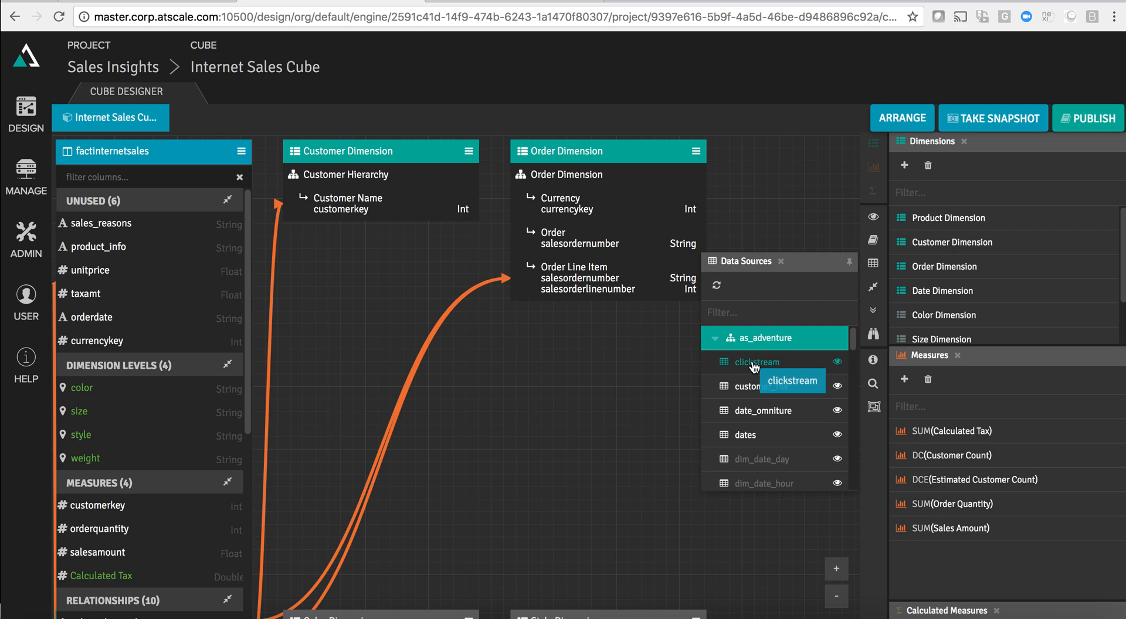
{"action": "scroll", "scroll_direction": "down", "scroll_amount": 3}
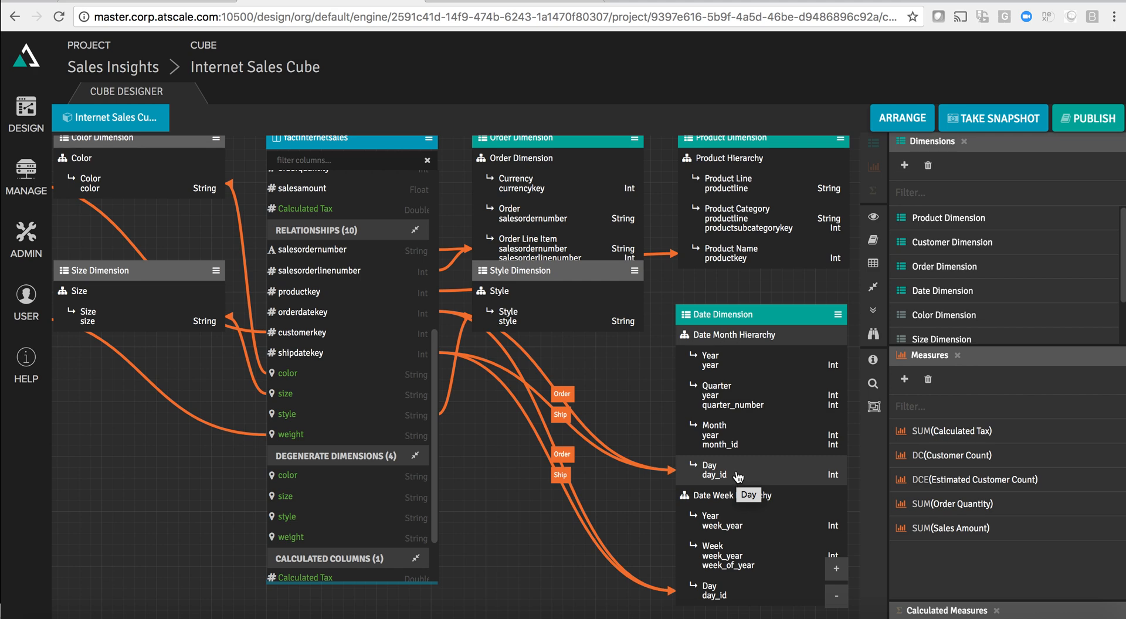
{"action": "mouse_move", "coordinate": [720, 377]}
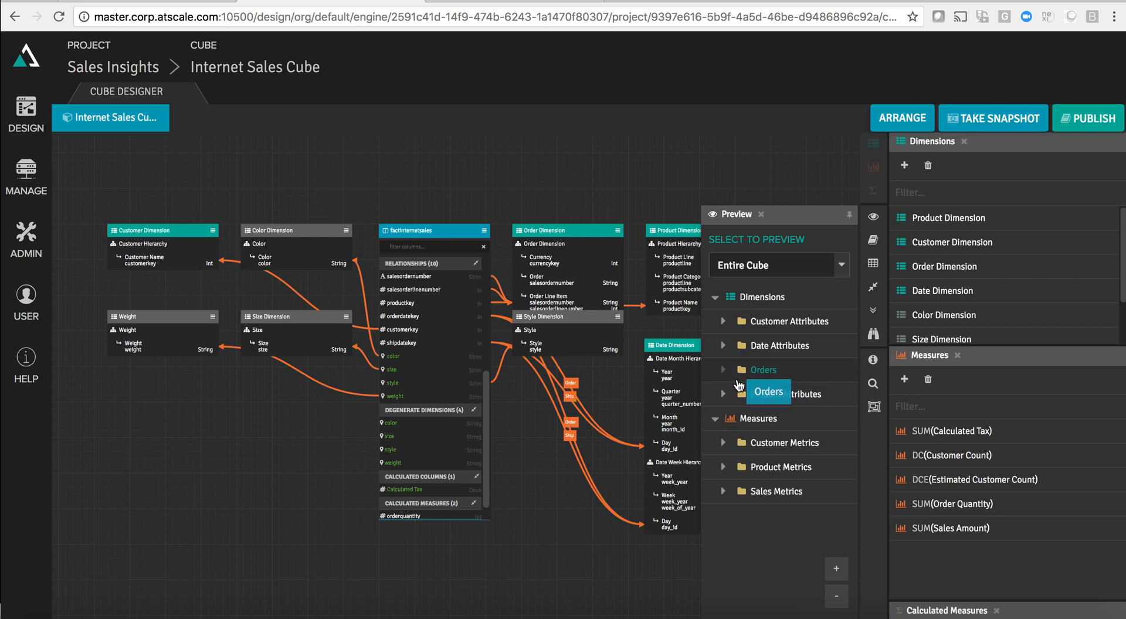
{"action": "mouse_move", "coordinate": [493, 81]}
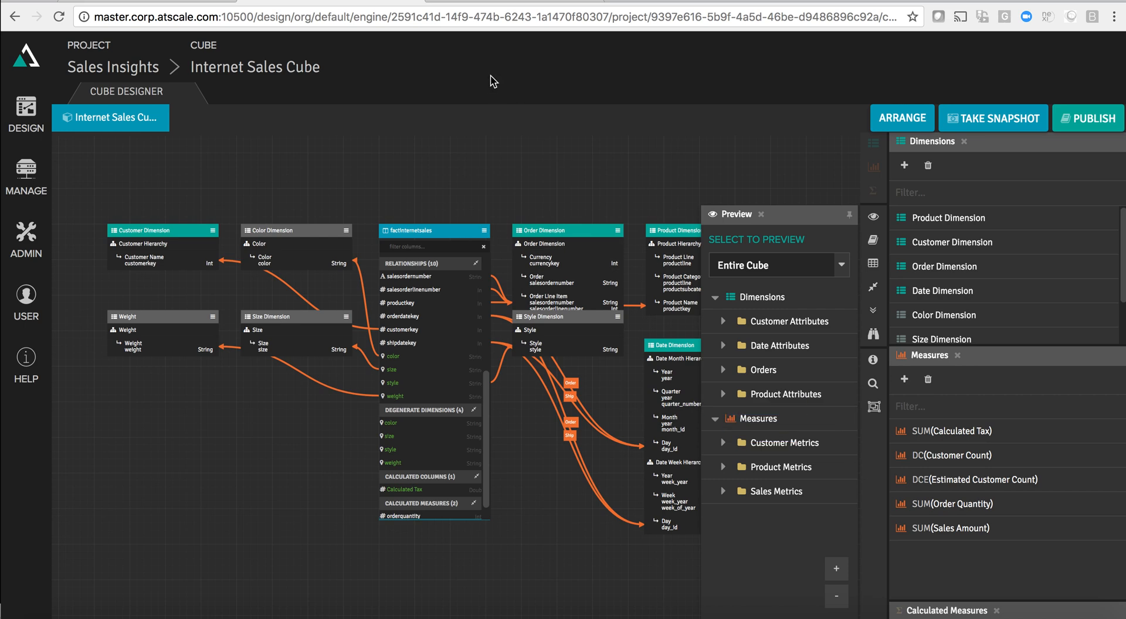
{"action": "mouse_move", "coordinate": [467, 5]}
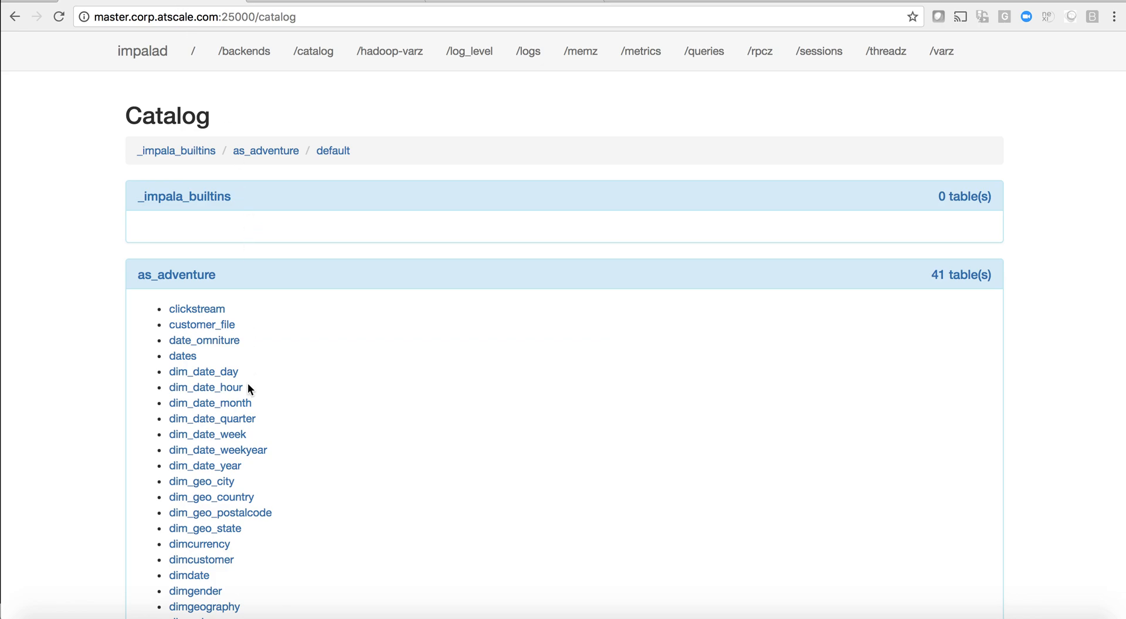
Browse the cube preview's Customer and Date attributes and measures, then close it
{"action": "scroll", "scroll_direction": "down", "scroll_amount": 3}
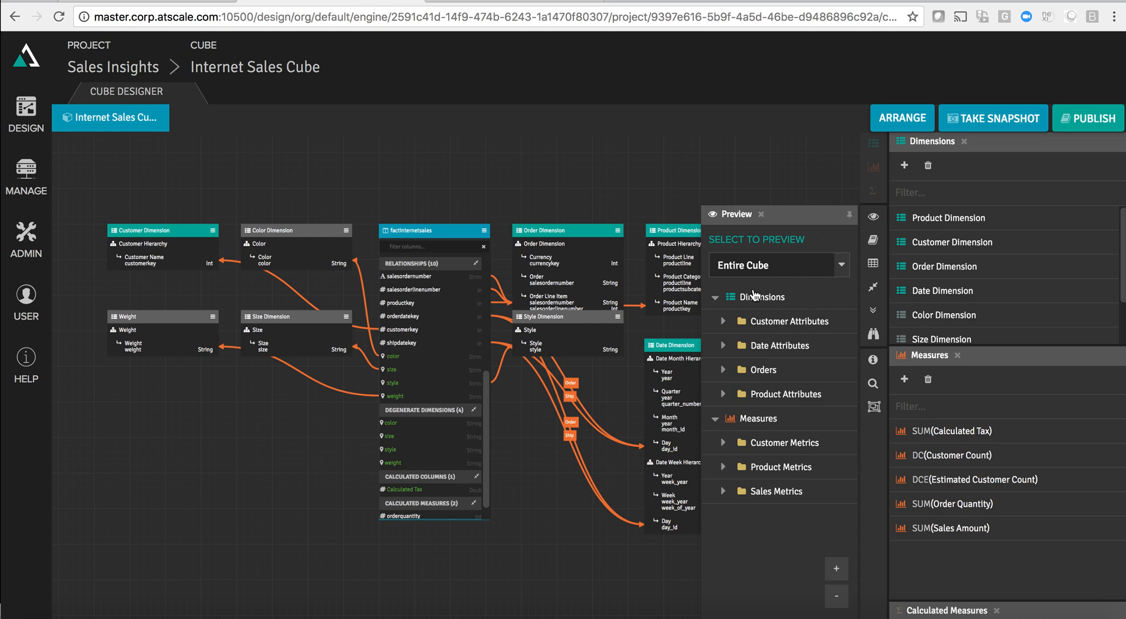
{"action": "left_click", "coordinate": [722, 322]}
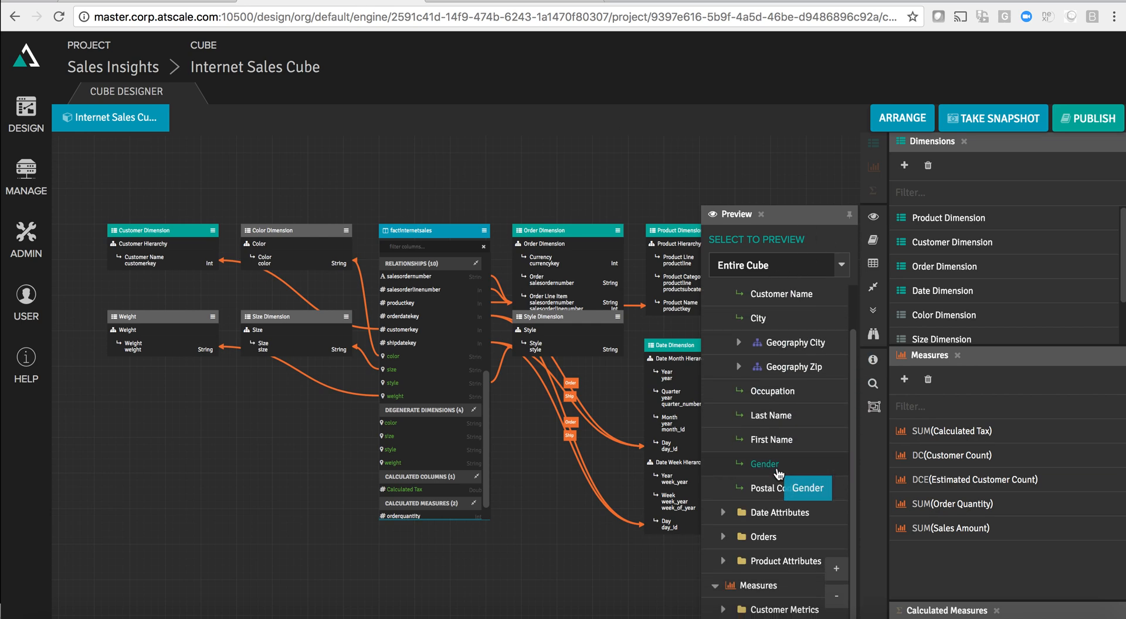
{"action": "left_click", "coordinate": [774, 512]}
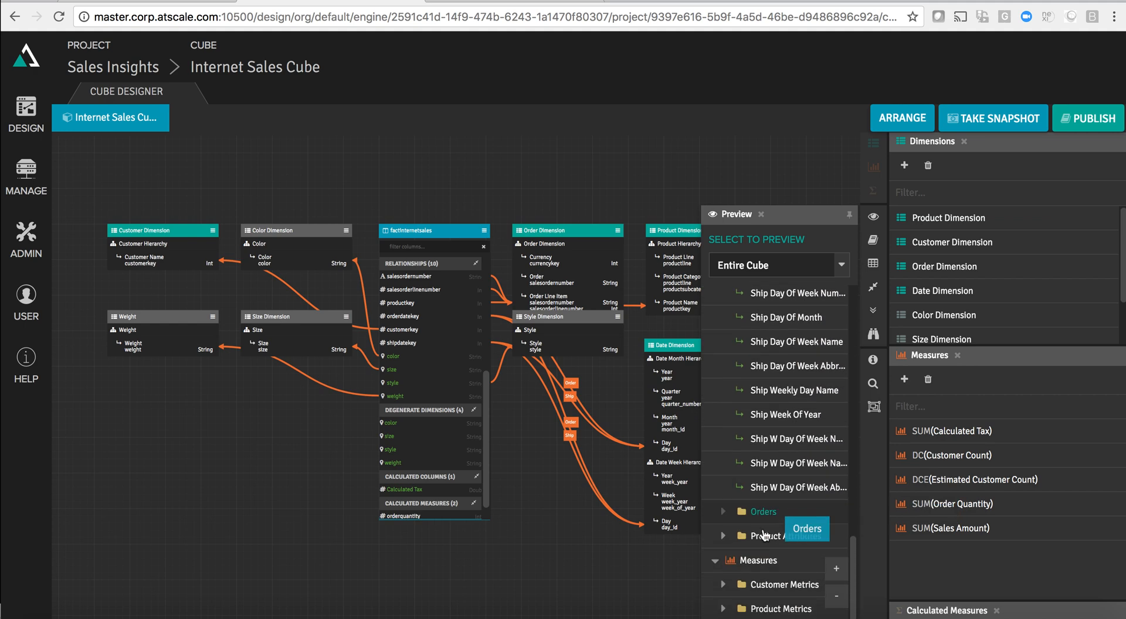
{"action": "scroll", "scroll_direction": "down", "scroll_amount": 3}
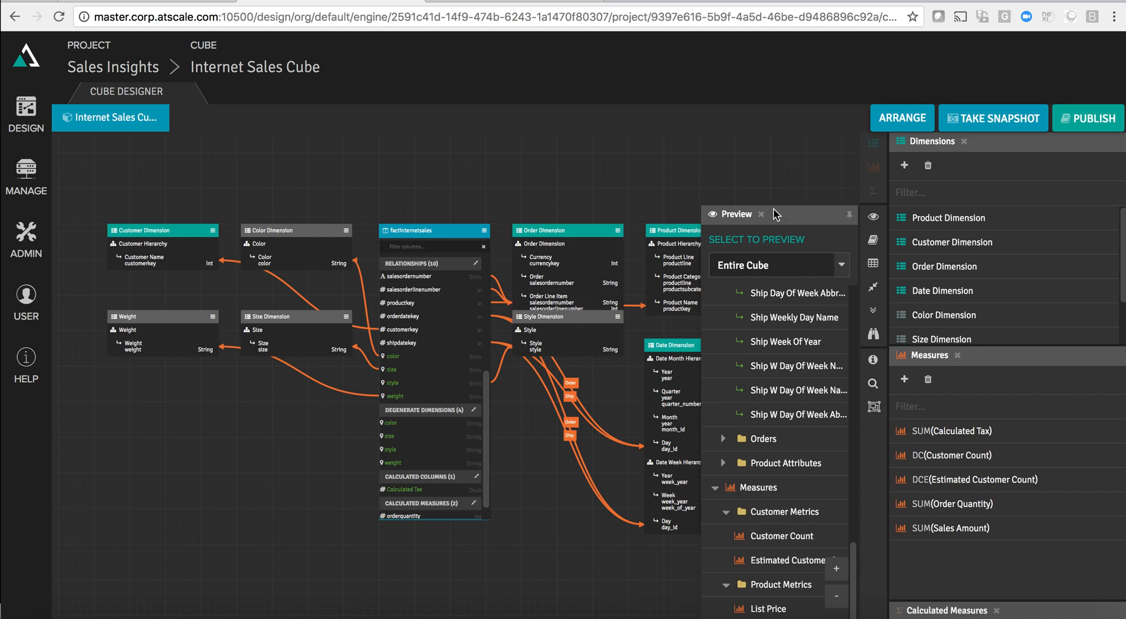
{"action": "left_click", "coordinate": [760, 215]}
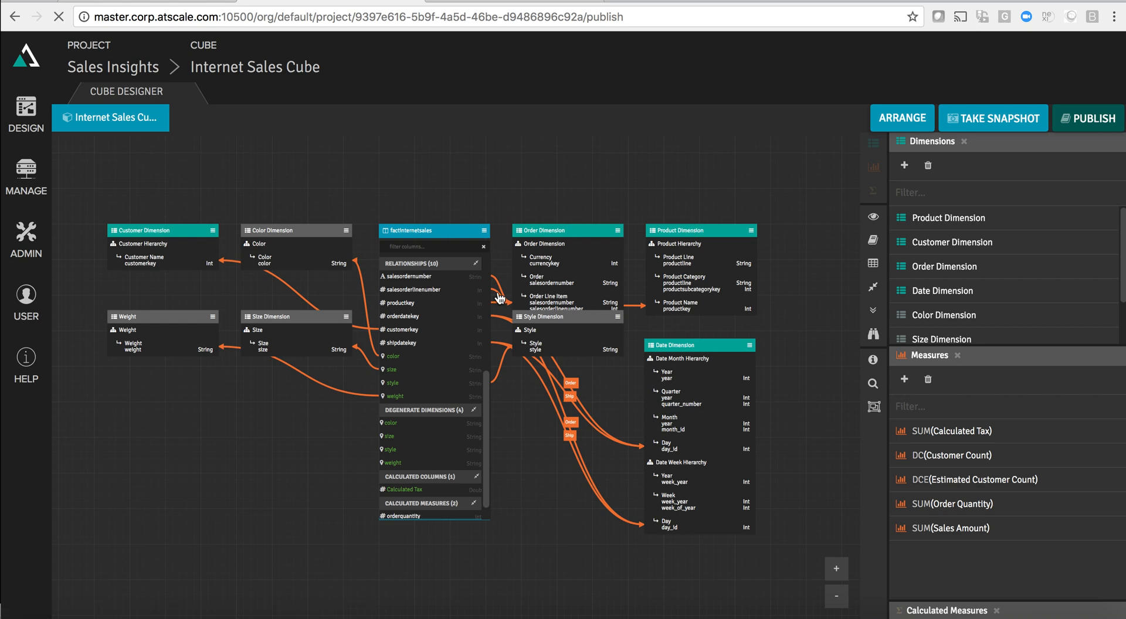
{"action": "mouse_move", "coordinate": [478, 303]}
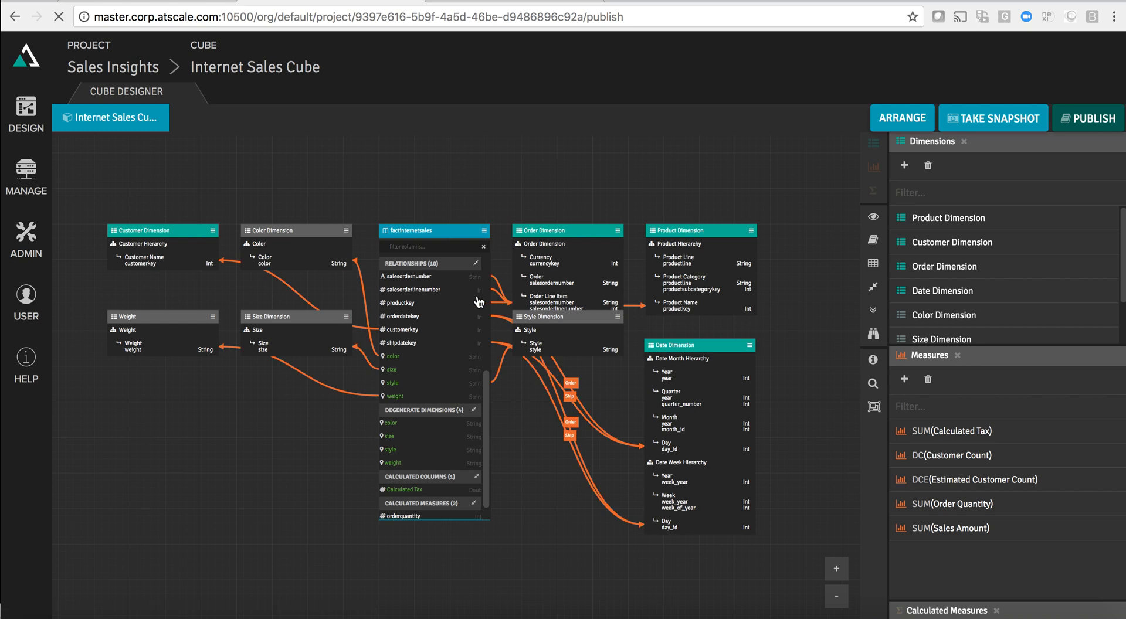
Publish Sales Insights to Cloudera Cluster and download the Internet Sales Cube Tableau data source (.tds)
{"action": "left_click", "coordinate": [1088, 118]}
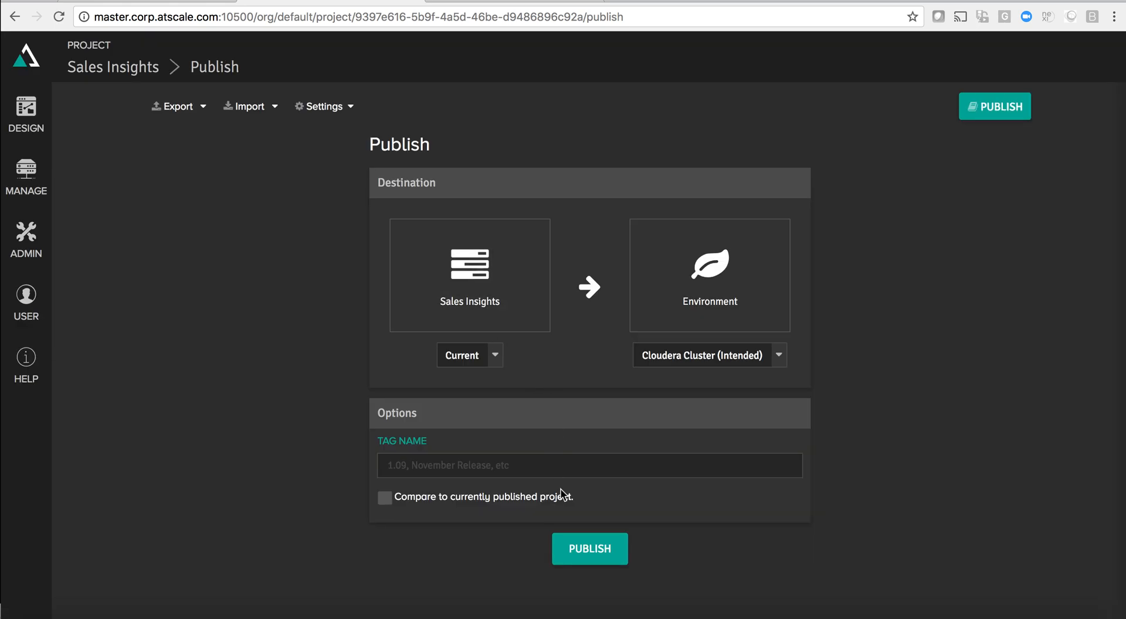
{"action": "left_click", "coordinate": [590, 549]}
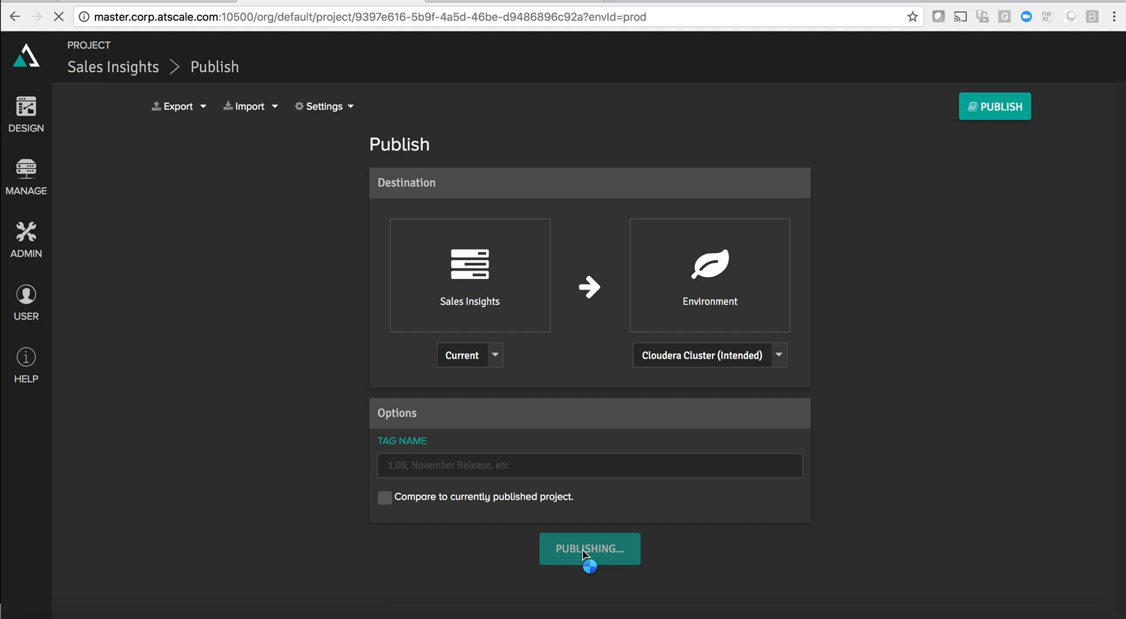
{"action": "left_click", "coordinate": [590, 549]}
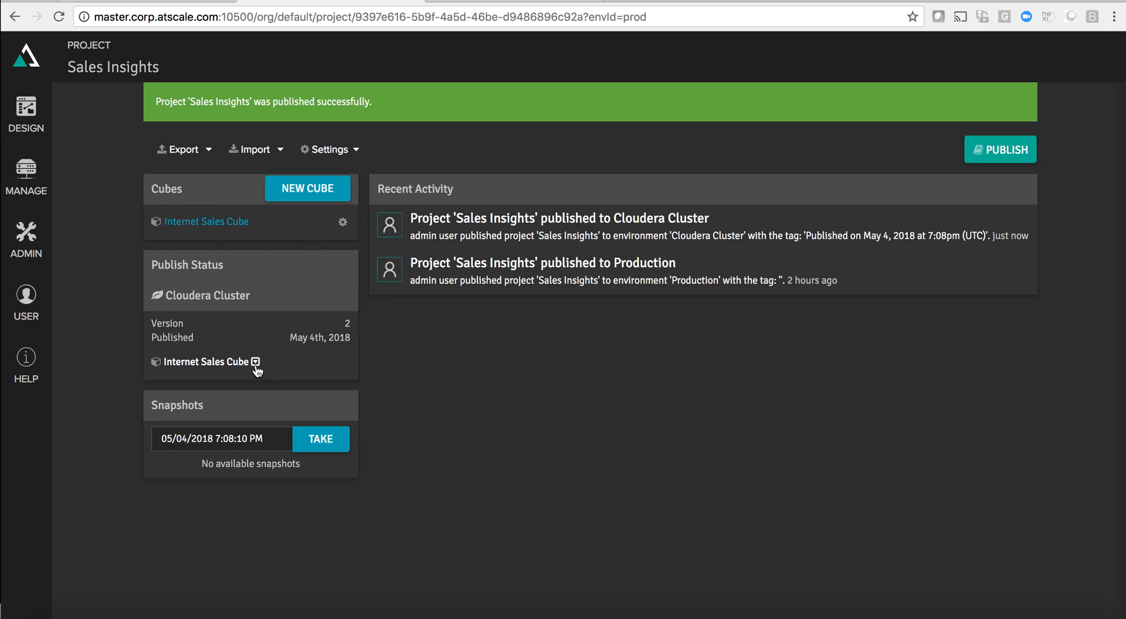
{"action": "left_click", "coordinate": [255, 363]}
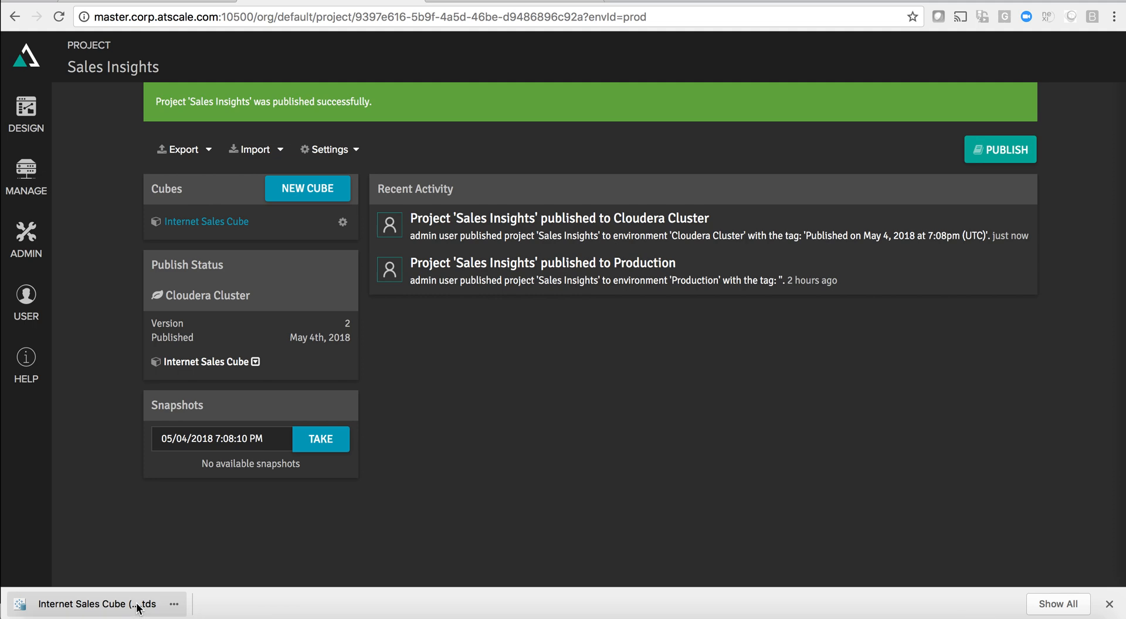
{"action": "mouse_move", "coordinate": [472, 375]}
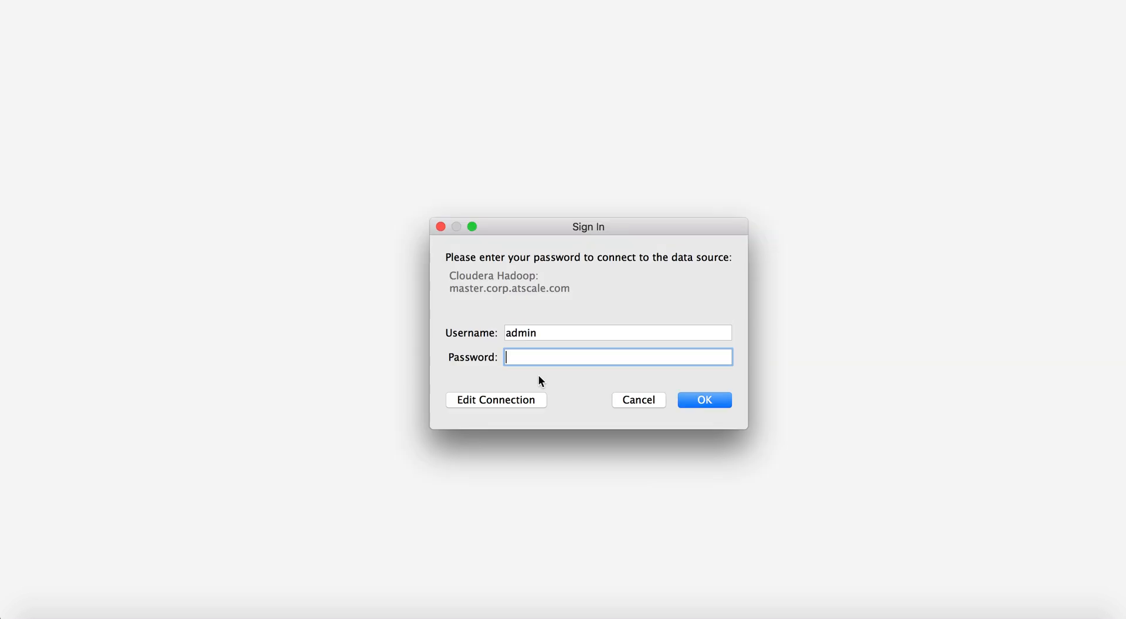
Sign in to the Cloudera Hadoop connection so the Internet Sales Cube data source loads
{"action": "left_click", "coordinate": [704, 400]}
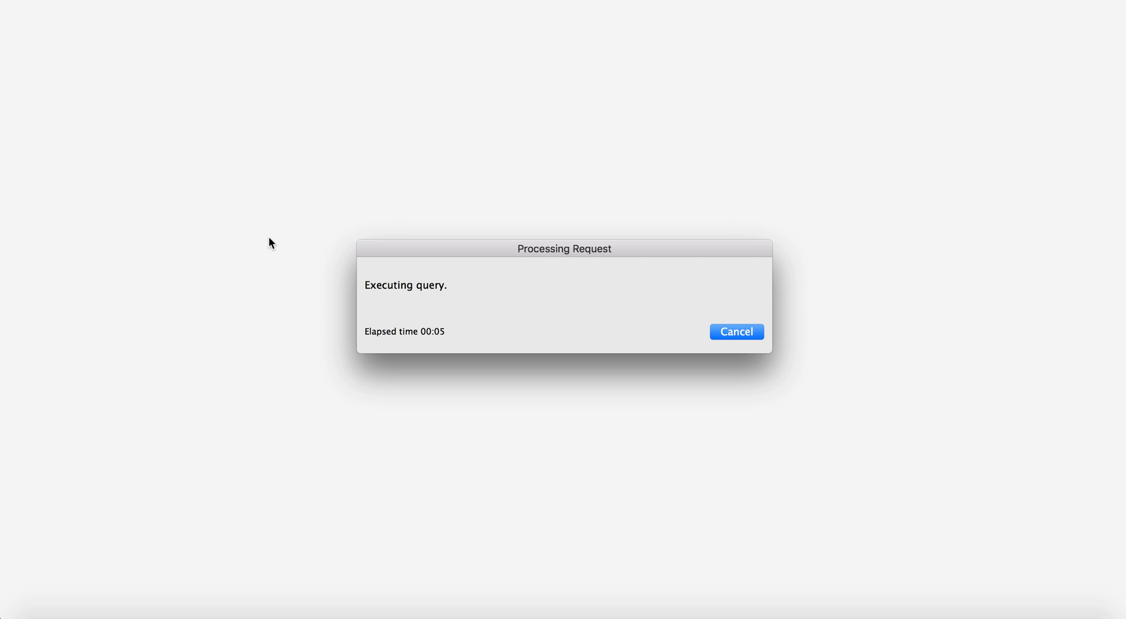
{"action": "mouse_move", "coordinate": [159, 183]}
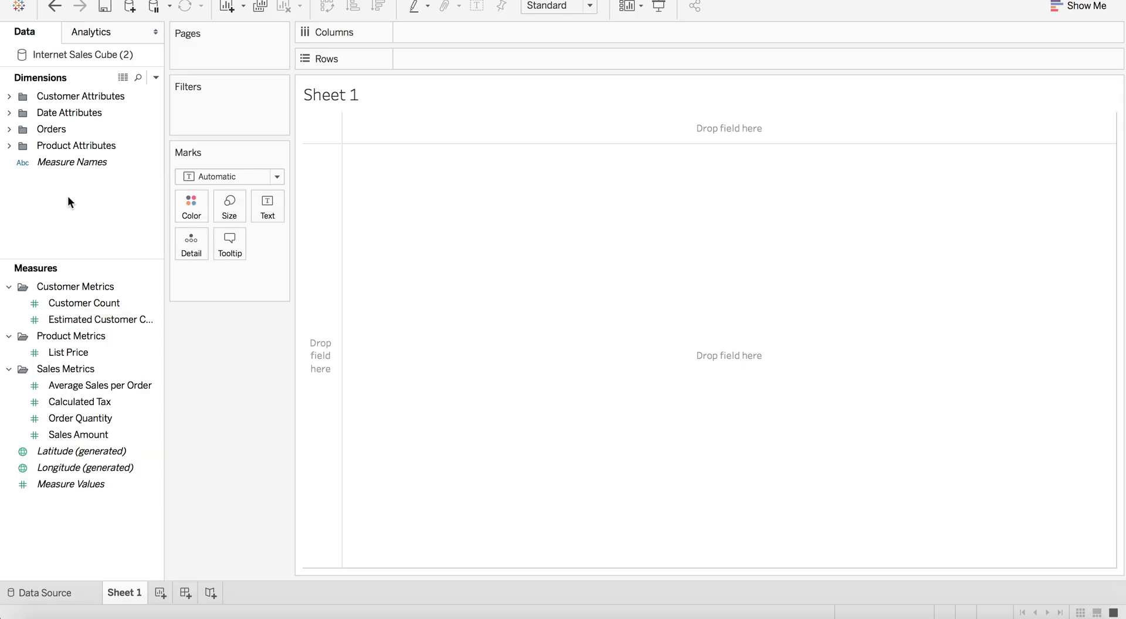
Expand Product Hierarchy, add Order Quantity to Rows (total 95,167) and select Product Name
{"action": "left_click", "coordinate": [79, 403]}
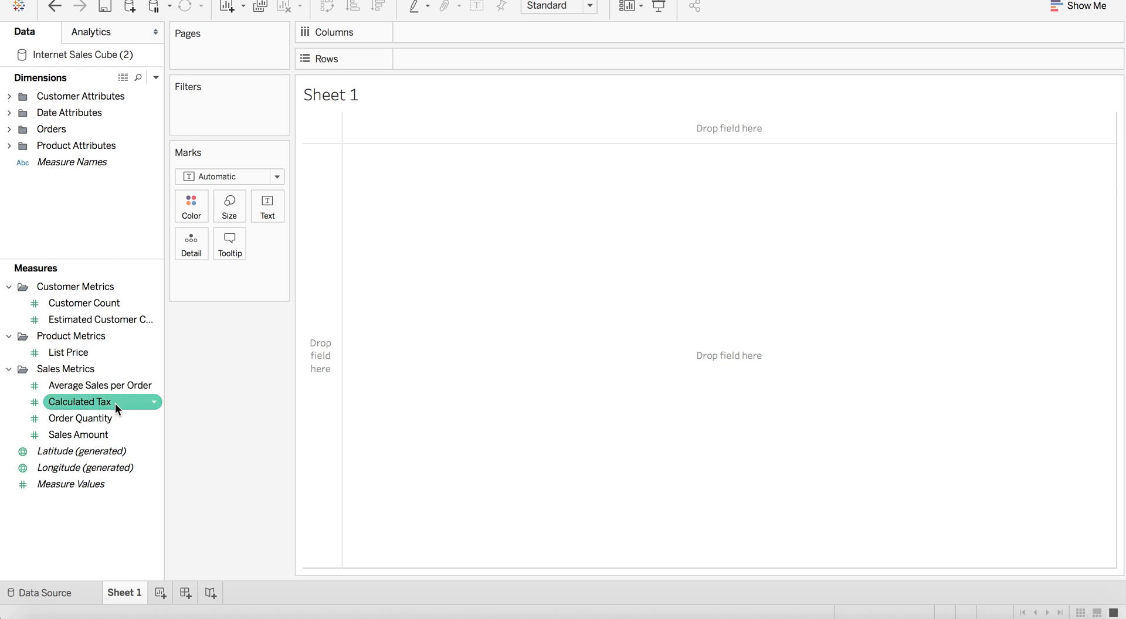
{"action": "left_click", "coordinate": [10, 113]}
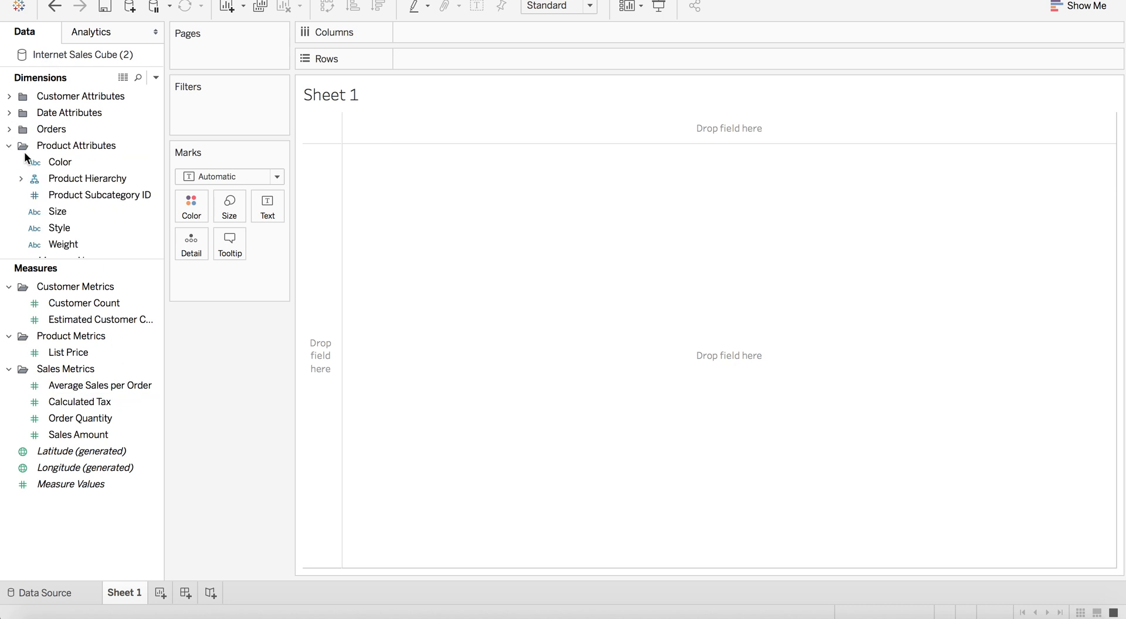
{"action": "left_click", "coordinate": [19, 179]}
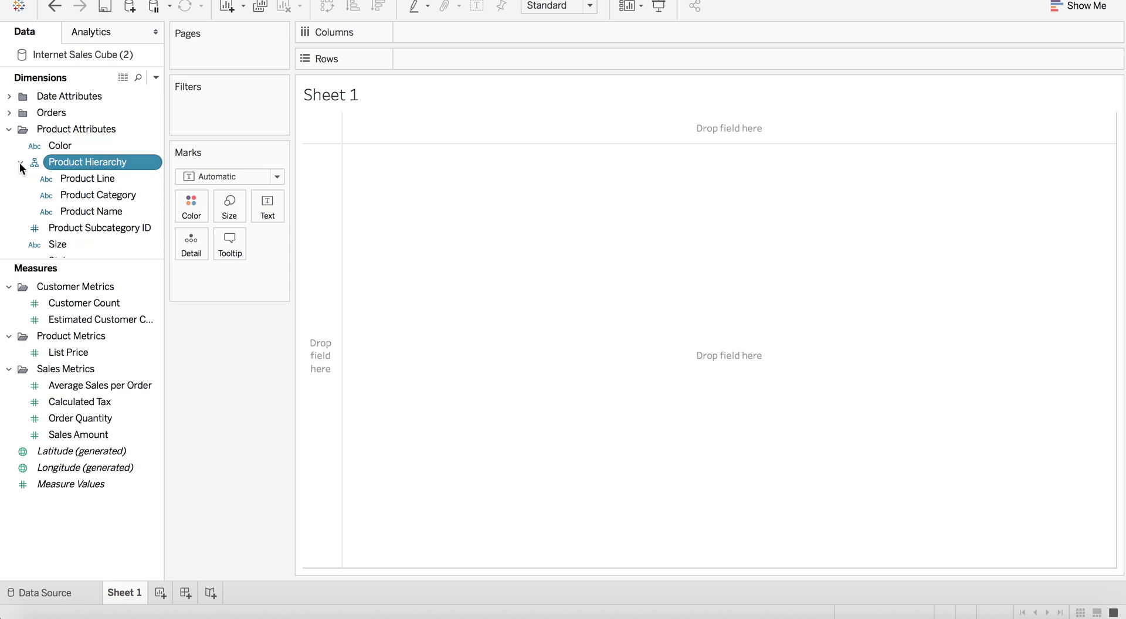
{"action": "left_click", "coordinate": [80, 402]}
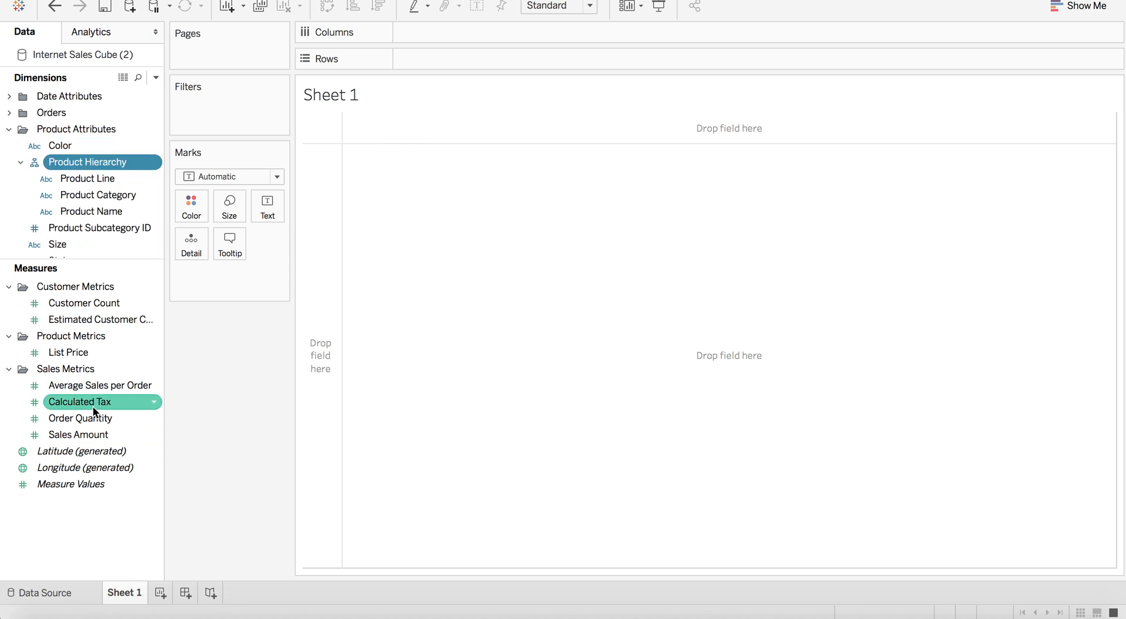
{"action": "left_click", "coordinate": [79, 418]}
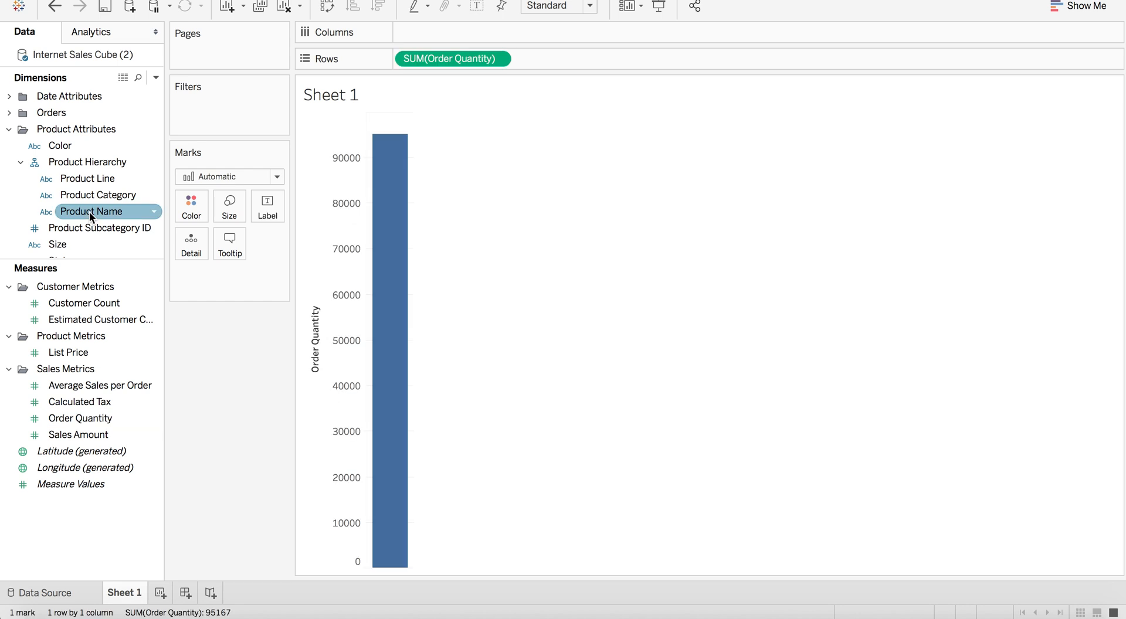
{"action": "left_click", "coordinate": [90, 211]}
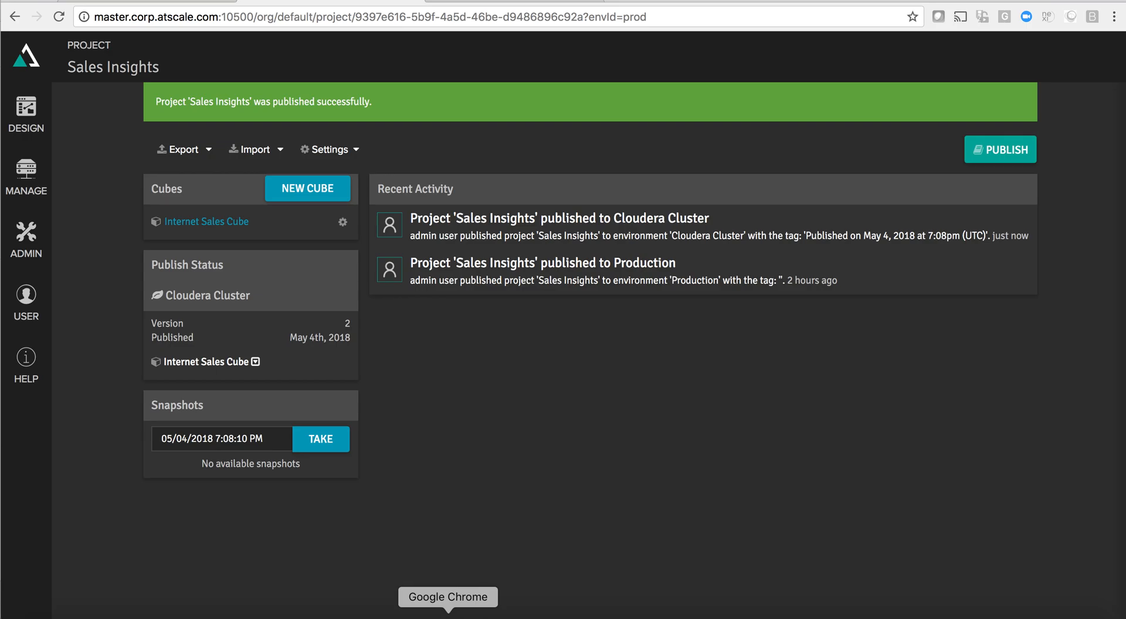
{"action": "mouse_move", "coordinate": [35, 216]}
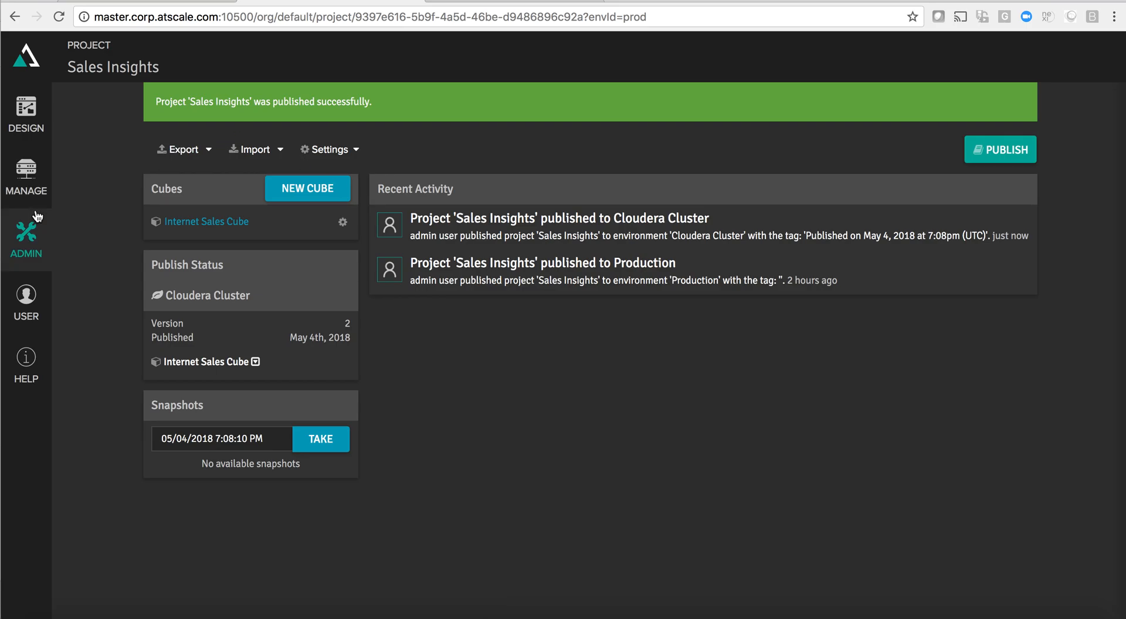
Show the Cloudera Cluster query log filtered to User queries and expand the latest Color/Product Name query
{"action": "left_click", "coordinate": [25, 174]}
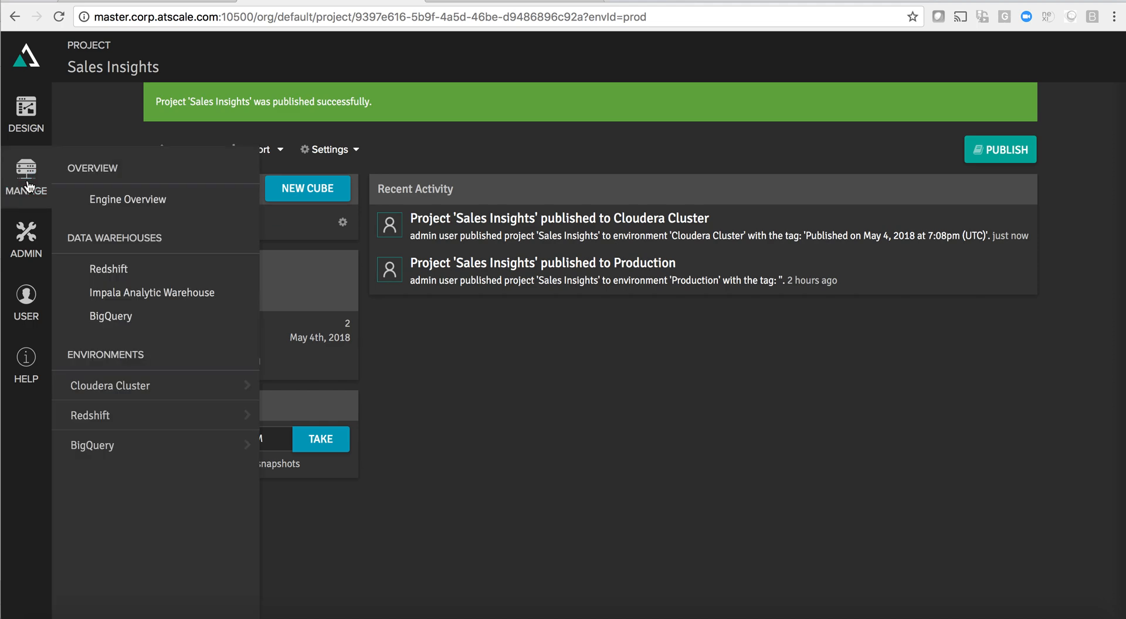
{"action": "mouse_move", "coordinate": [195, 403]}
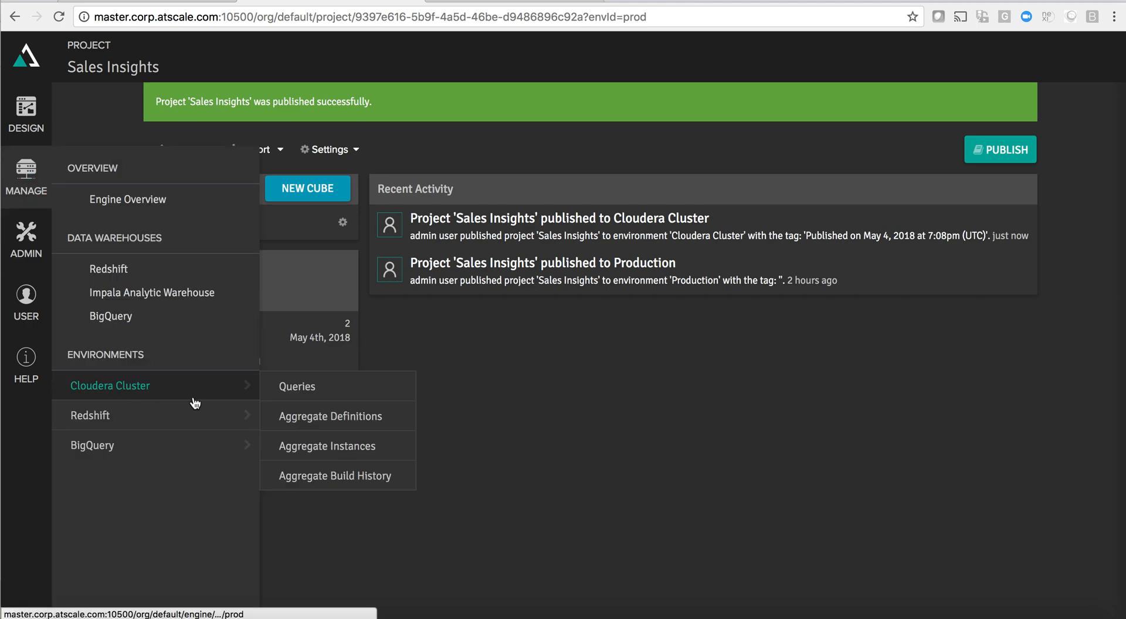
{"action": "mouse_move", "coordinate": [289, 393]}
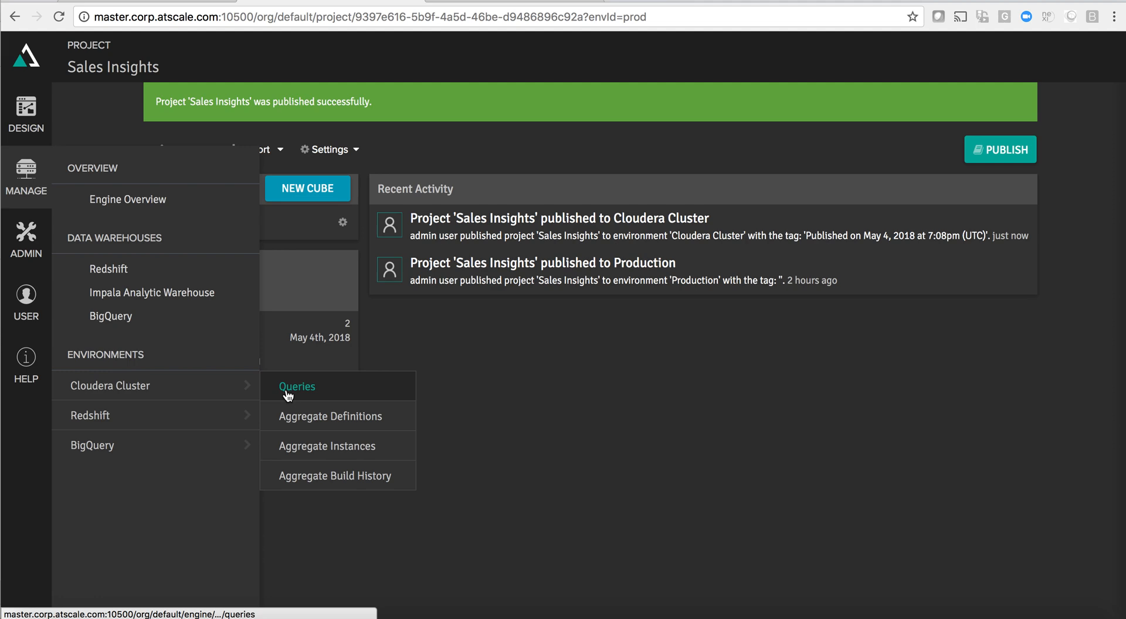
{"action": "left_click", "coordinate": [297, 387]}
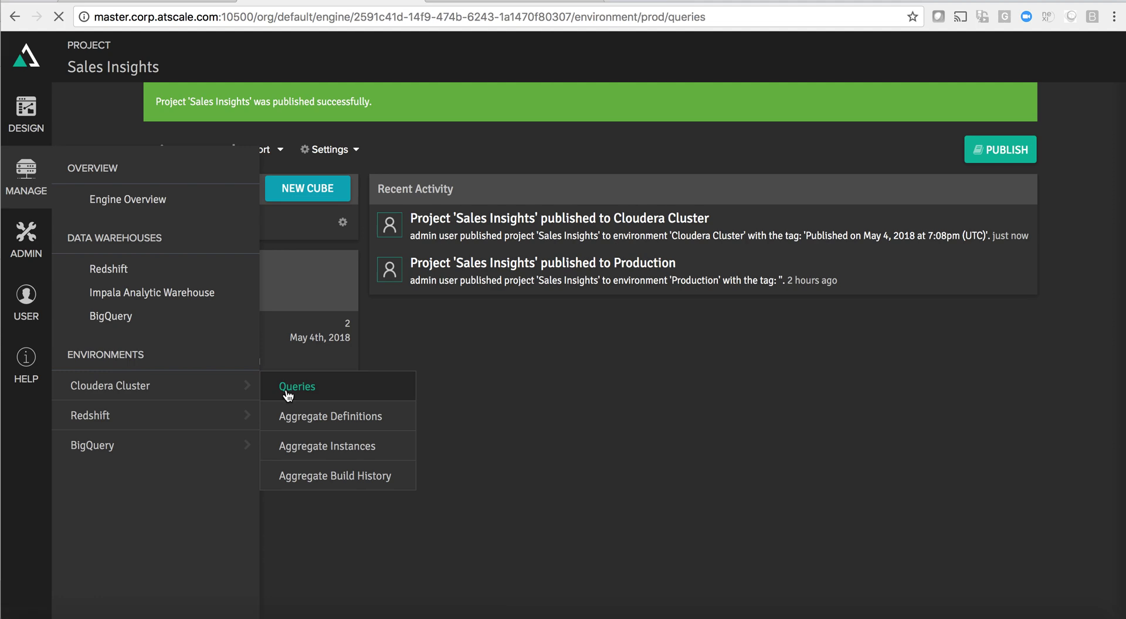
{"action": "left_click", "coordinate": [297, 387]}
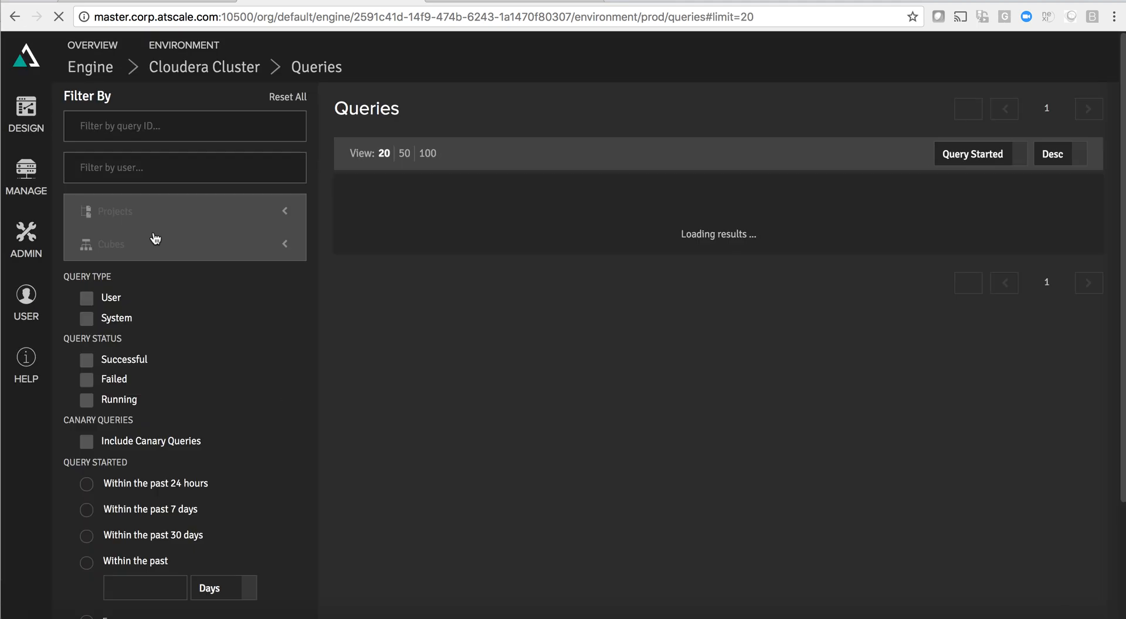
{"action": "left_click", "coordinate": [85, 298]}
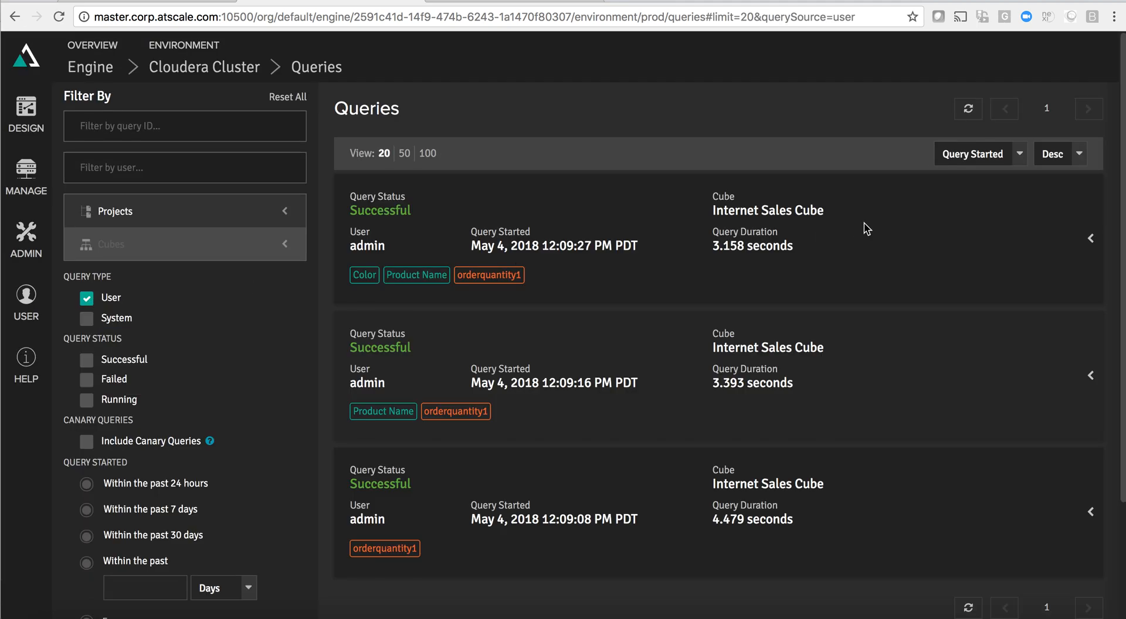
{"action": "mouse_move", "coordinate": [706, 232]}
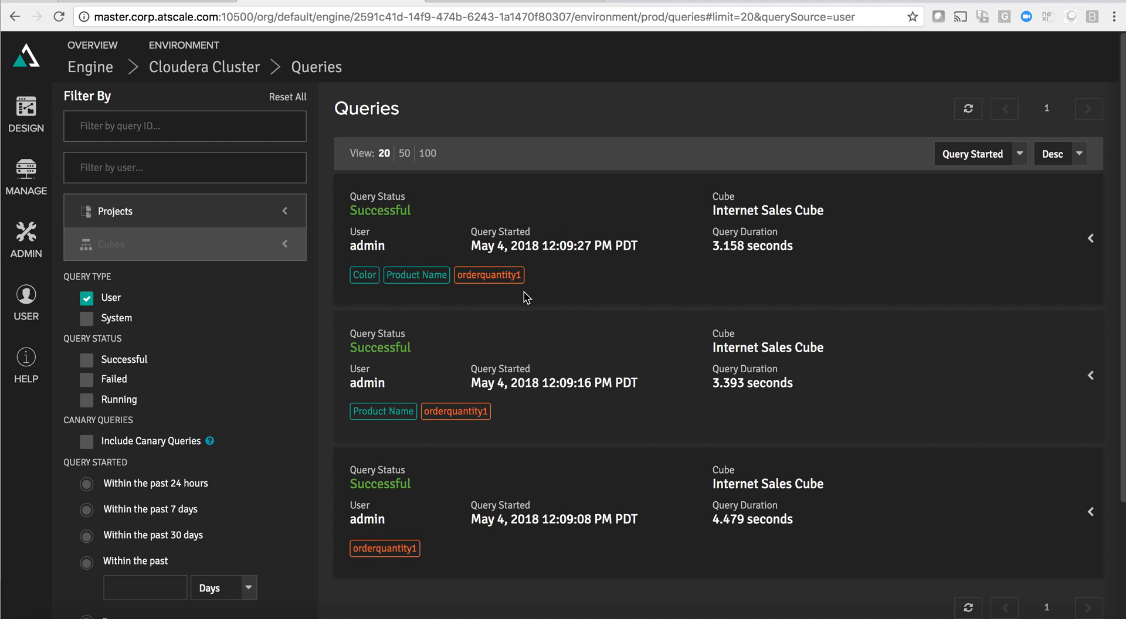
{"action": "left_click", "coordinate": [1091, 238]}
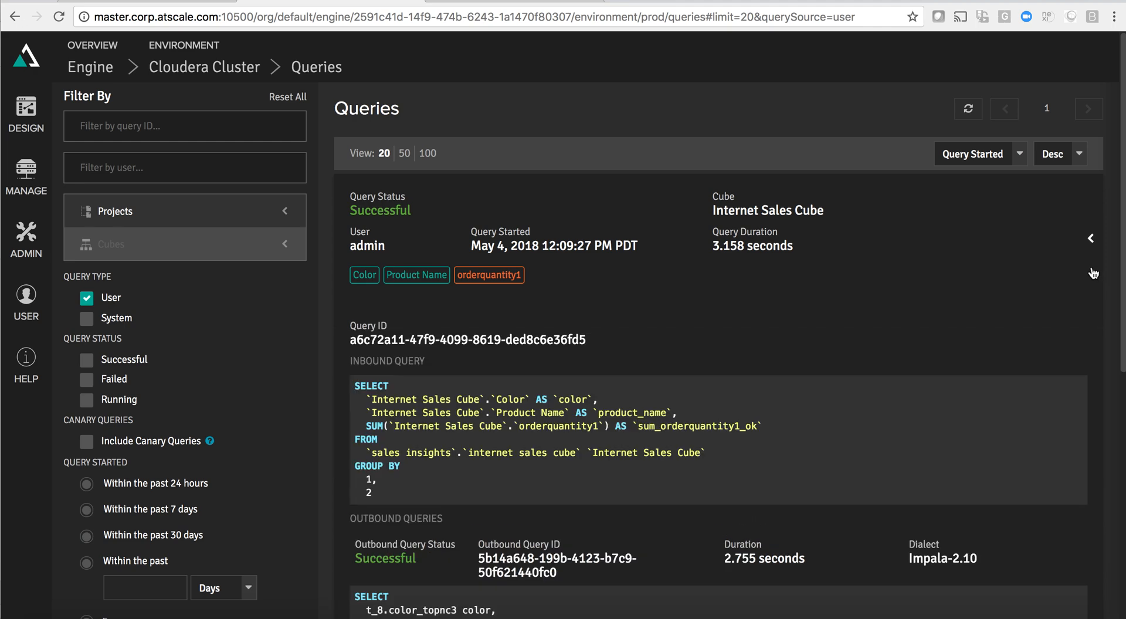
Review the inbound SQL and highlight the Impala-2.10 dialect of the outbound query
{"action": "scroll", "scroll_direction": "down", "scroll_amount": 3}
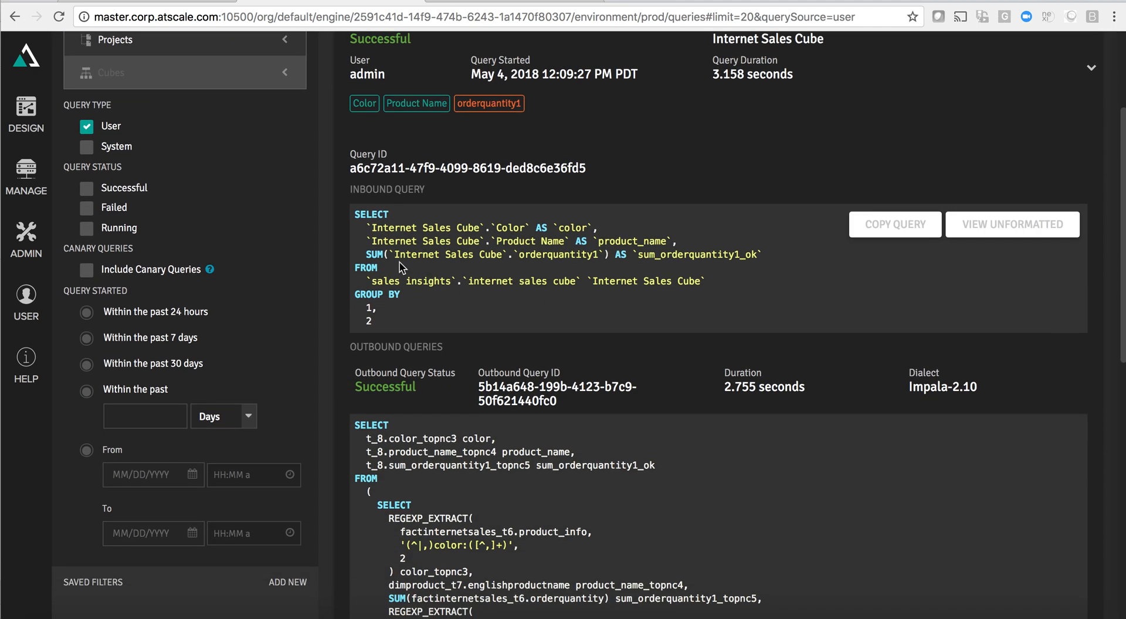
{"action": "scroll", "scroll_direction": "down", "scroll_amount": 3}
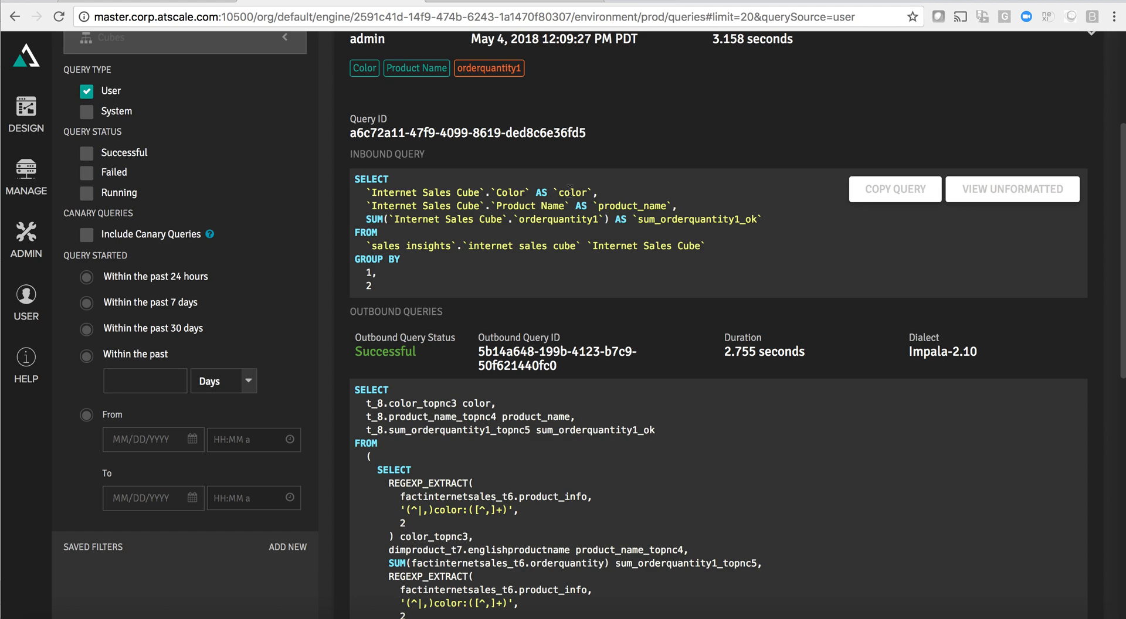
{"action": "double_click", "coordinate": [520, 247]}
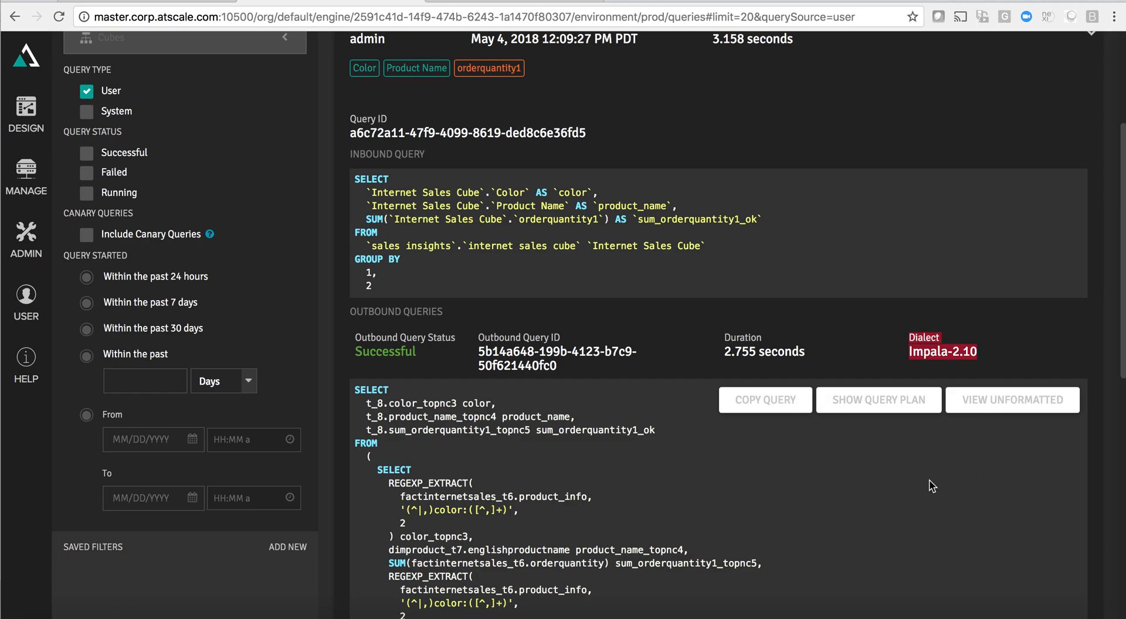
Scroll to Aggregate Usage and highlight that the query used no aggregates
{"action": "scroll", "scroll_direction": "down", "scroll_amount": 3}
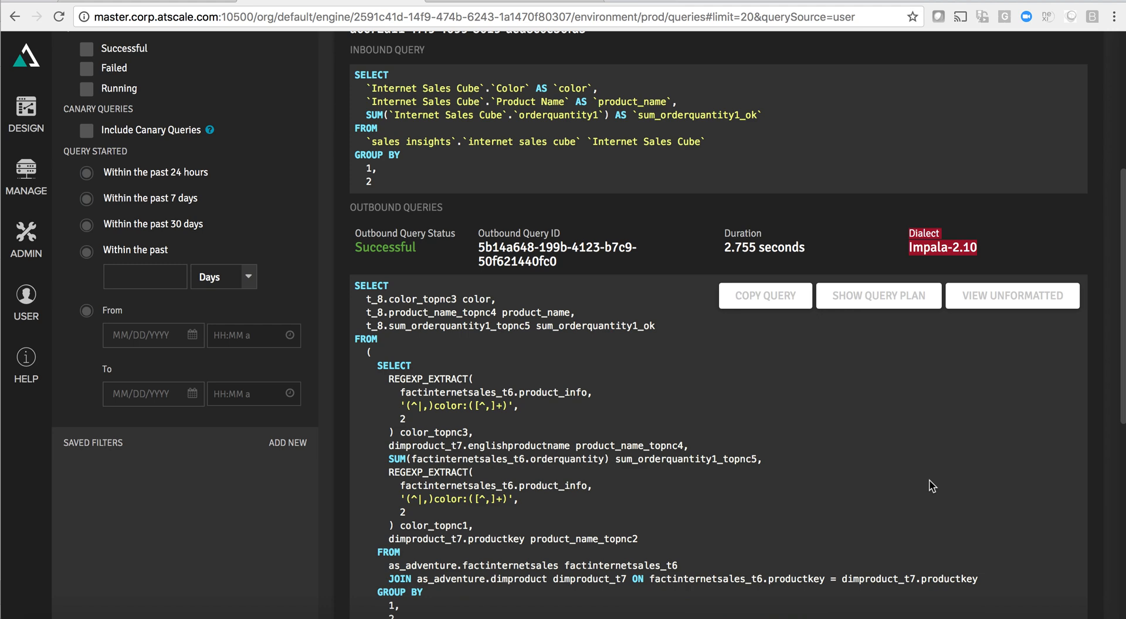
{"action": "mouse_move", "coordinate": [459, 321]}
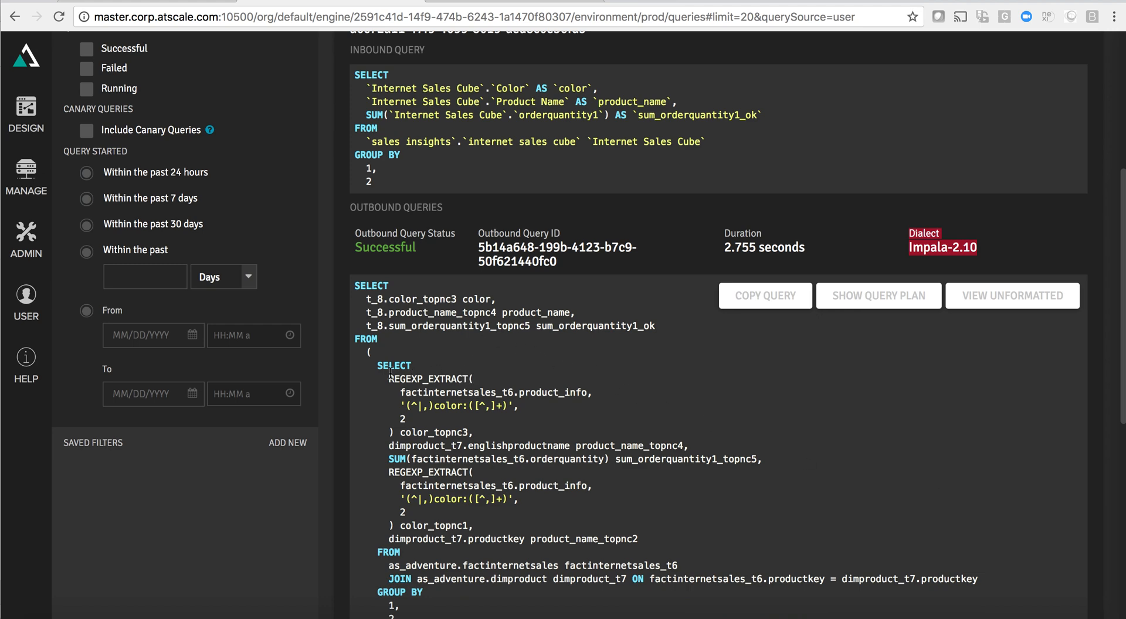
{"action": "mouse_move", "coordinate": [455, 422]}
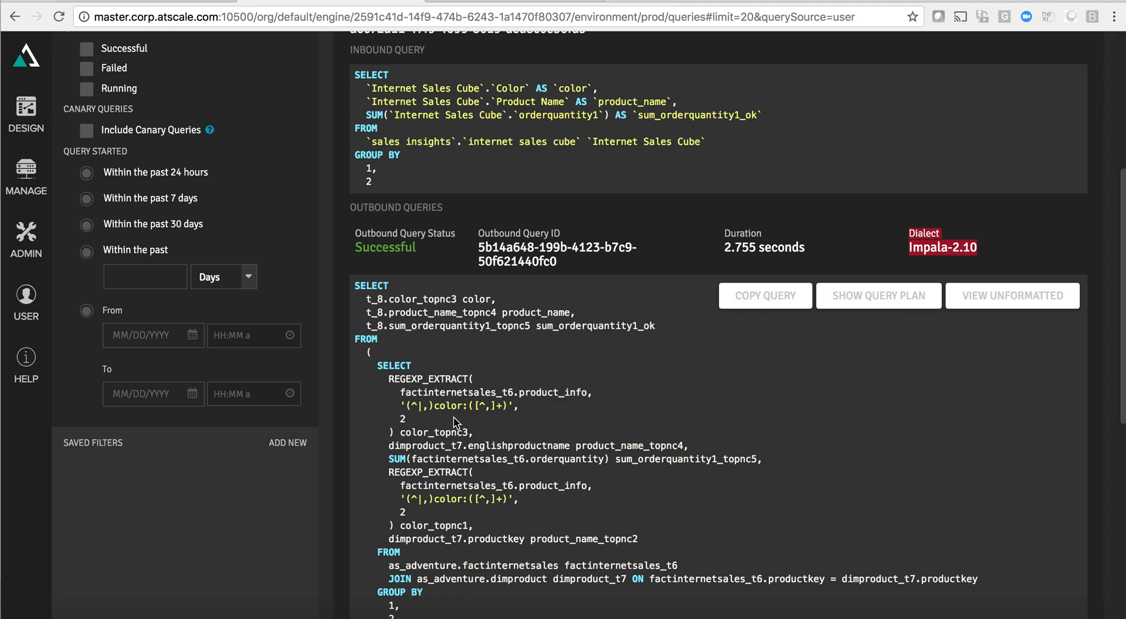
{"action": "scroll", "scroll_direction": "down", "scroll_amount": 3}
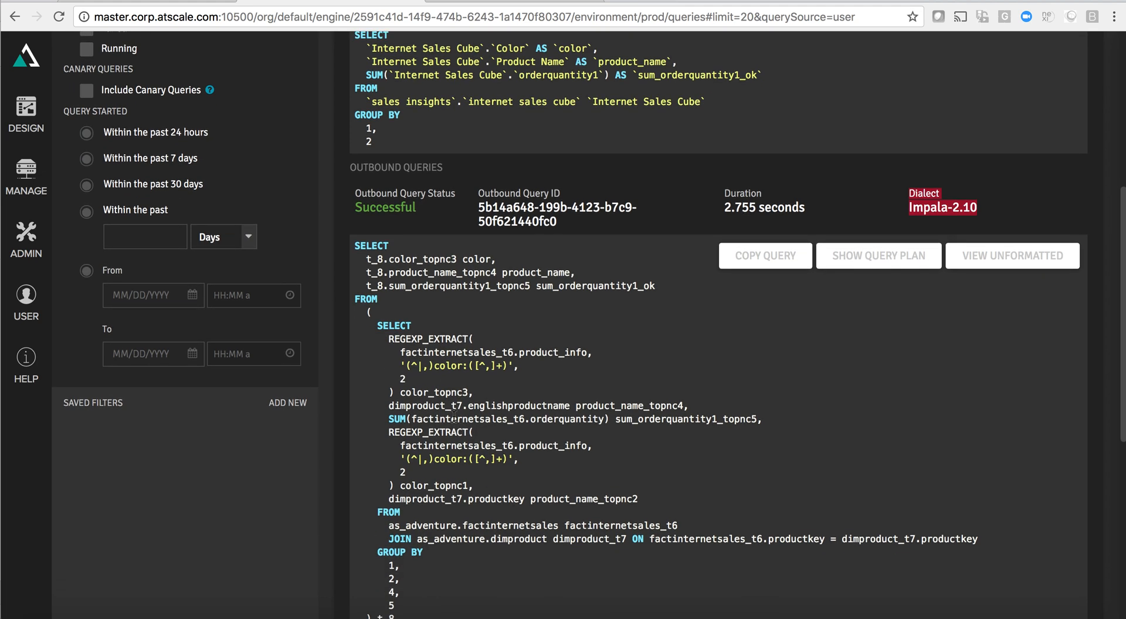
{"action": "scroll", "scroll_direction": "down", "scroll_amount": 3}
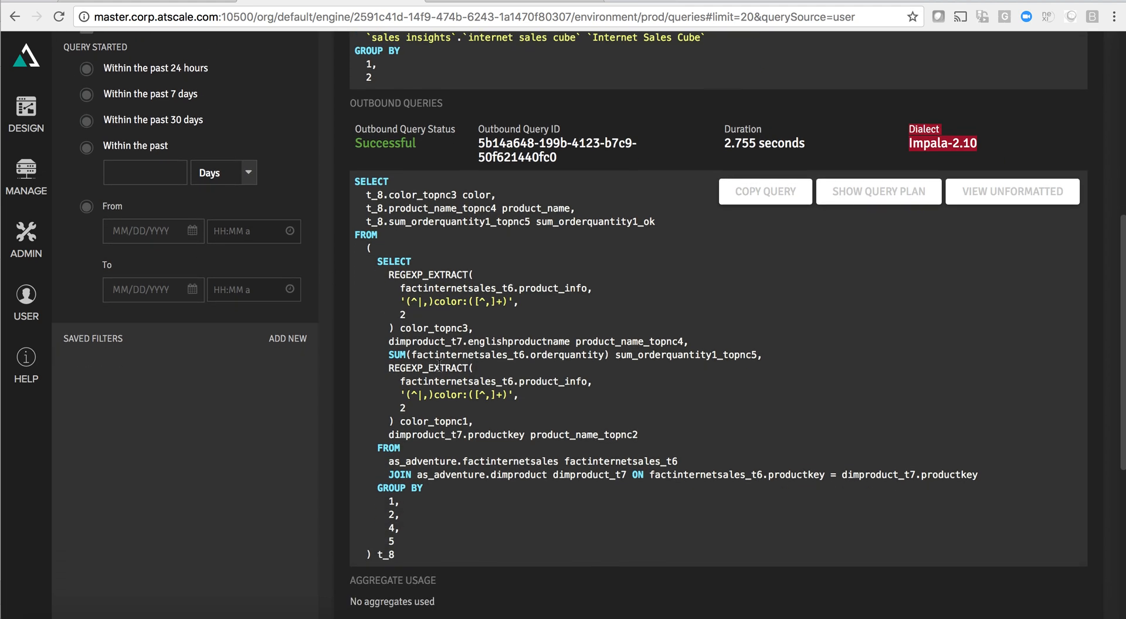
{"action": "double_click", "coordinate": [513, 462]}
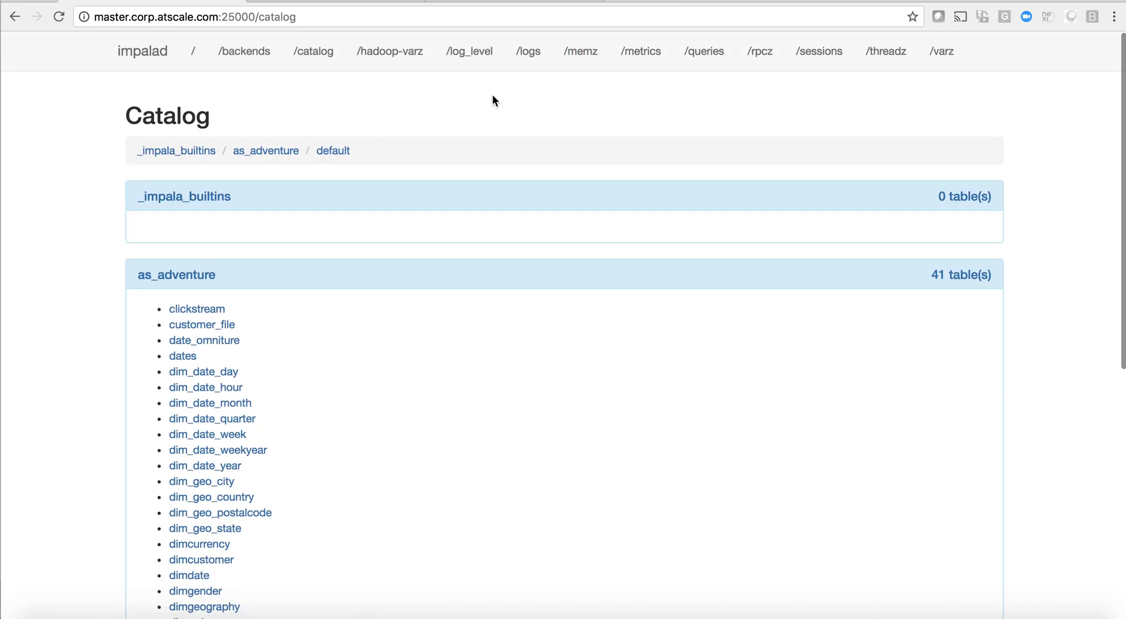
Review Impala's completed queries down to the INSERT INTO as_agg_755ab50b_clr aggregate-build statement
{"action": "left_click", "coordinate": [703, 51]}
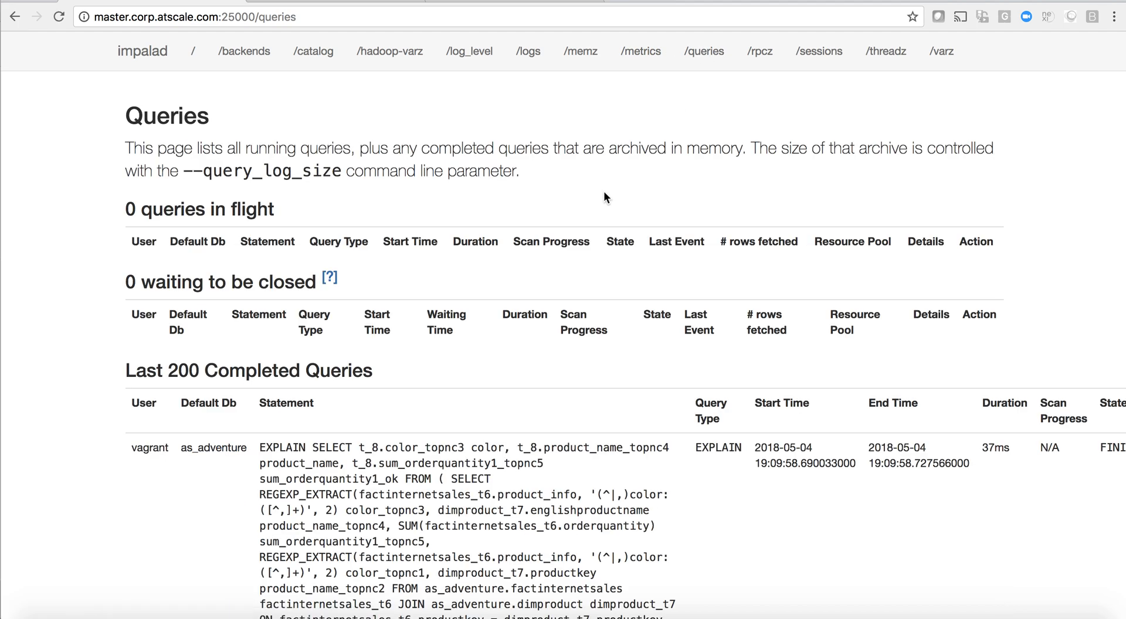
{"action": "scroll", "scroll_direction": "down", "scroll_amount": 3}
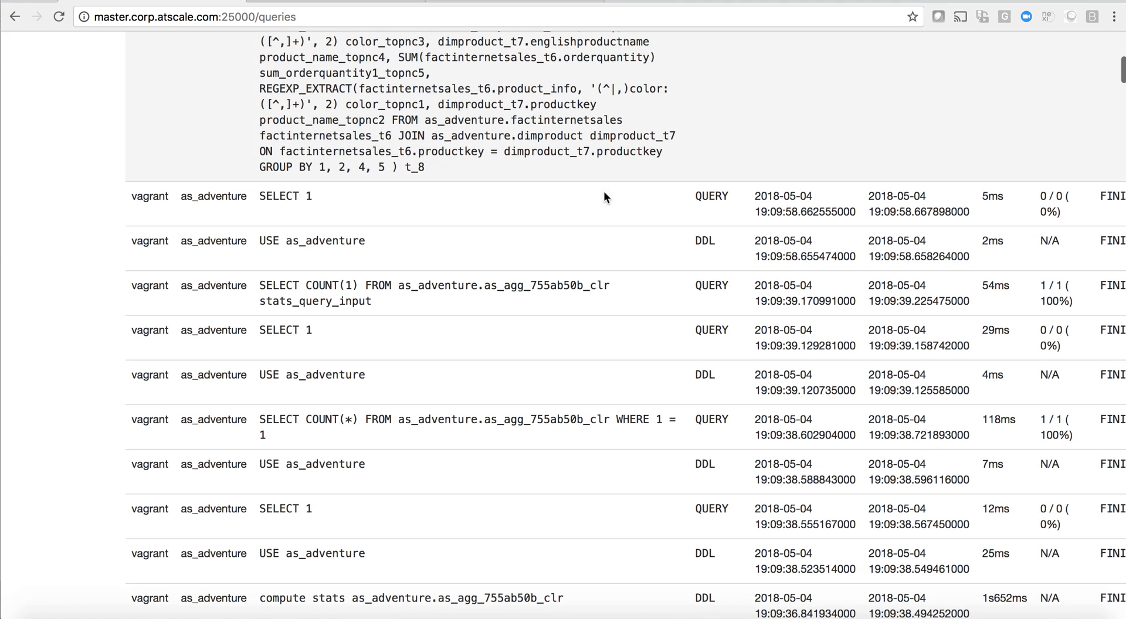
{"action": "scroll", "scroll_direction": "down", "scroll_amount": 3}
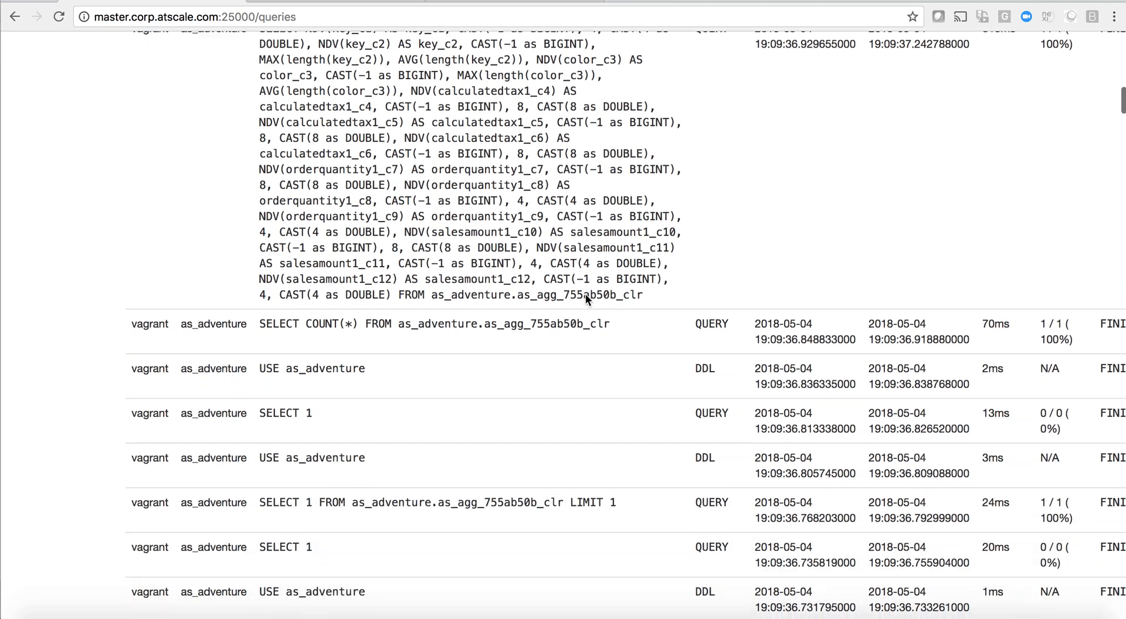
{"action": "scroll", "scroll_direction": "down", "scroll_amount": 3}
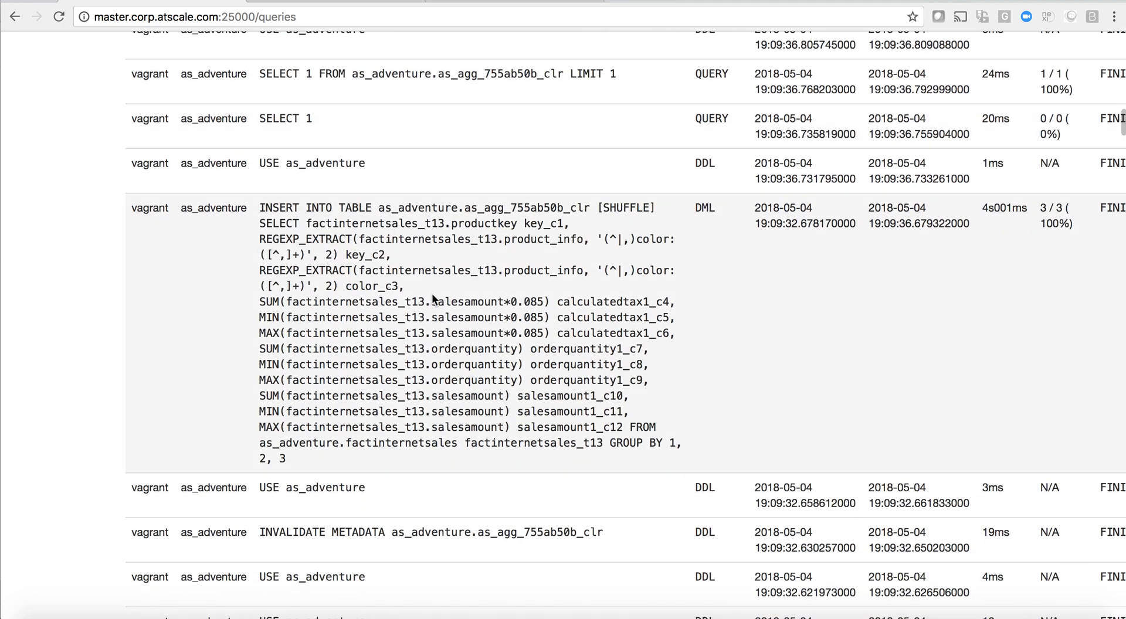
{"action": "scroll", "scroll_direction": "down", "scroll_amount": 3}
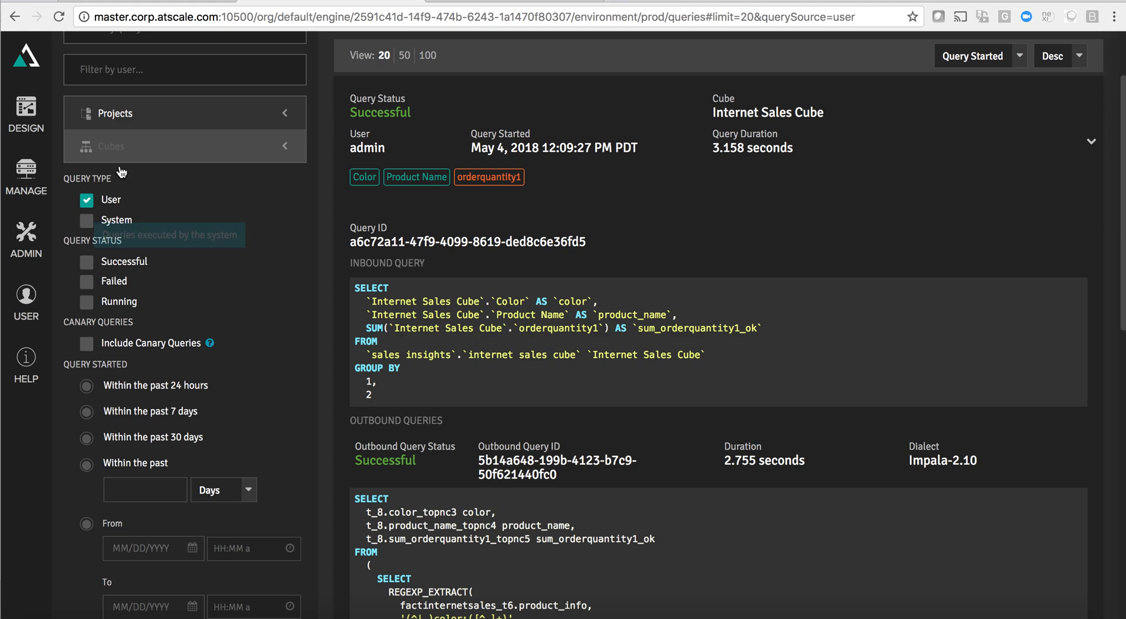
Go to Manage > Cloudera Cluster > Aggregate Definitions to list the Internet Sales Cube aggregates
{"action": "left_click", "coordinate": [24, 167]}
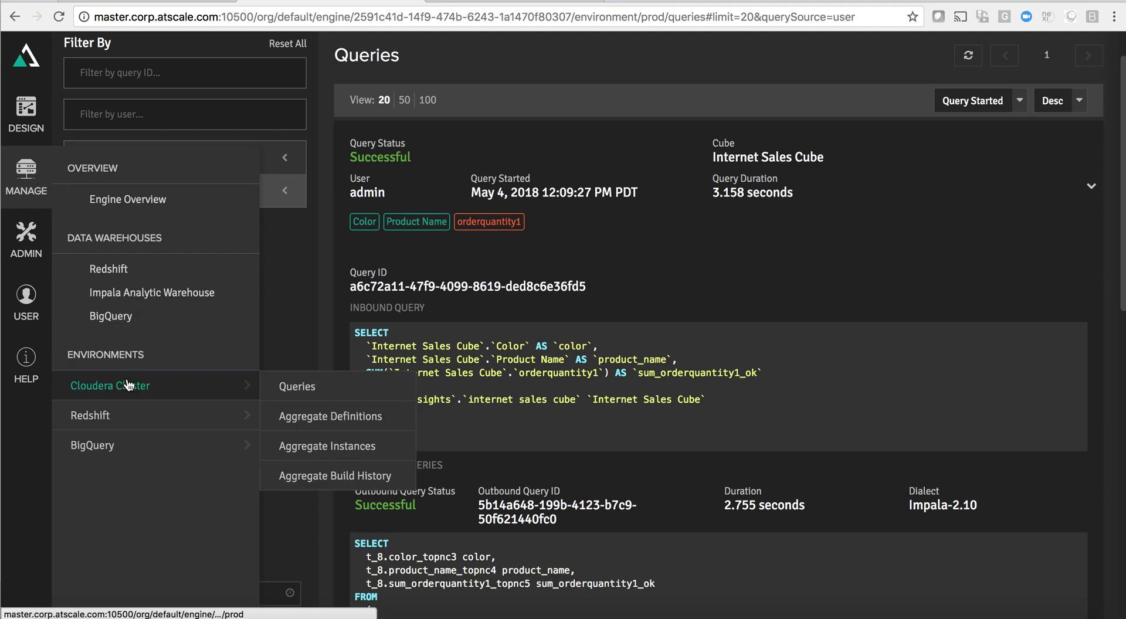
{"action": "mouse_move", "coordinate": [323, 420]}
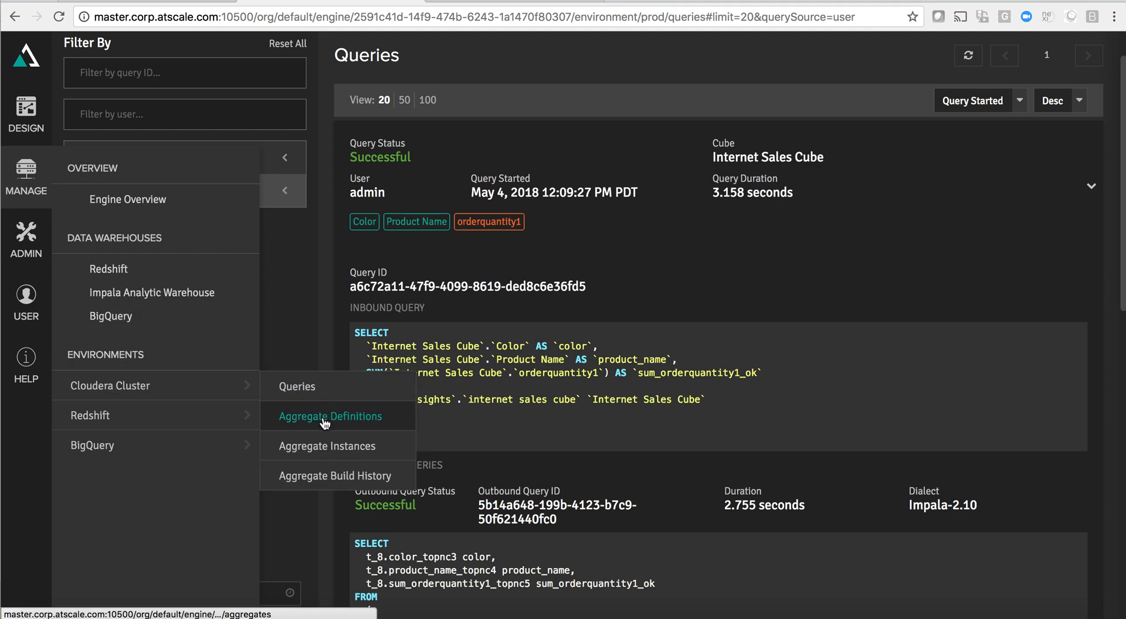
{"action": "left_click", "coordinate": [330, 416]}
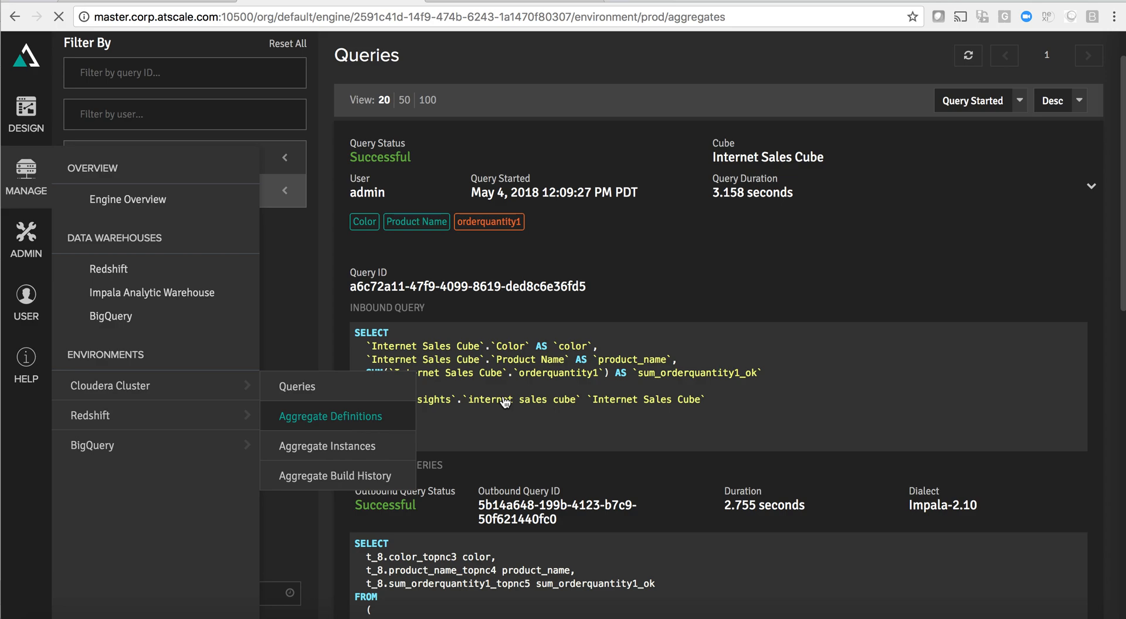
{"action": "left_click", "coordinate": [330, 417]}
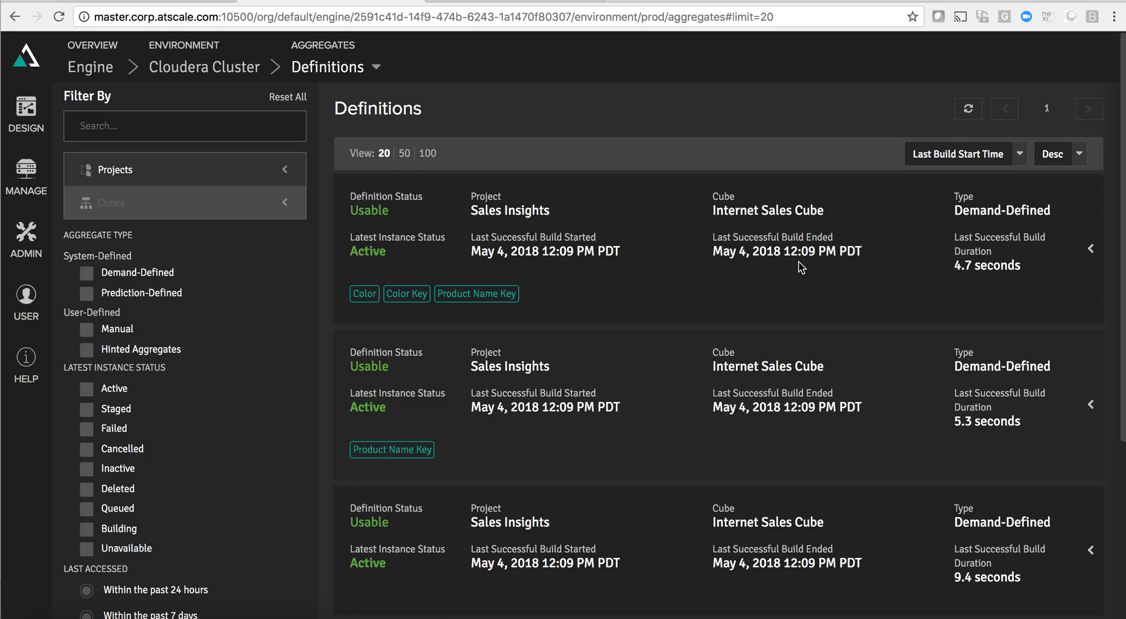
{"action": "mouse_move", "coordinate": [953, 221]}
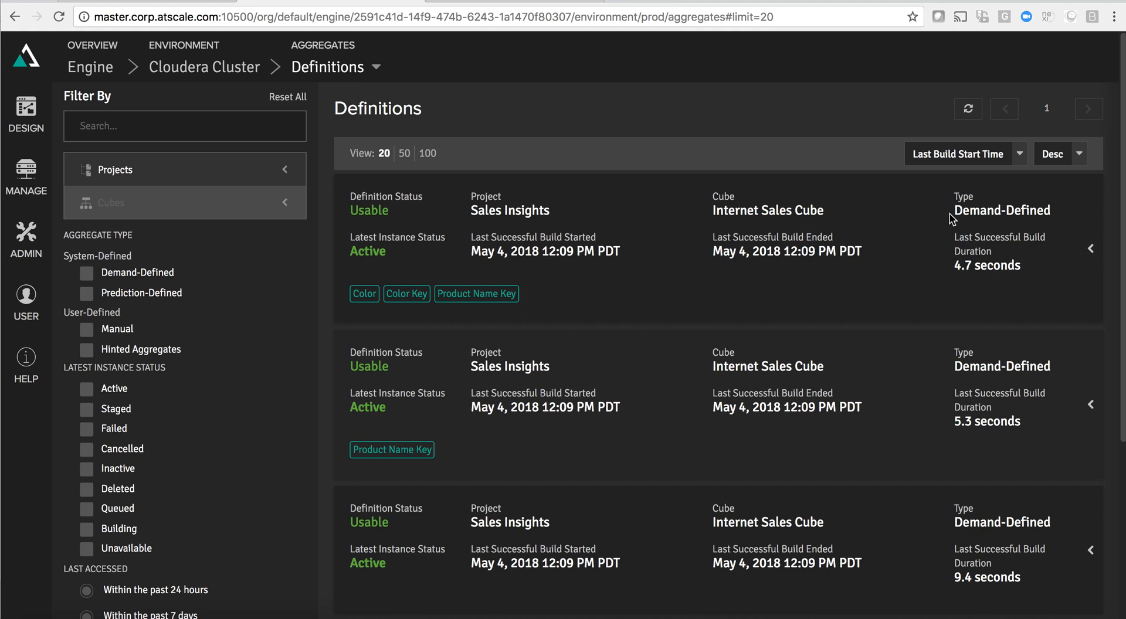
{"action": "mouse_move", "coordinate": [966, 213]}
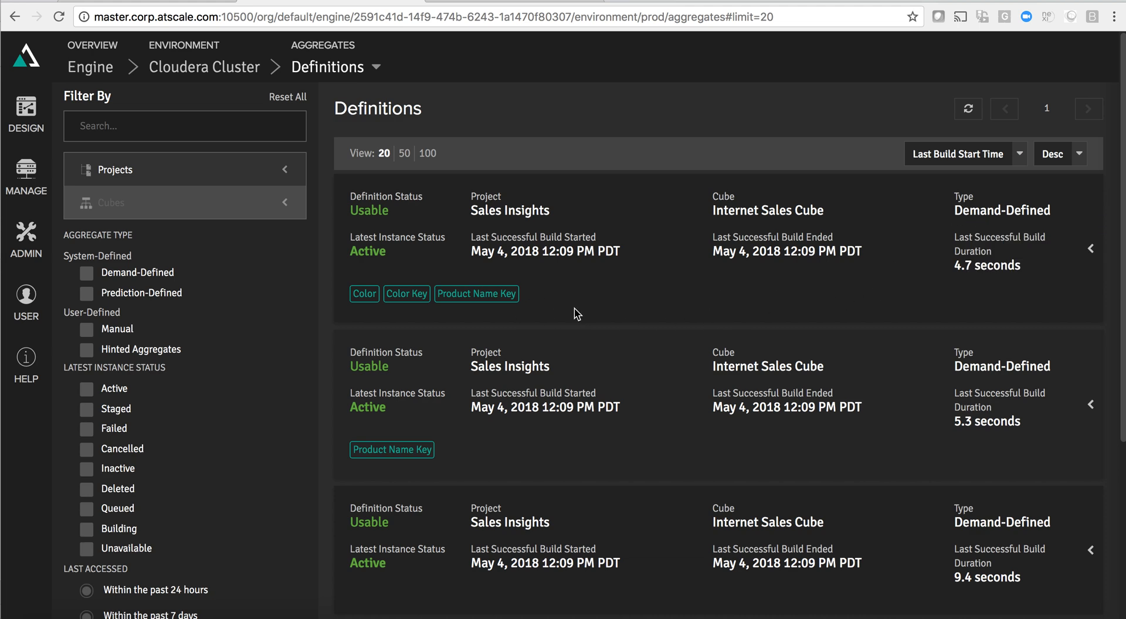
{"action": "mouse_move", "coordinate": [1090, 259]}
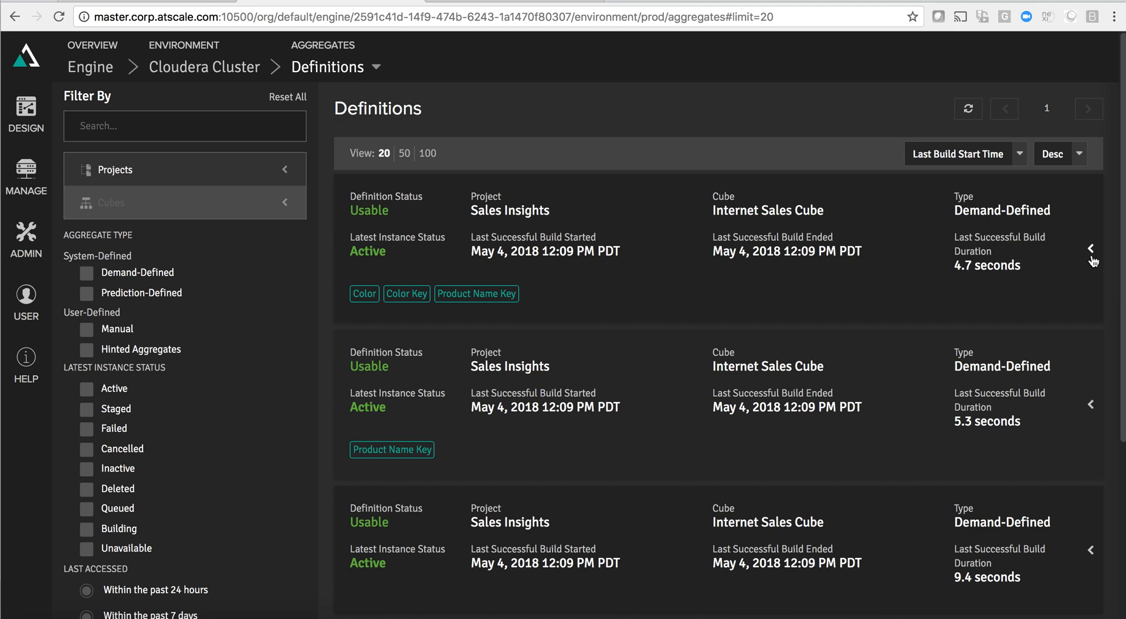
Expand the newest demand-defined aggregate showing 158 rows, zero utilizations and sum/min/max measures
{"action": "left_click", "coordinate": [1090, 249]}
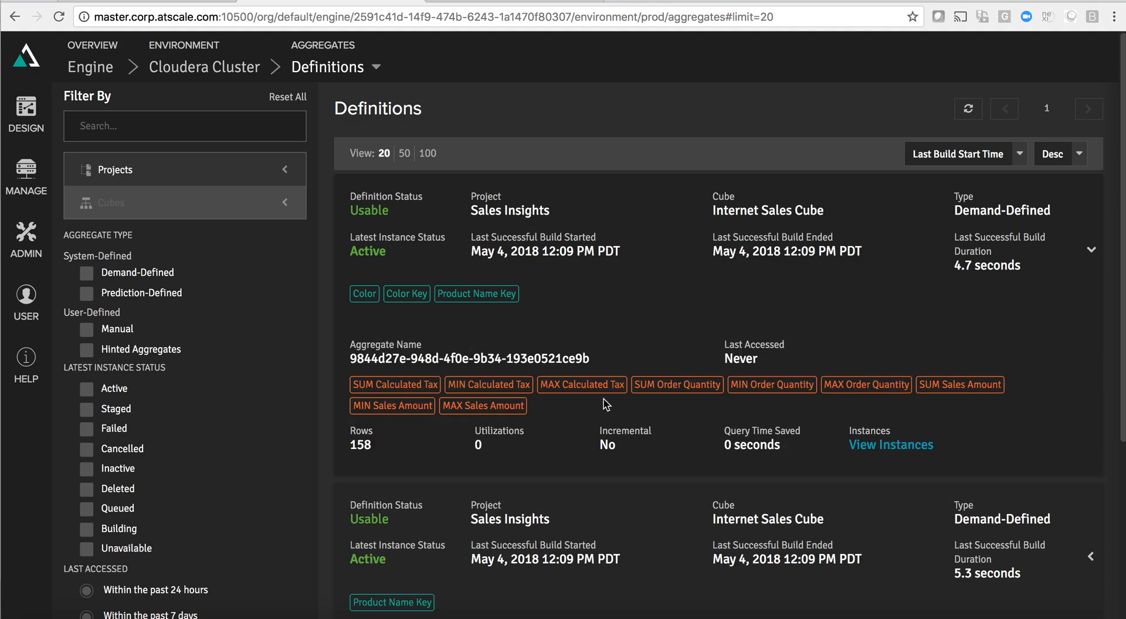
{"action": "mouse_move", "coordinate": [446, 442]}
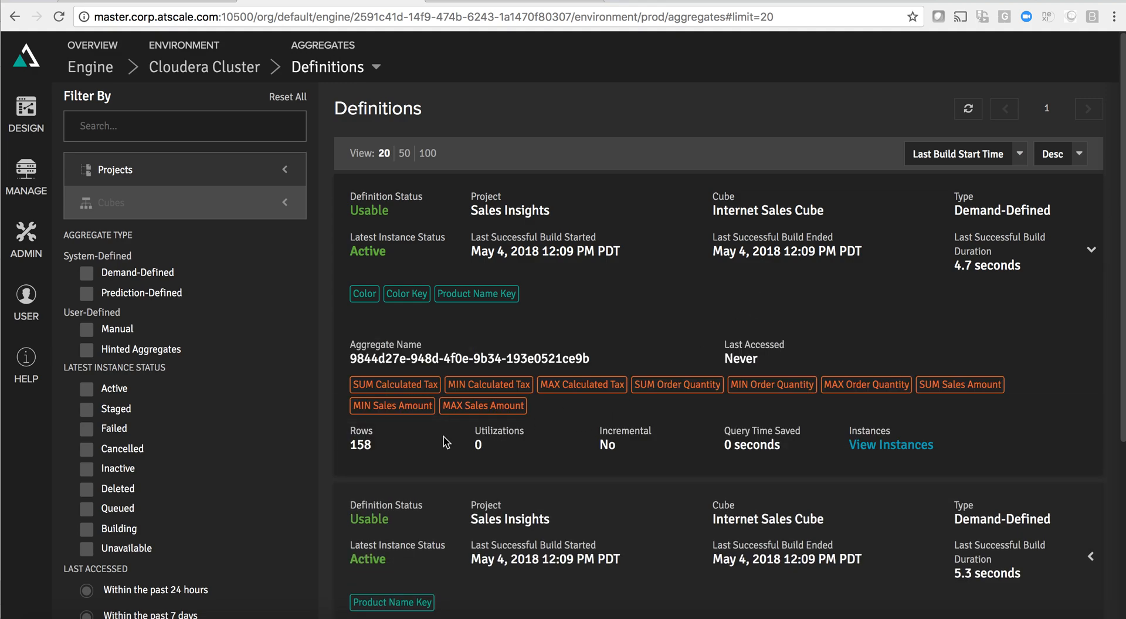
{"action": "mouse_move", "coordinate": [390, 454]}
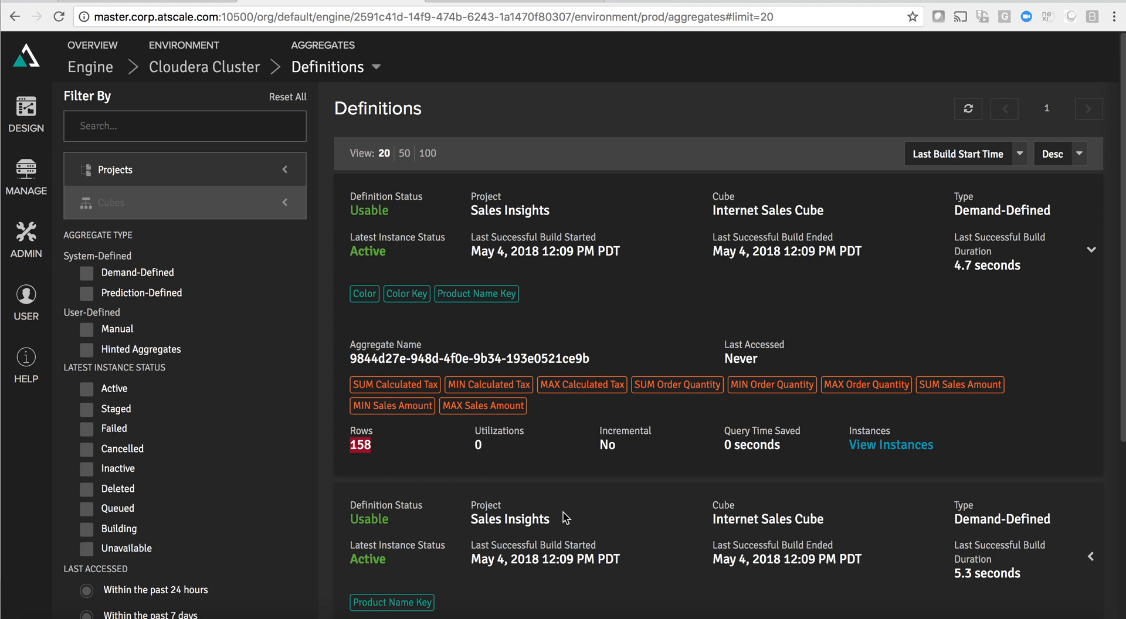
{"action": "mouse_move", "coordinate": [621, 500]}
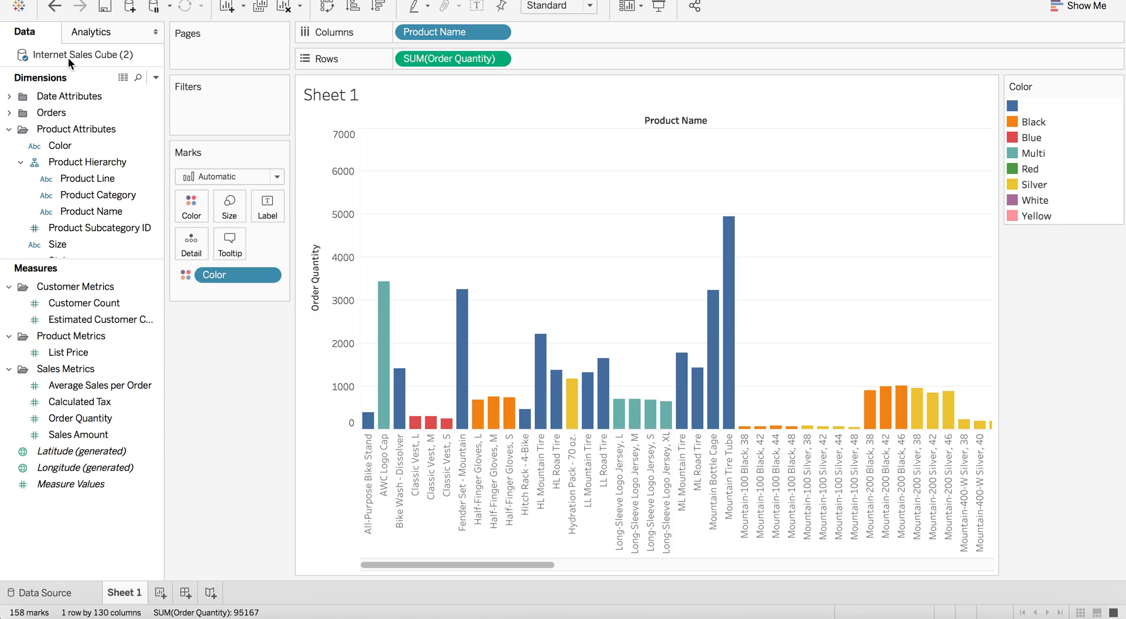
Refresh the Internet Sales Cube (2) data source so the Product Name chart query reruns
{"action": "right_click", "coordinate": [70, 55]}
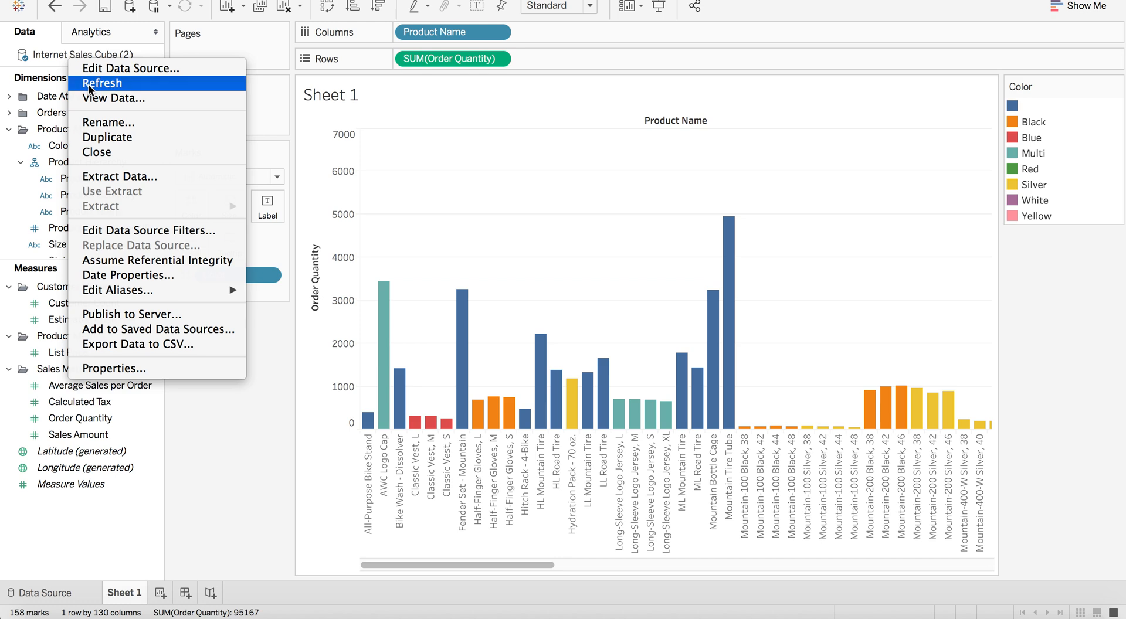
{"action": "left_click", "coordinate": [101, 83]}
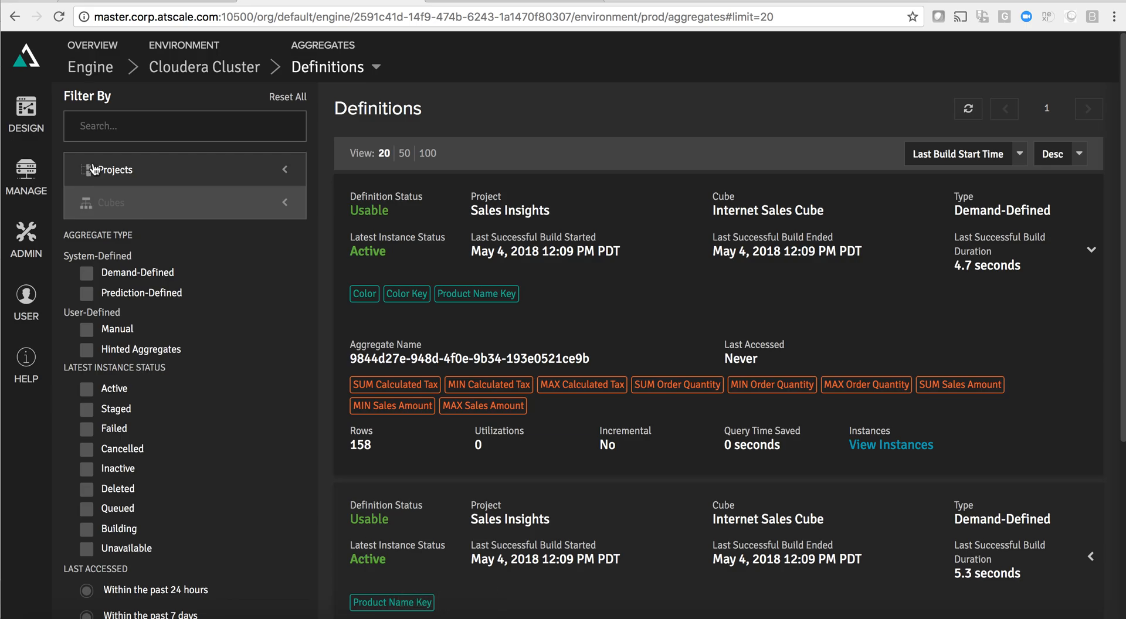
{"action": "mouse_move", "coordinate": [143, 81]}
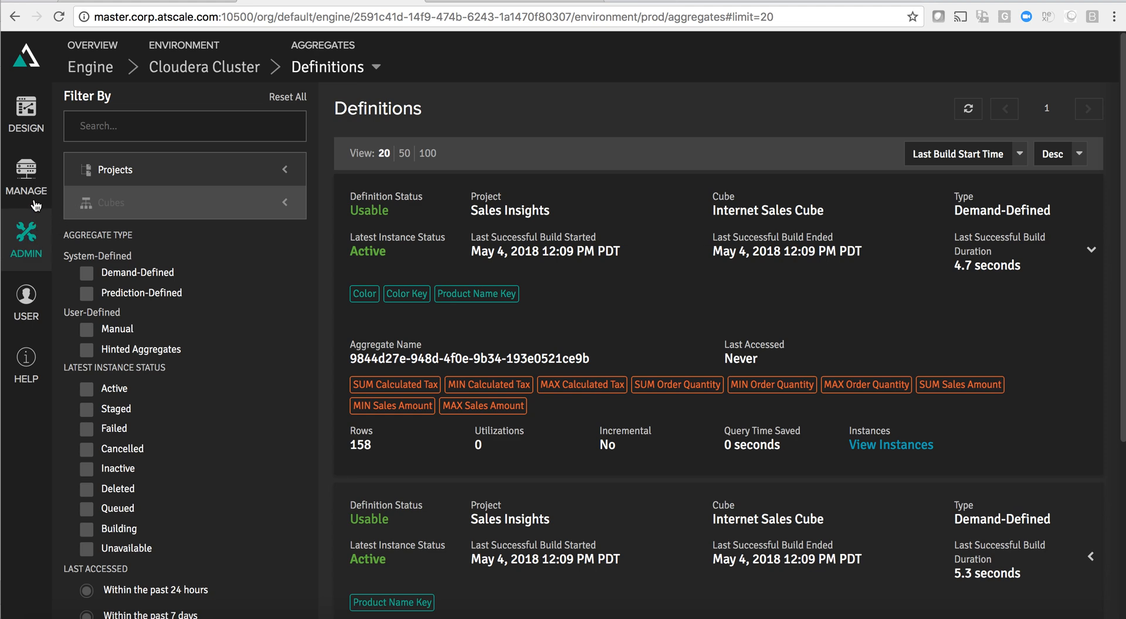
Return to Manage > Cloudera Cluster > Queries, now topped by the new Color/Product Name query
{"action": "left_click", "coordinate": [25, 170]}
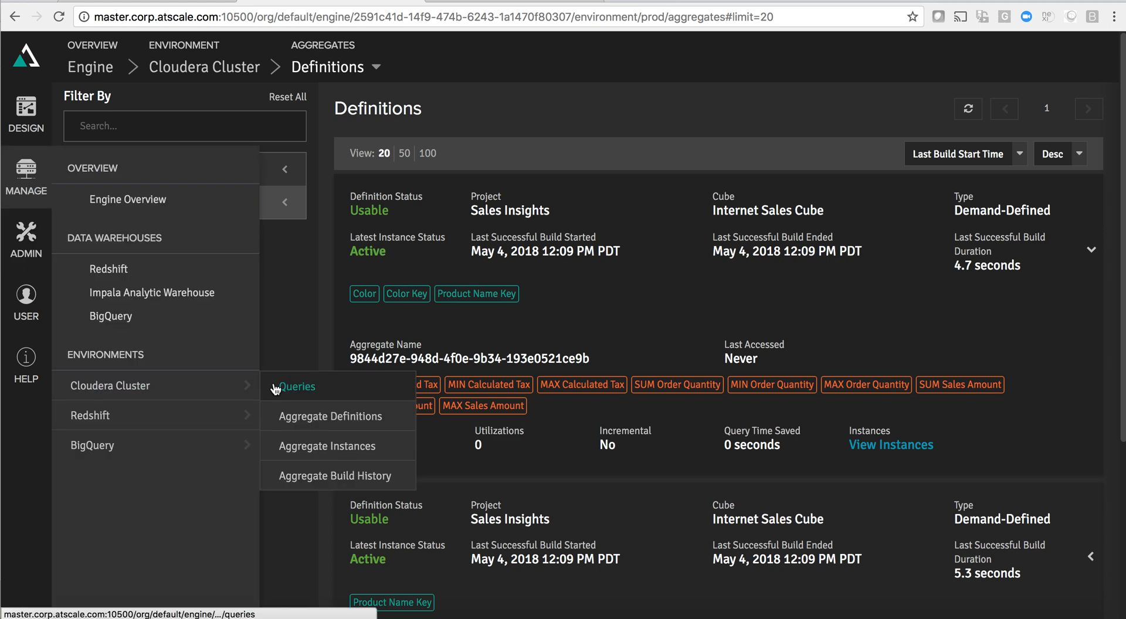
{"action": "left_click", "coordinate": [297, 387]}
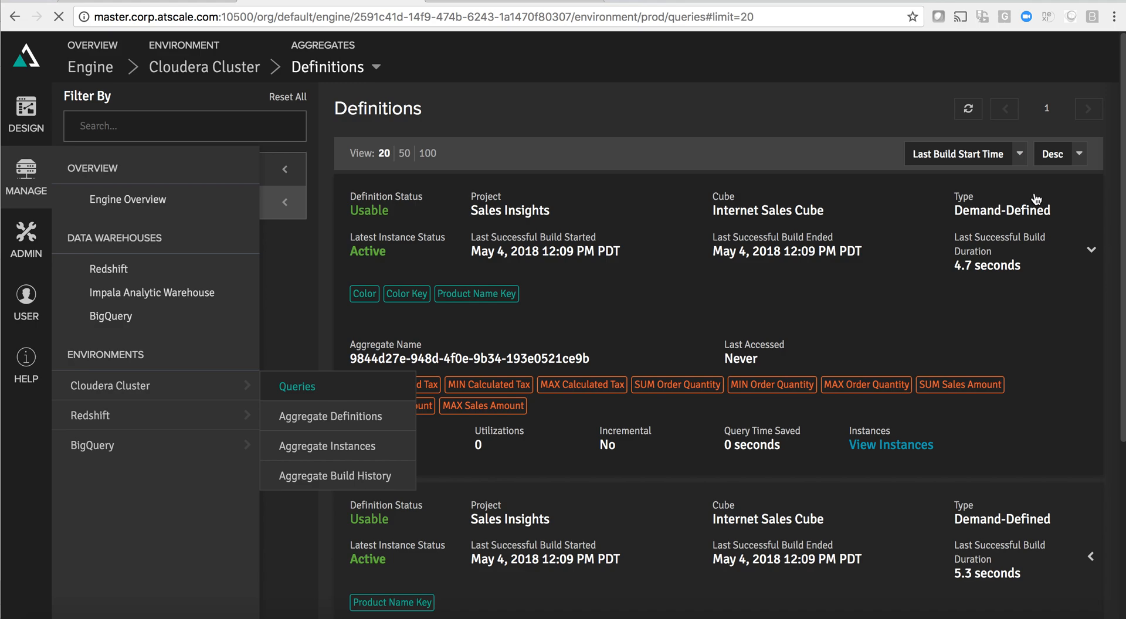
{"action": "left_click", "coordinate": [297, 387]}
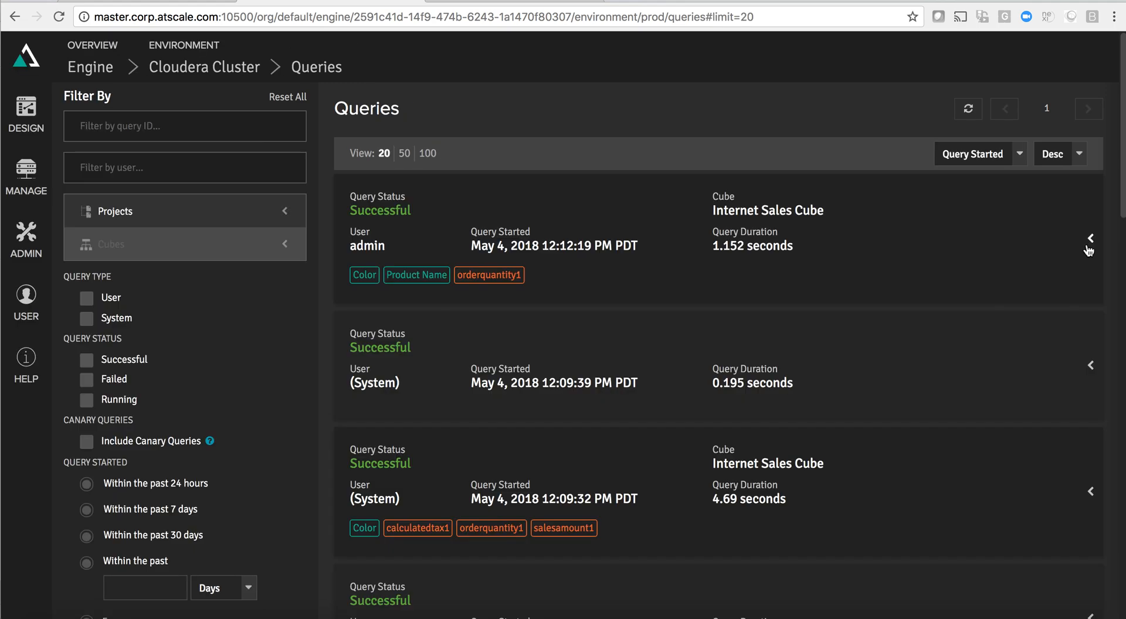
Expand the newest admin query to reveal its Impala-2.10 outbound SQL reading the as_agg_755ab50b_clr aggregate table
{"action": "left_click", "coordinate": [1090, 238]}
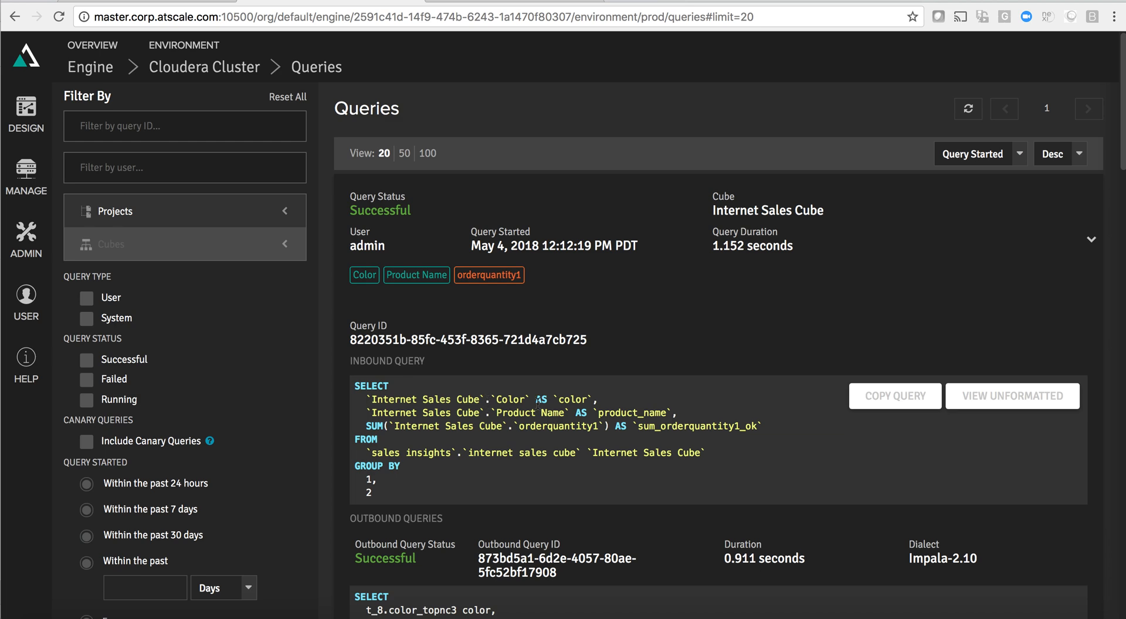
{"action": "scroll", "scroll_direction": "down", "scroll_amount": 3}
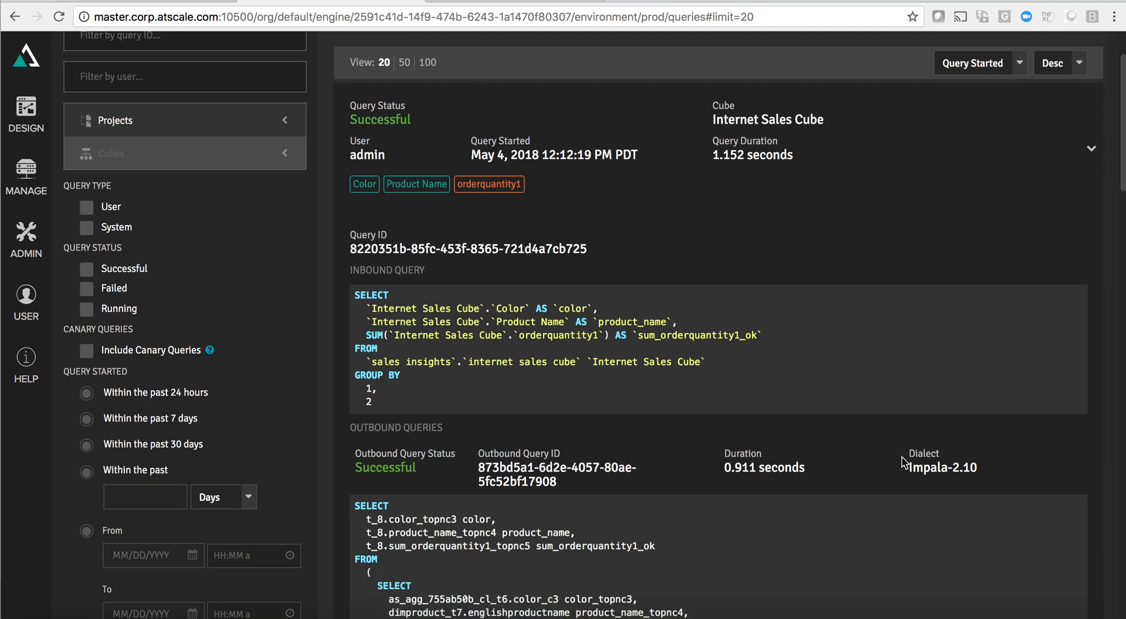
{"action": "double_click", "coordinate": [943, 468]}
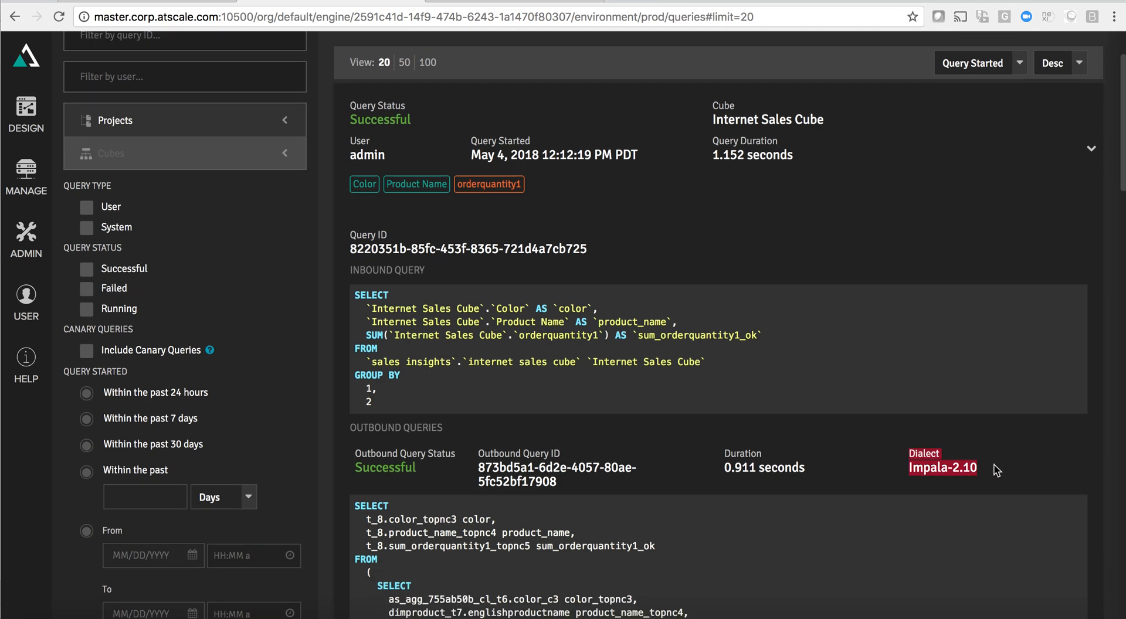
{"action": "scroll", "scroll_direction": "down", "scroll_amount": 3}
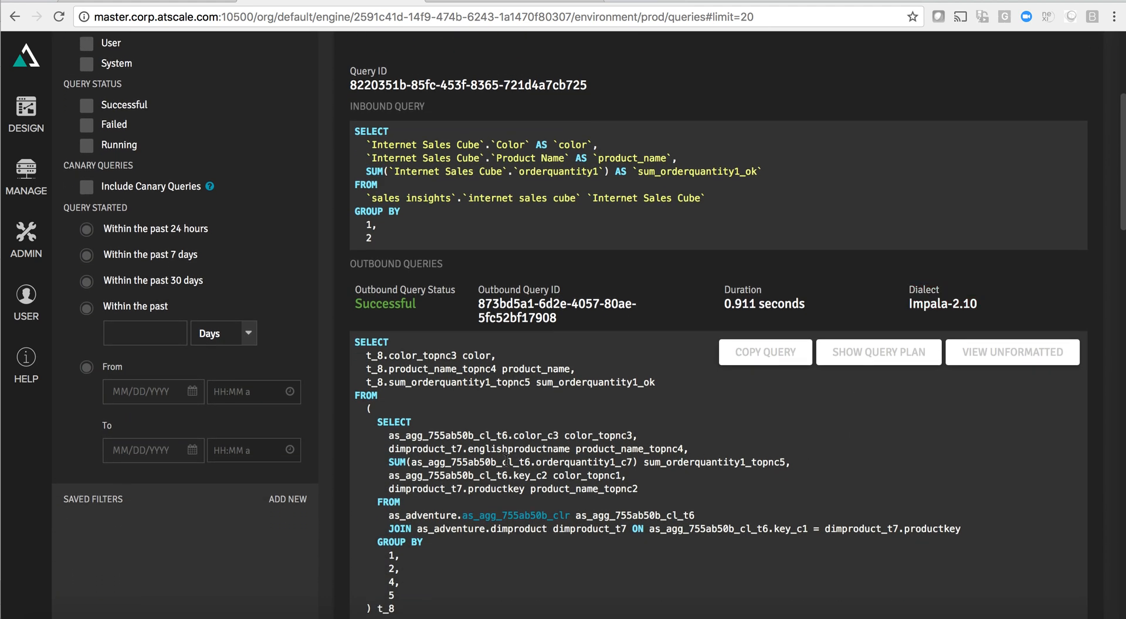
{"action": "mouse_move", "coordinate": [484, 520]}
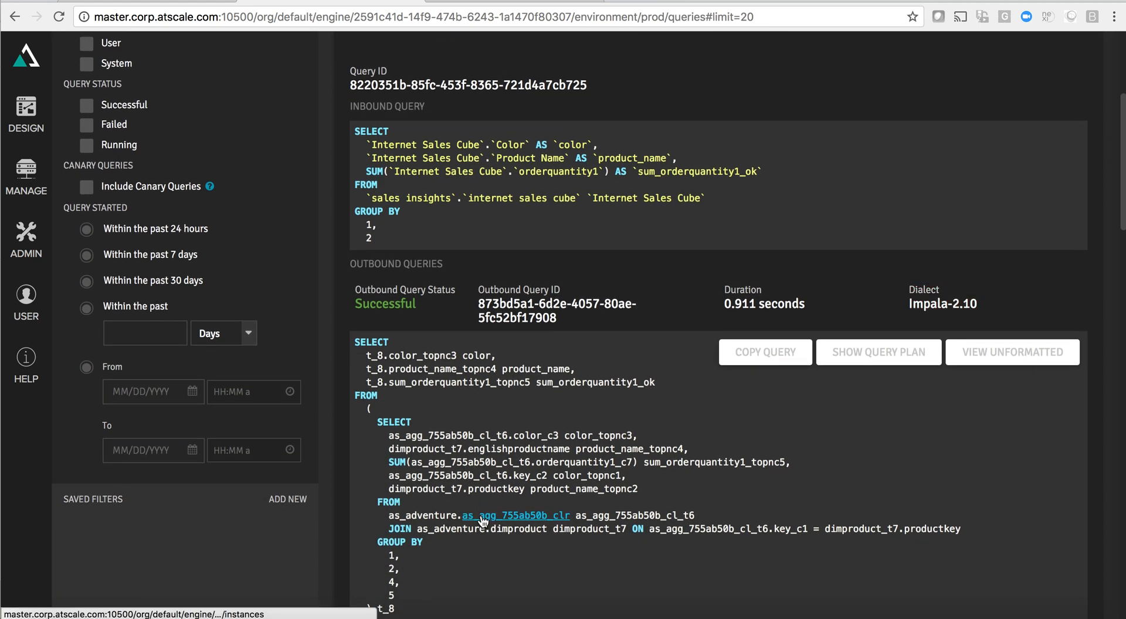
{"action": "mouse_move", "coordinate": [484, 519]}
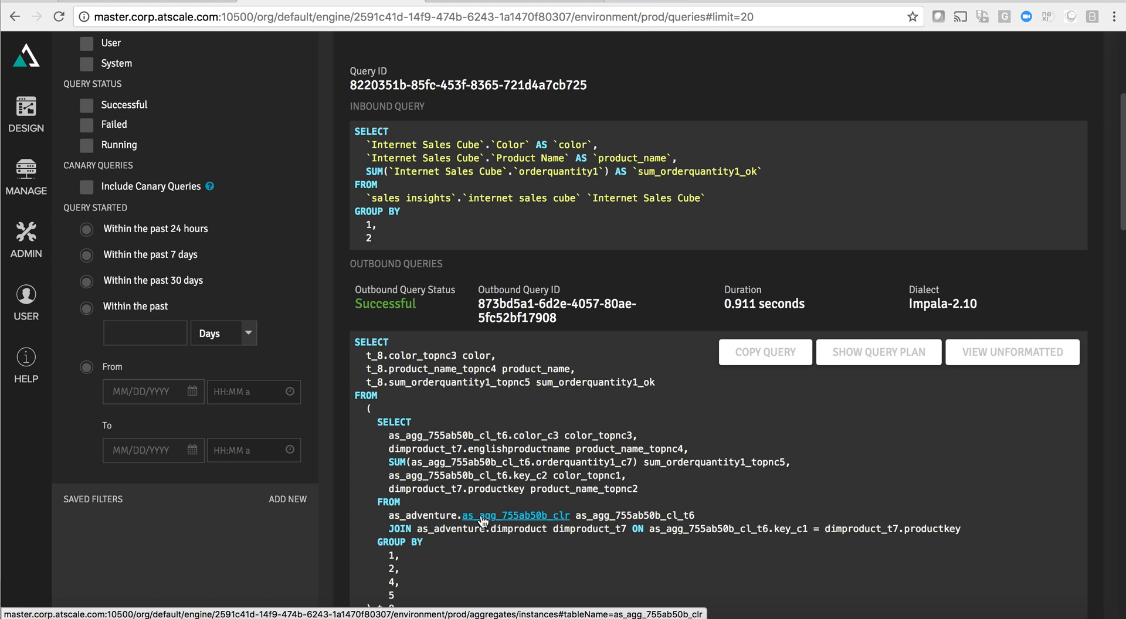